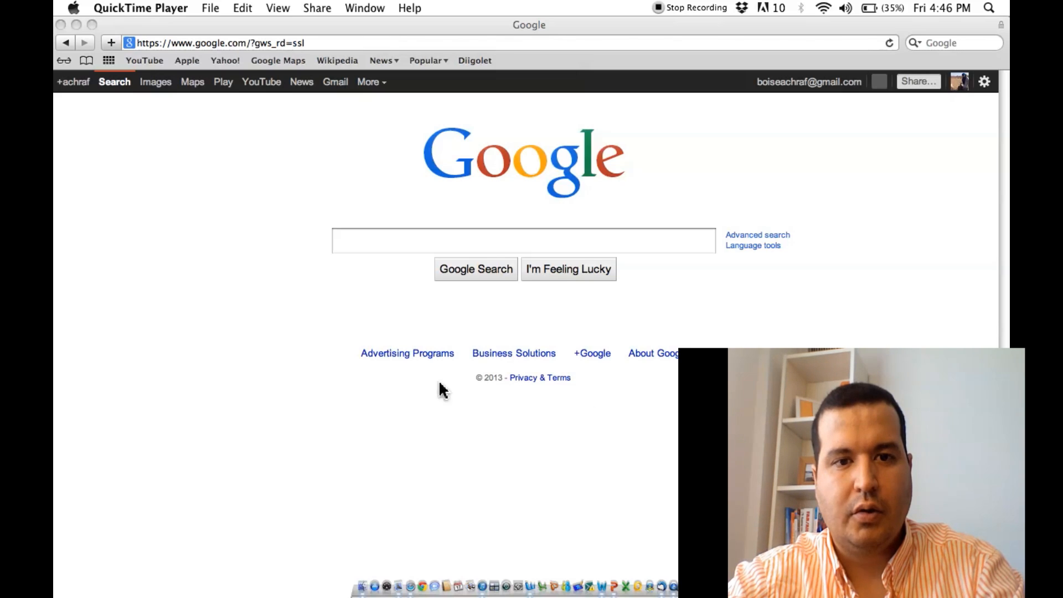
{"action": "mouse_move", "coordinate": [377, 99]}
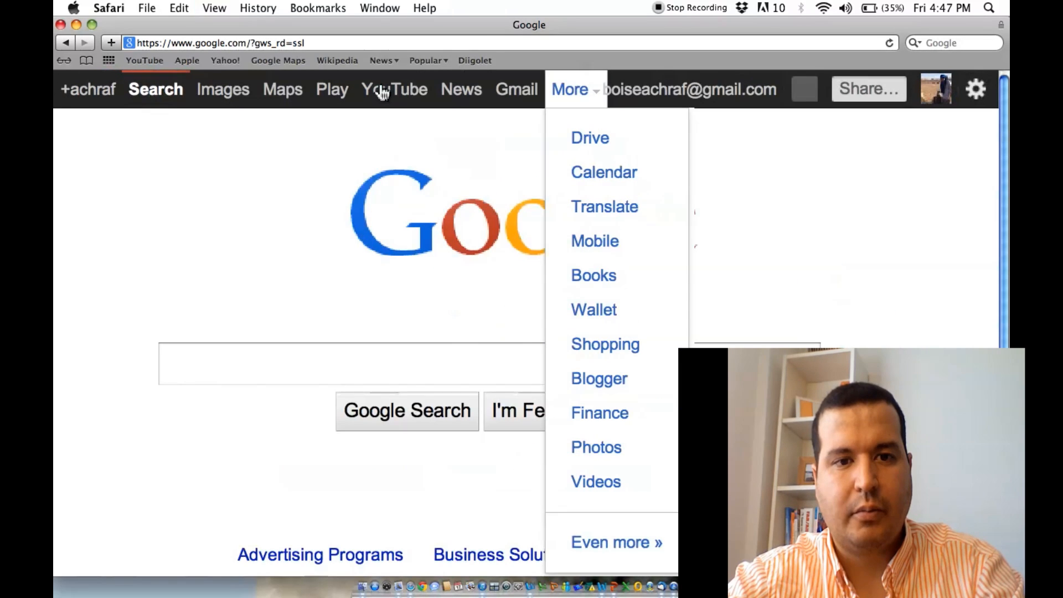
{"action": "mouse_move", "coordinate": [592, 142]}
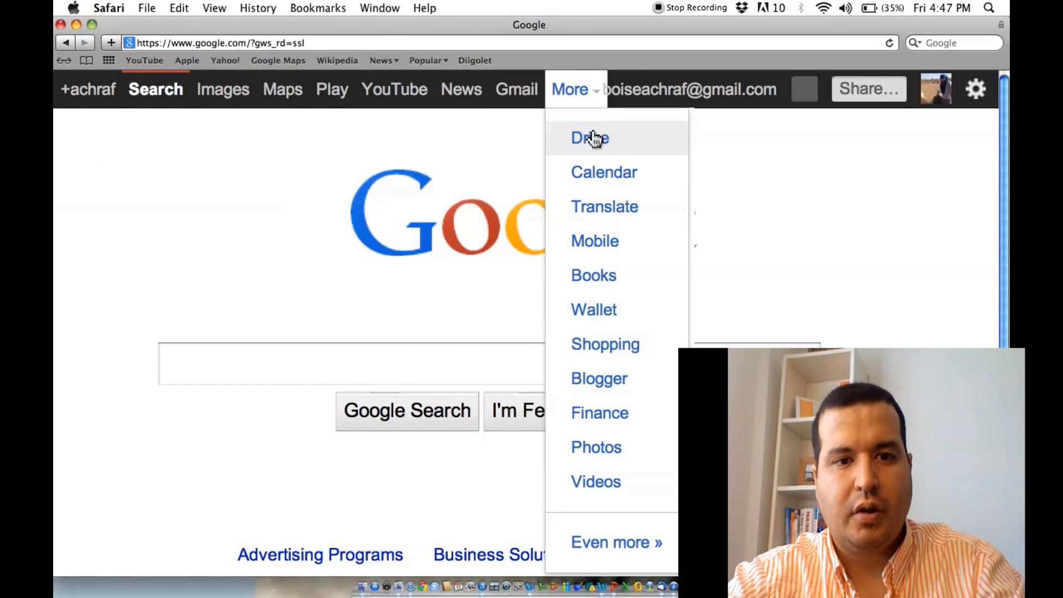
- From Google Drive's CREATE menu, start a new blank form
{"action": "left_click", "coordinate": [589, 137]}
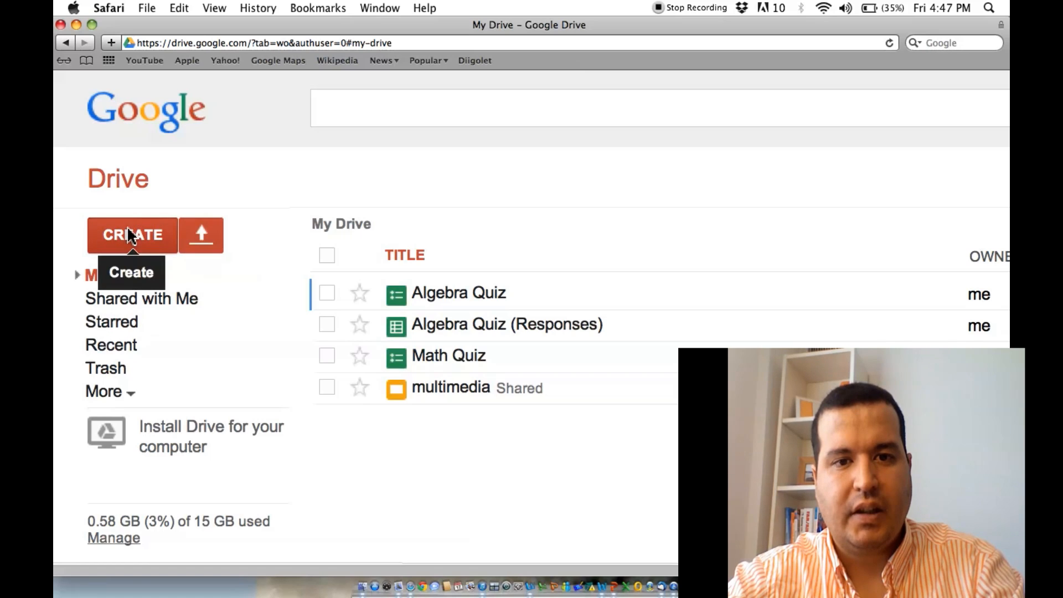
{"action": "left_click", "coordinate": [132, 234]}
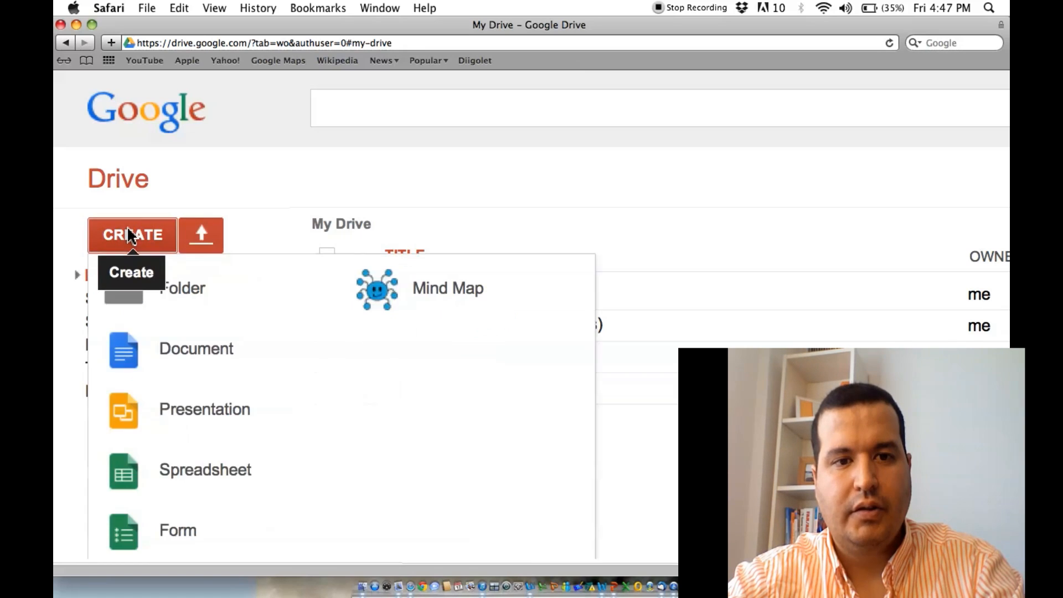
{"action": "mouse_move", "coordinate": [179, 463]}
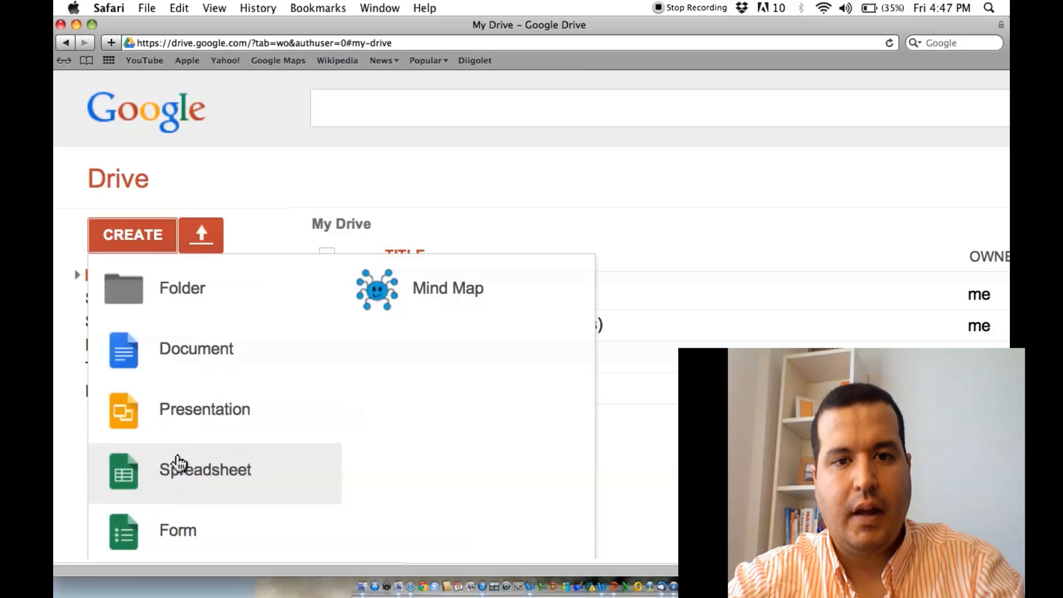
{"action": "left_click", "coordinate": [178, 529]}
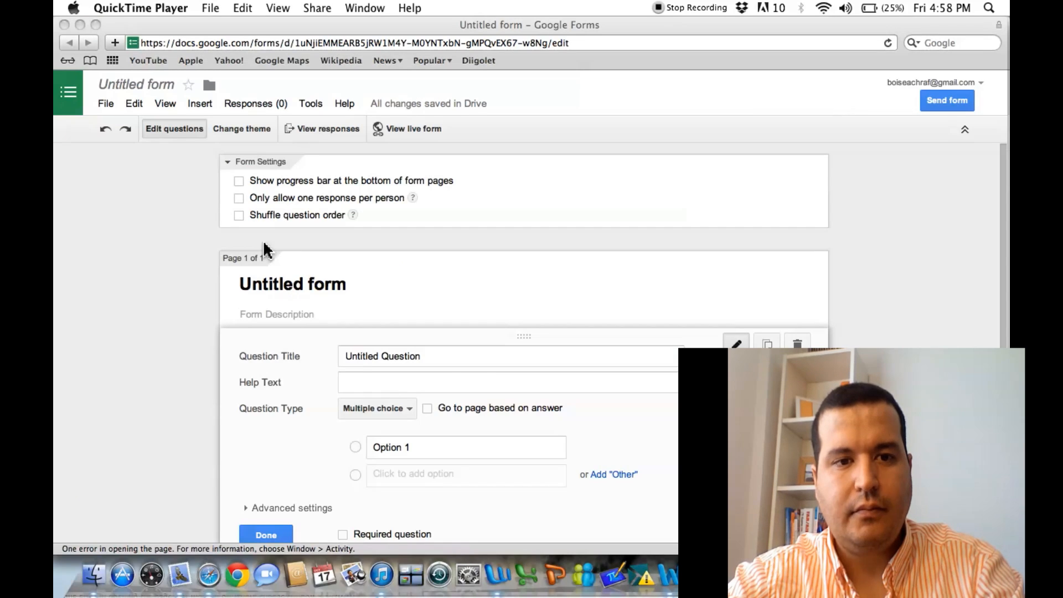
{"action": "mouse_move", "coordinate": [490, 379]}
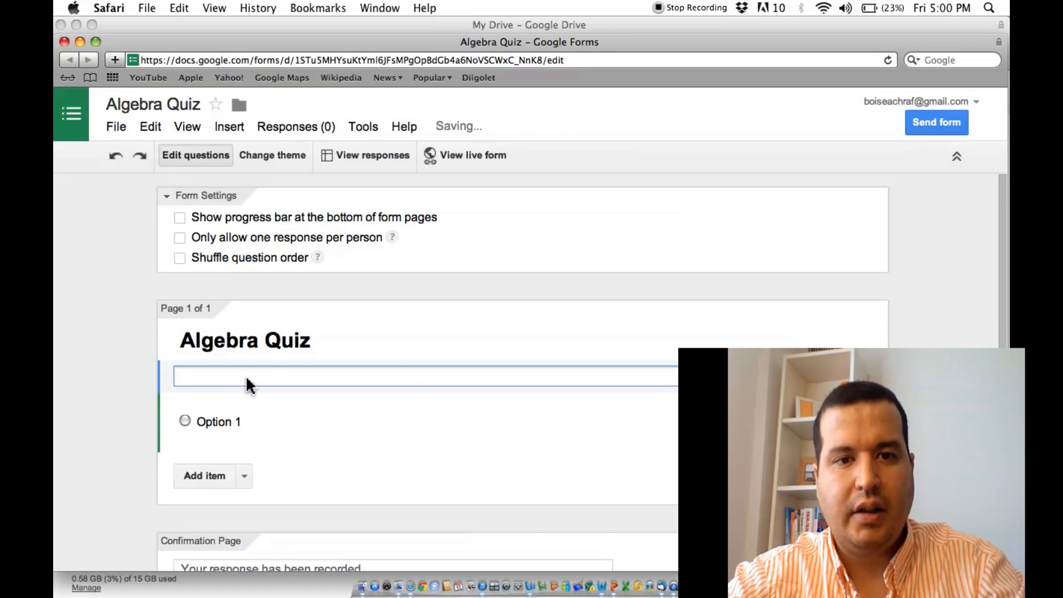
- Enter the form description 'Answer the questions below and click submit'
{"action": "type", "text": "Answer the questions below and click submit"}
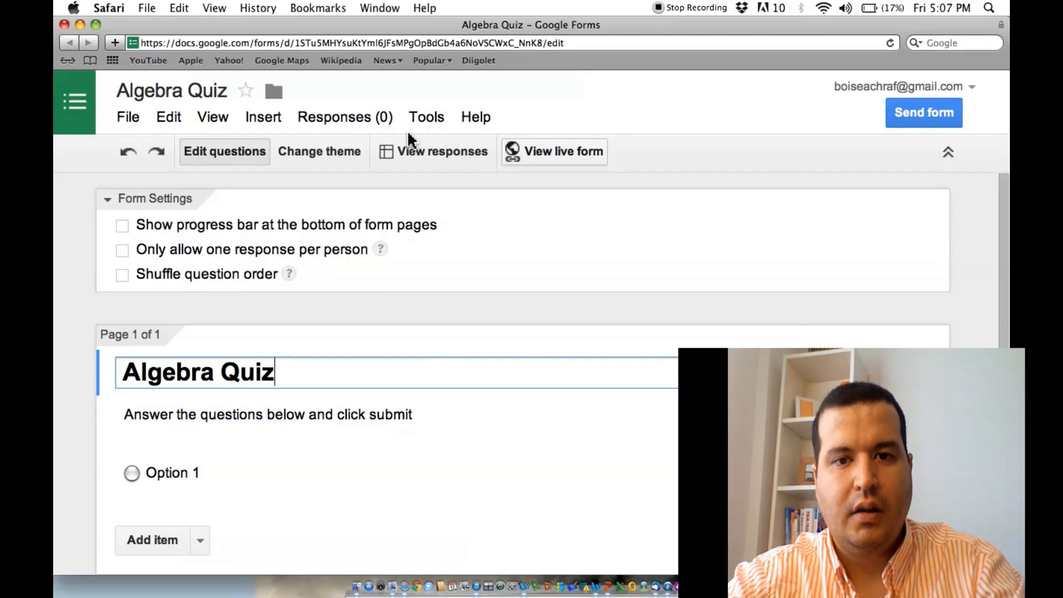
{"action": "mouse_move", "coordinate": [594, 170]}
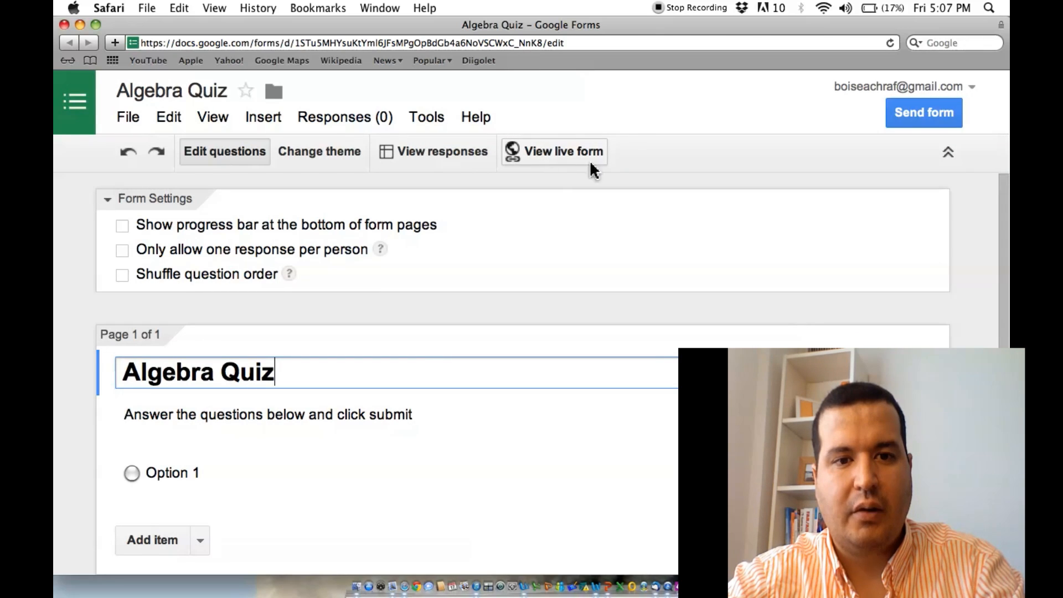
{"action": "mouse_move", "coordinate": [531, 160]}
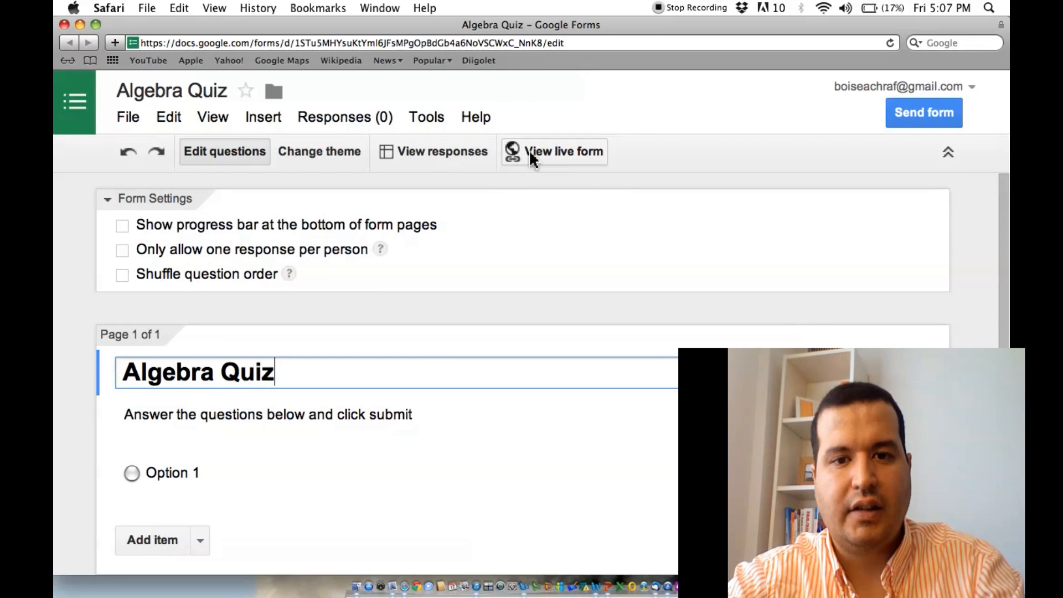
- View the live Algebra Quiz form as respondents will see it
{"action": "left_click", "coordinate": [563, 152]}
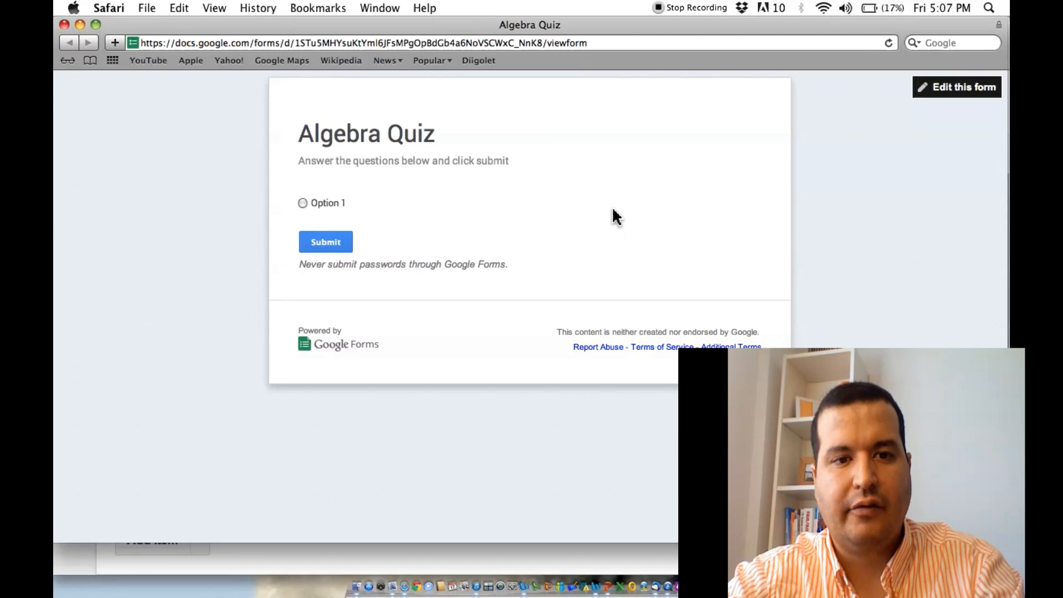
{"action": "mouse_move", "coordinate": [399, 168]}
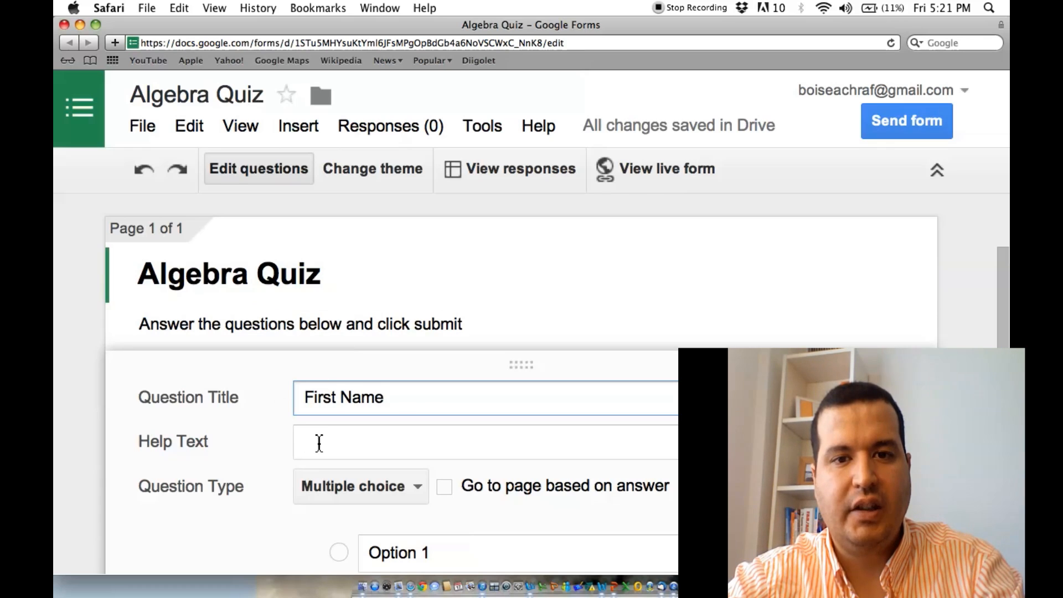
- Add the help text 'Enter your first name' to the First Name question
{"action": "type", "text": "Enter"}
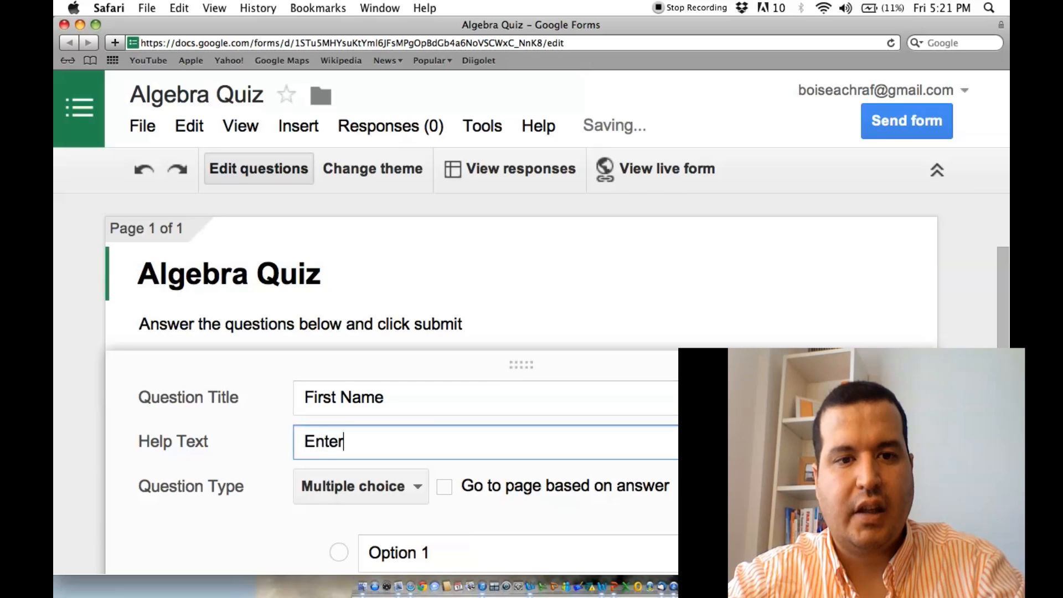
{"action": "type", "text": "y"}
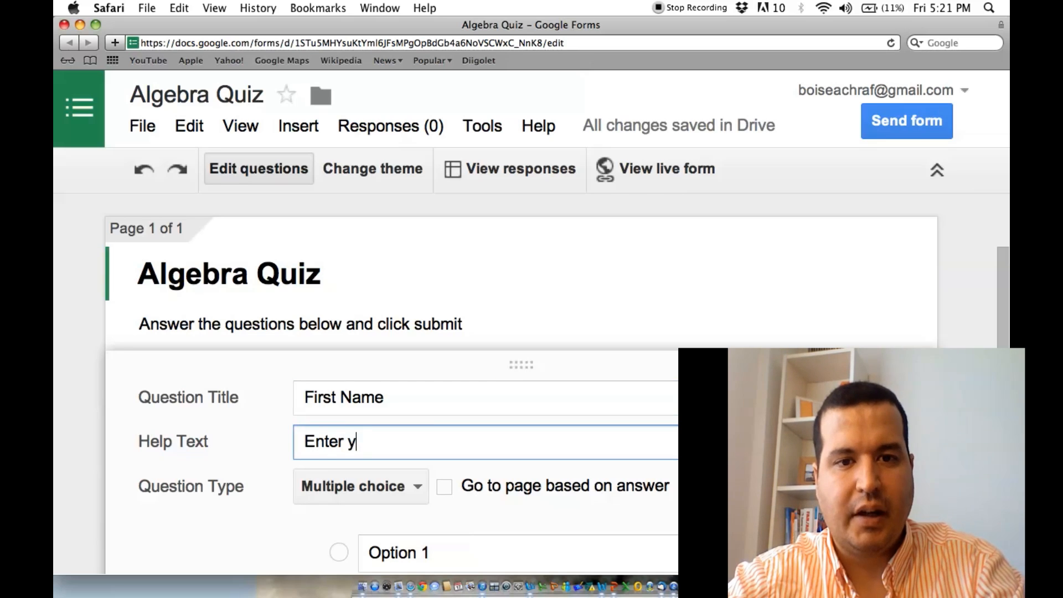
{"action": "type", "text": "our"}
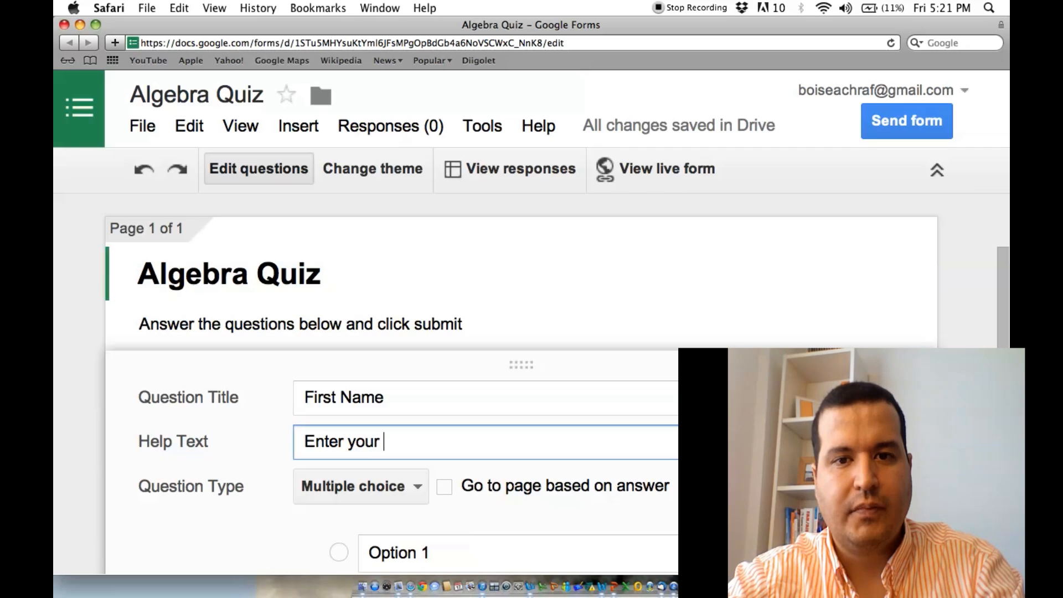
{"action": "type", "text": "first name"}
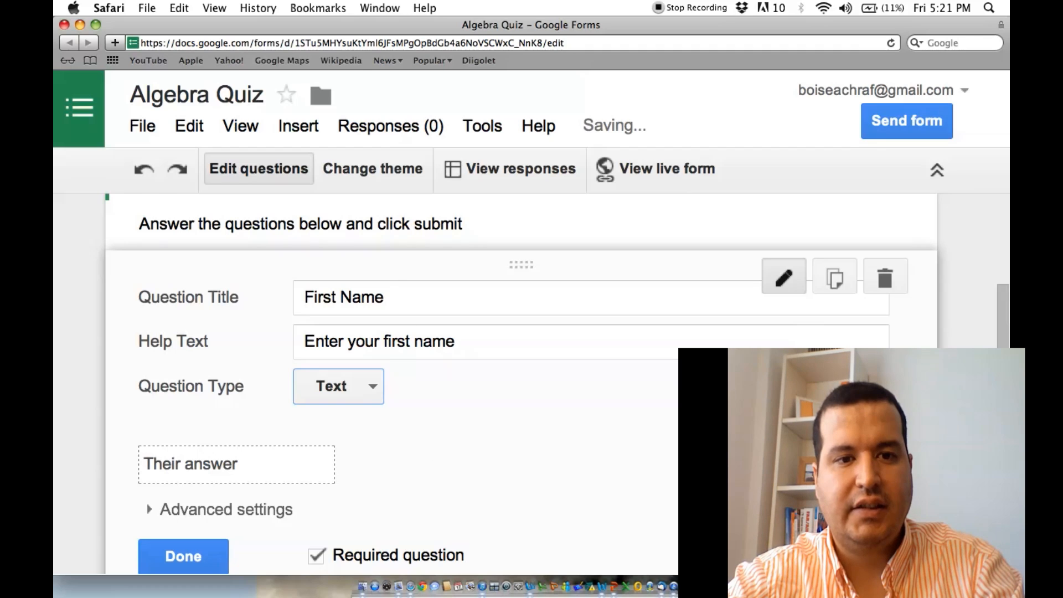
{"action": "scroll", "scroll_direction": "down", "scroll_amount": 3}
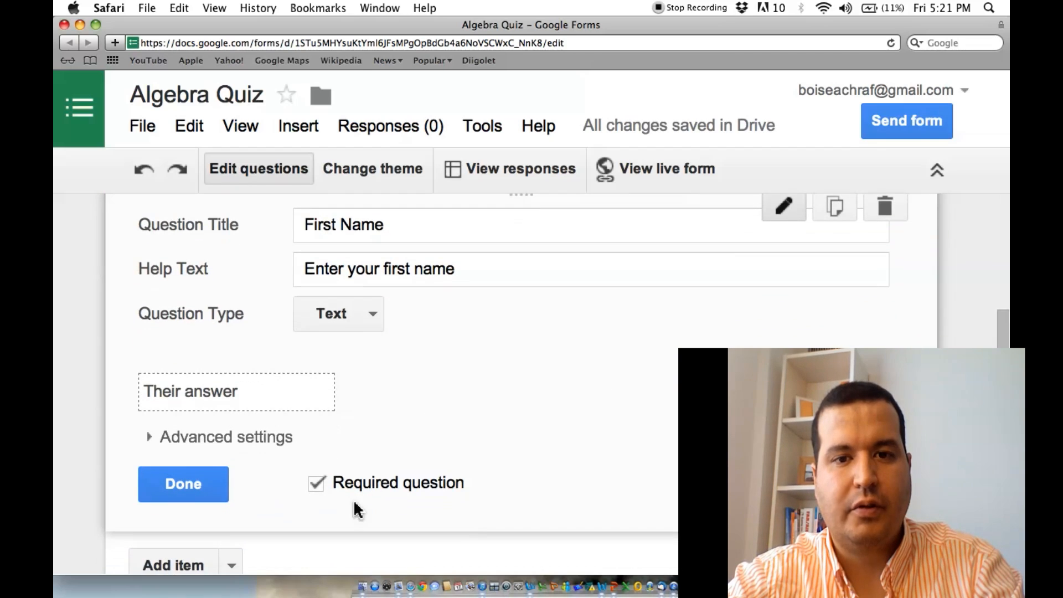
{"action": "left_click", "coordinate": [314, 483]}
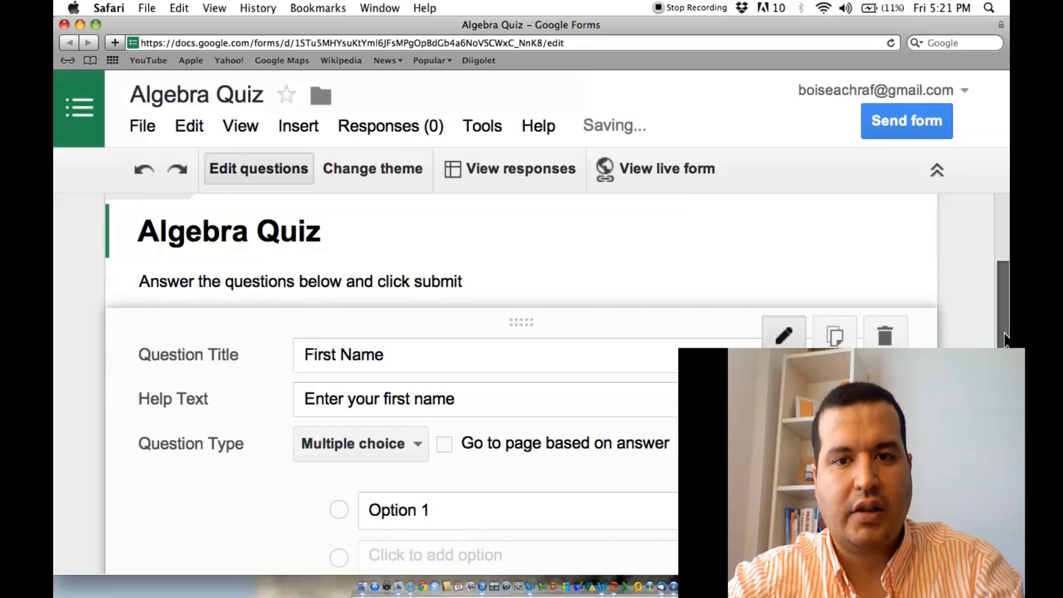
- Make First Name a required Text question and finish editing it
{"action": "scroll", "scroll_direction": "down", "scroll_amount": 3}
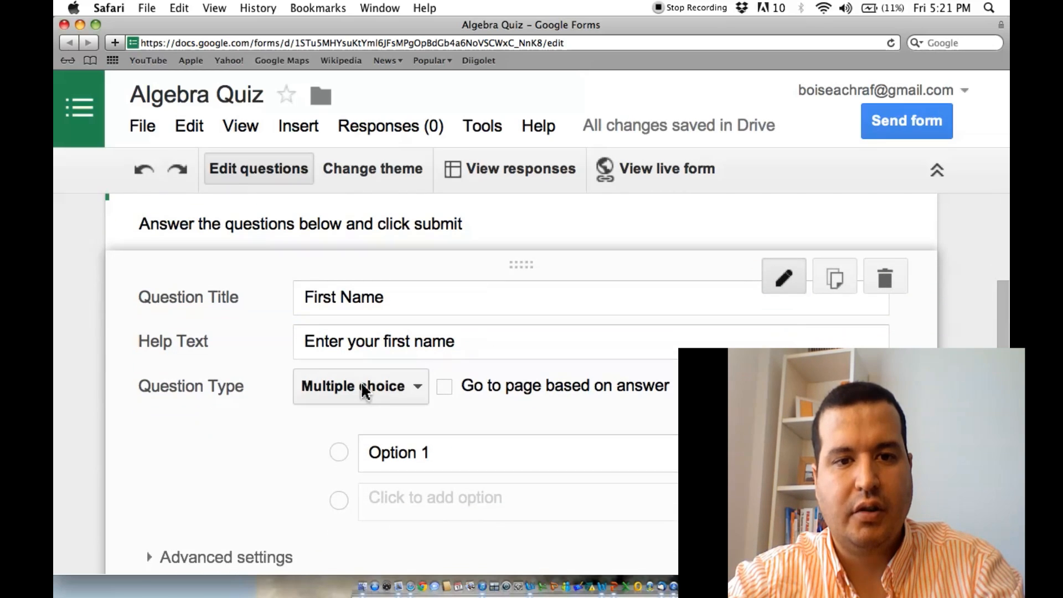
{"action": "left_click", "coordinate": [360, 385]}
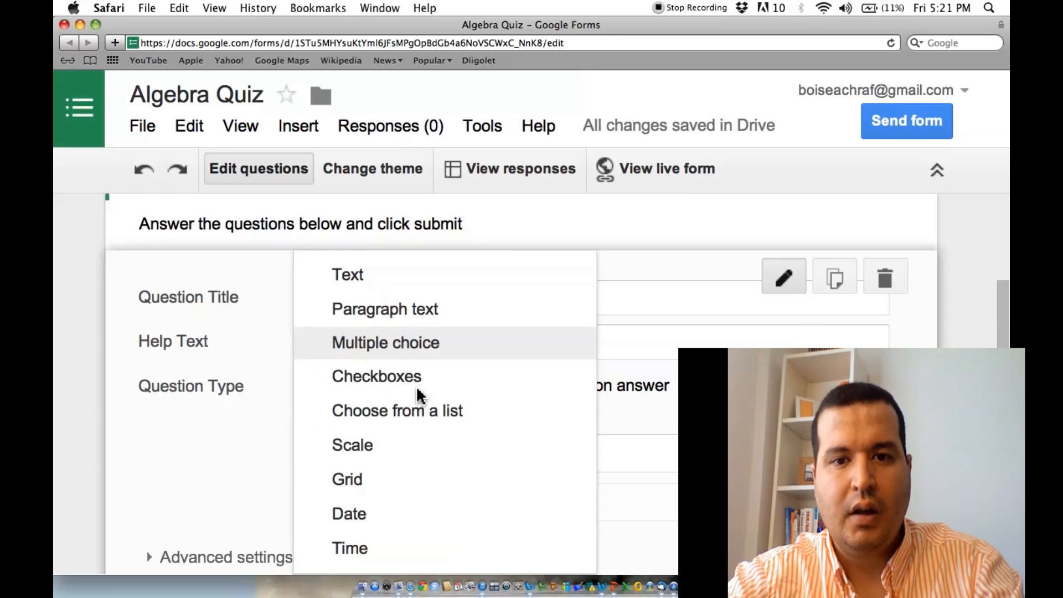
{"action": "left_click", "coordinate": [348, 275]}
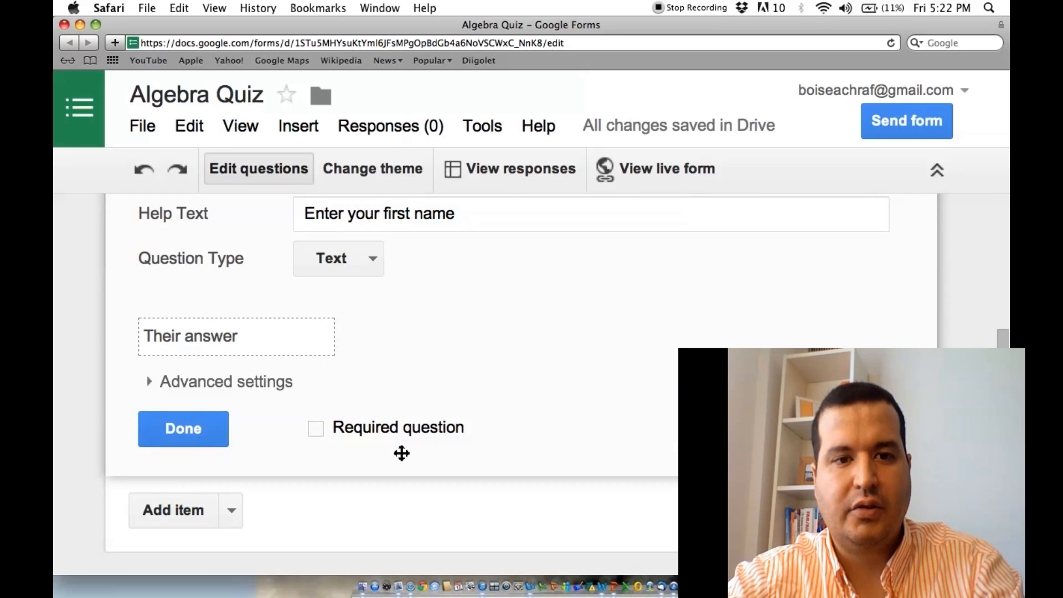
{"action": "left_click", "coordinate": [314, 428]}
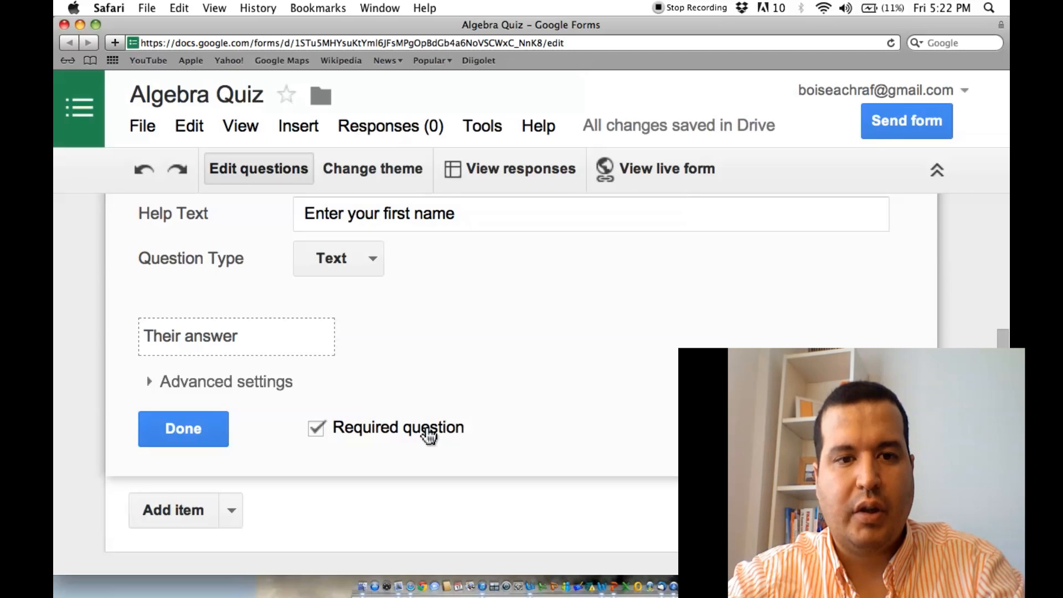
{"action": "left_click", "coordinate": [183, 429]}
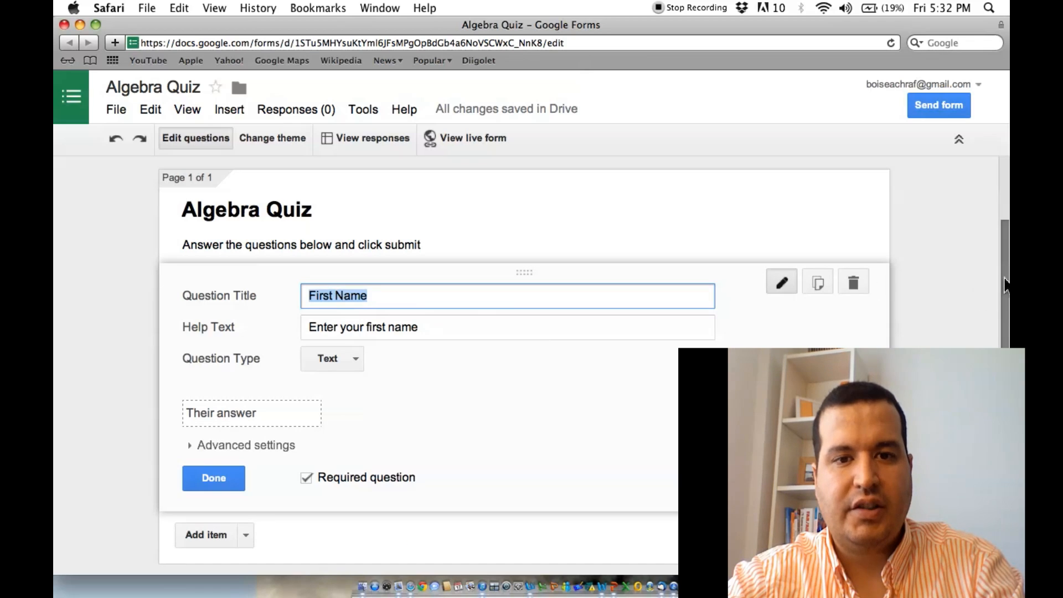
{"action": "scroll", "scroll_direction": "down", "scroll_amount": 3}
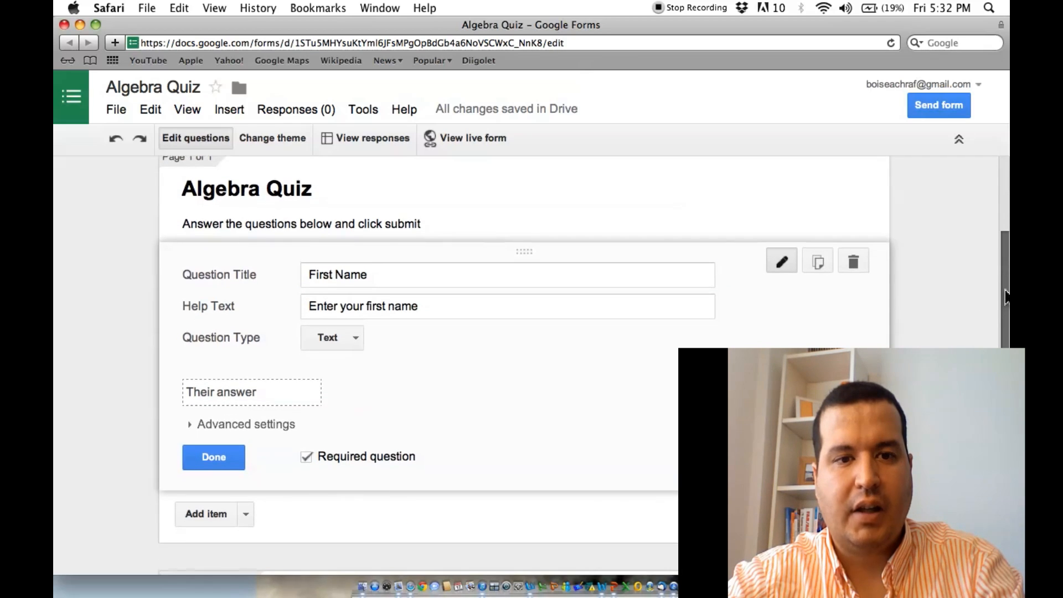
{"action": "scroll", "scroll_direction": "down", "scroll_amount": 3}
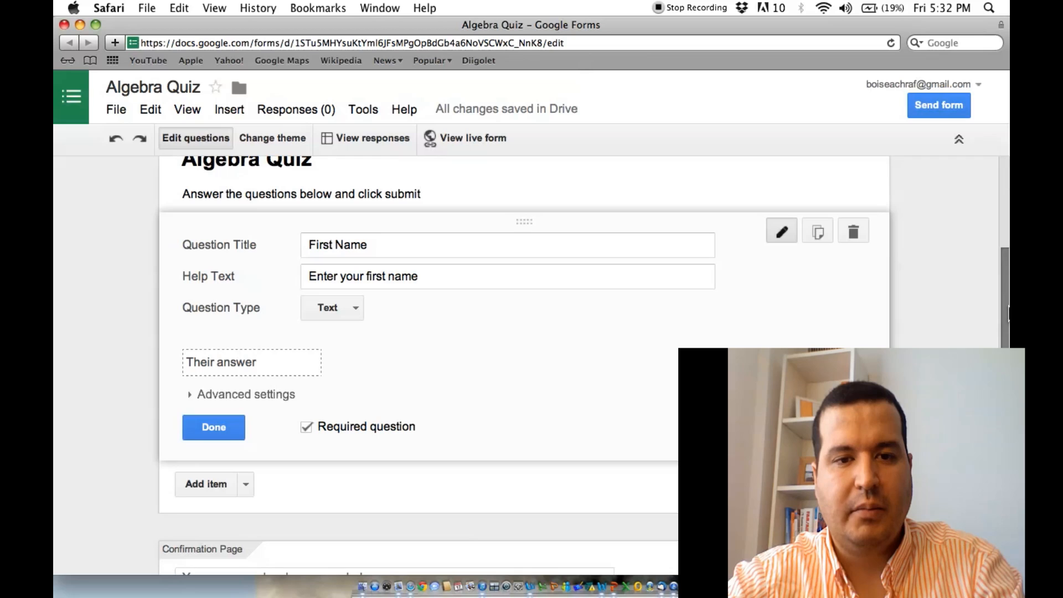
{"action": "mouse_move", "coordinate": [982, 319]}
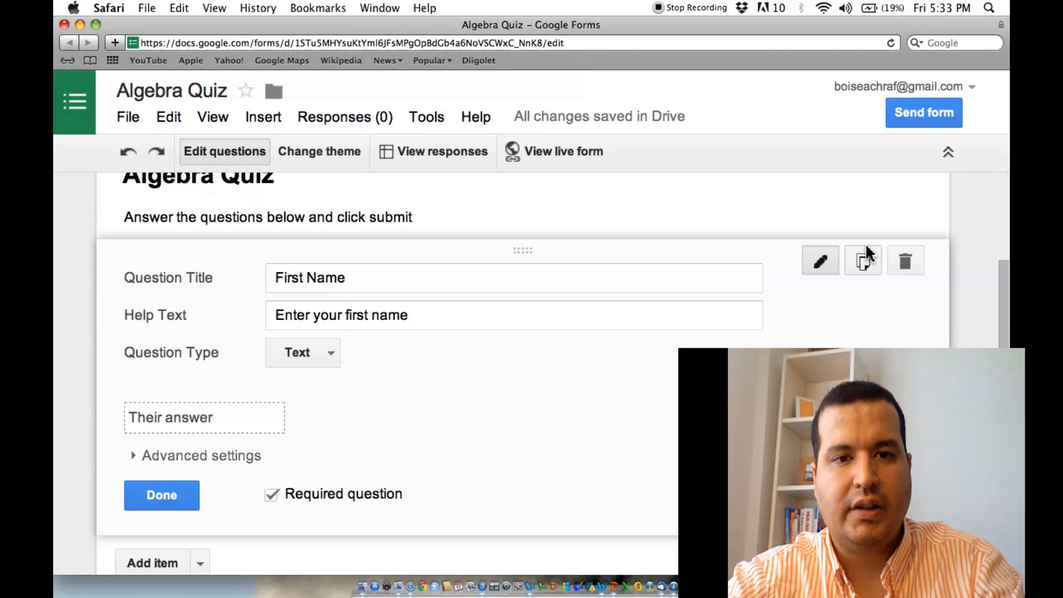
{"action": "mouse_move", "coordinate": [864, 260]}
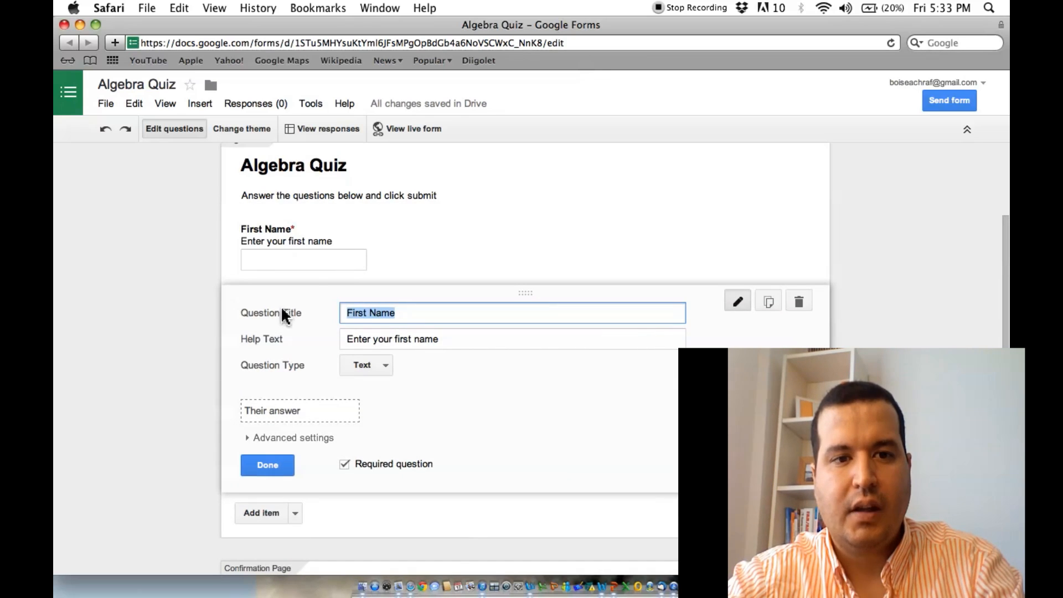
- Add a 'Last Name' Text question, check the live form, and return to the editor
{"action": "type", "text": "Last Name"}
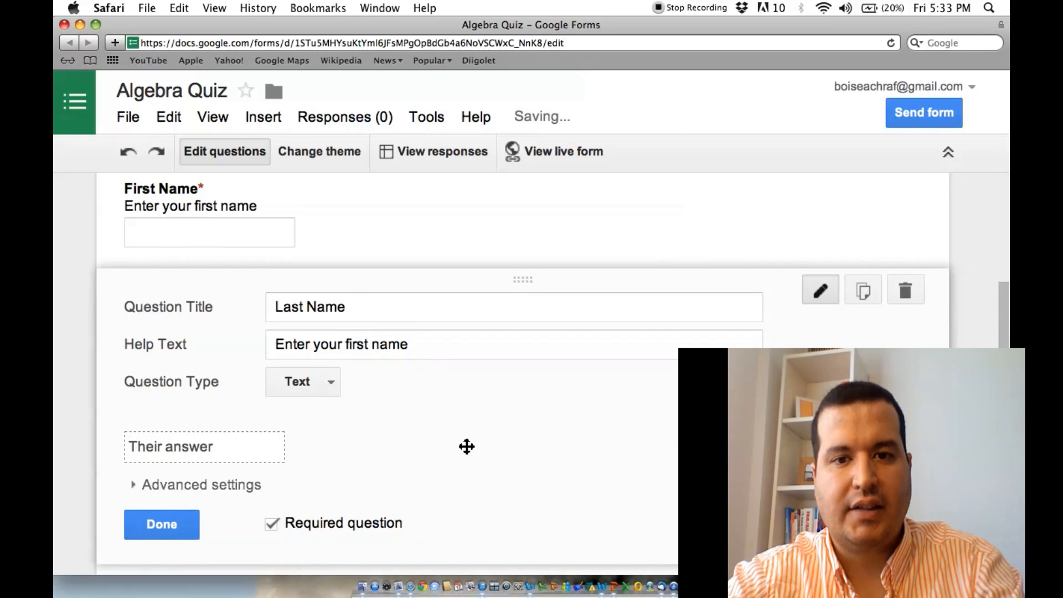
{"action": "left_click", "coordinate": [302, 381]}
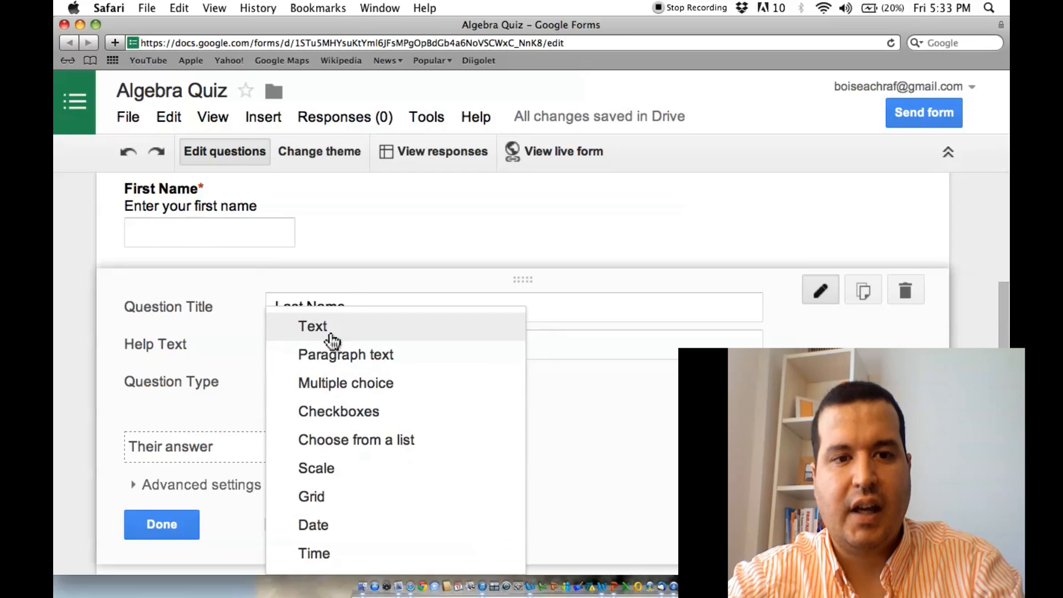
{"action": "left_click", "coordinate": [313, 326]}
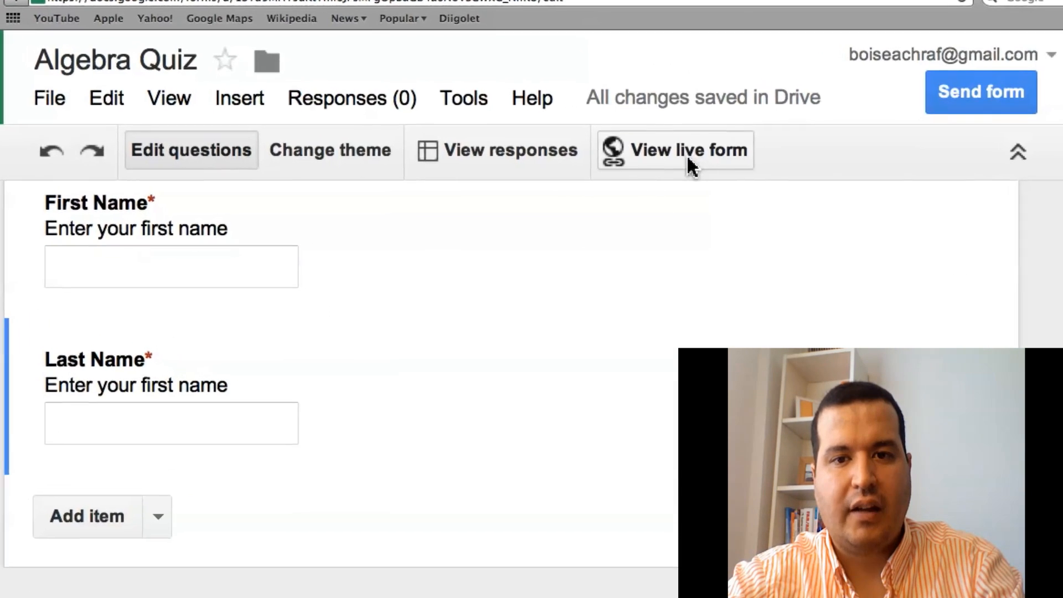
{"action": "left_click", "coordinate": [689, 160]}
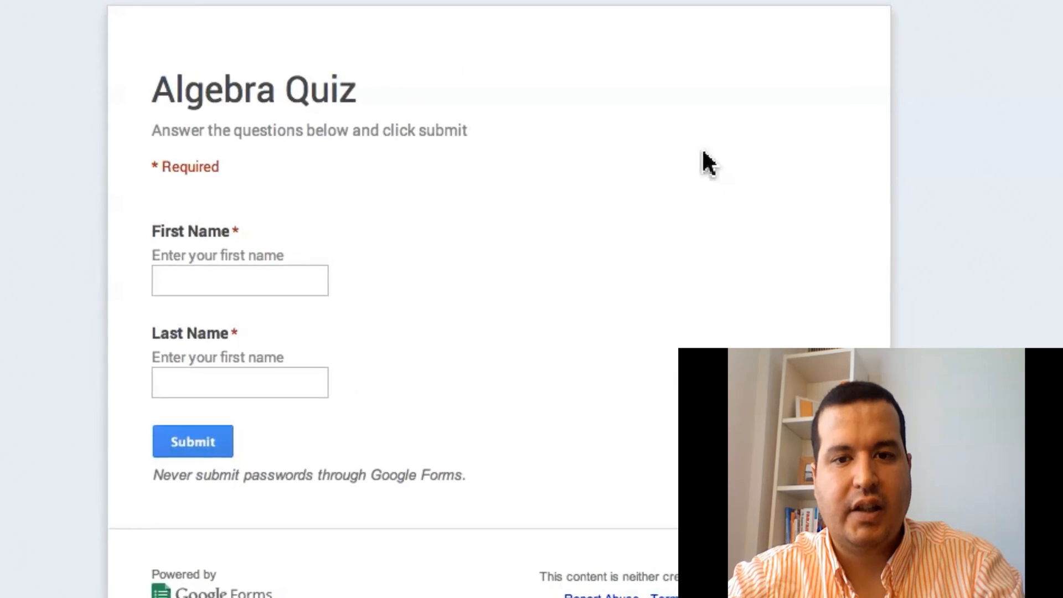
{"action": "left_click", "coordinate": [239, 280]}
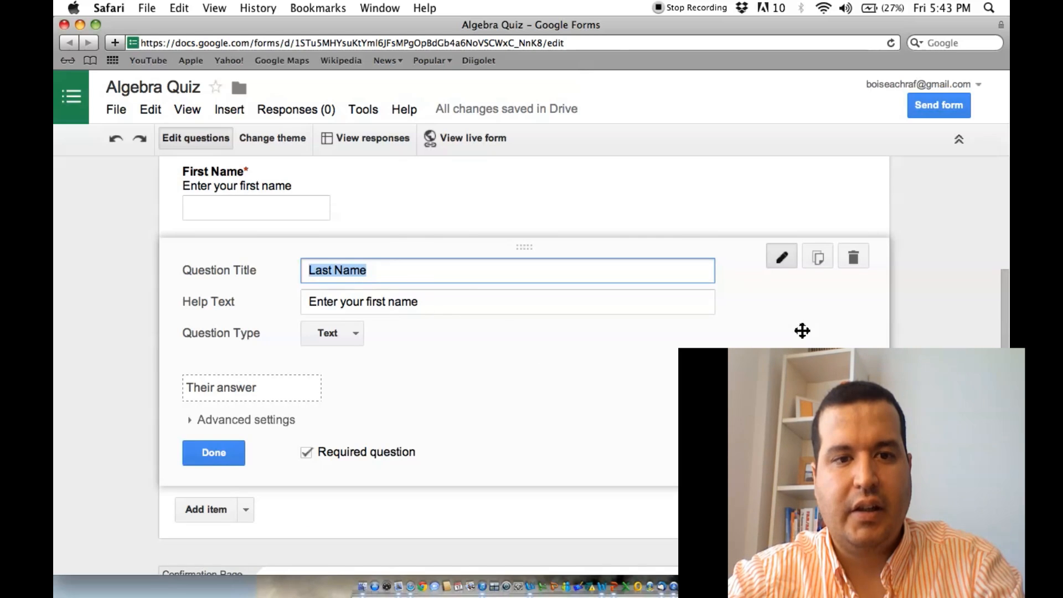
{"action": "mouse_move", "coordinate": [817, 257]}
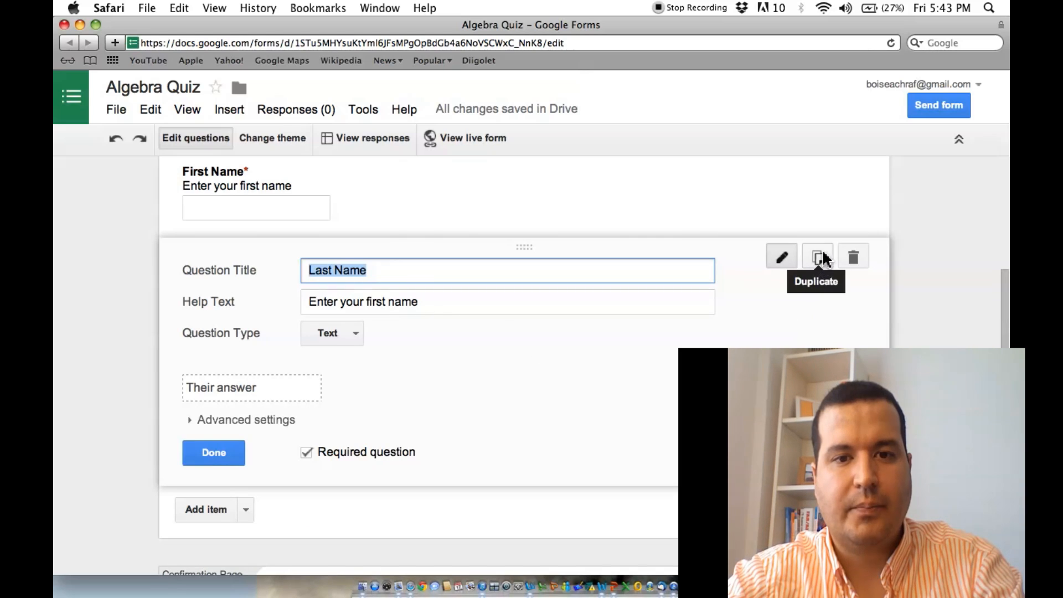
- Duplicate Last Name into an 'Email Address' question with help text 'Enter your email address'
{"action": "left_click", "coordinate": [817, 256]}
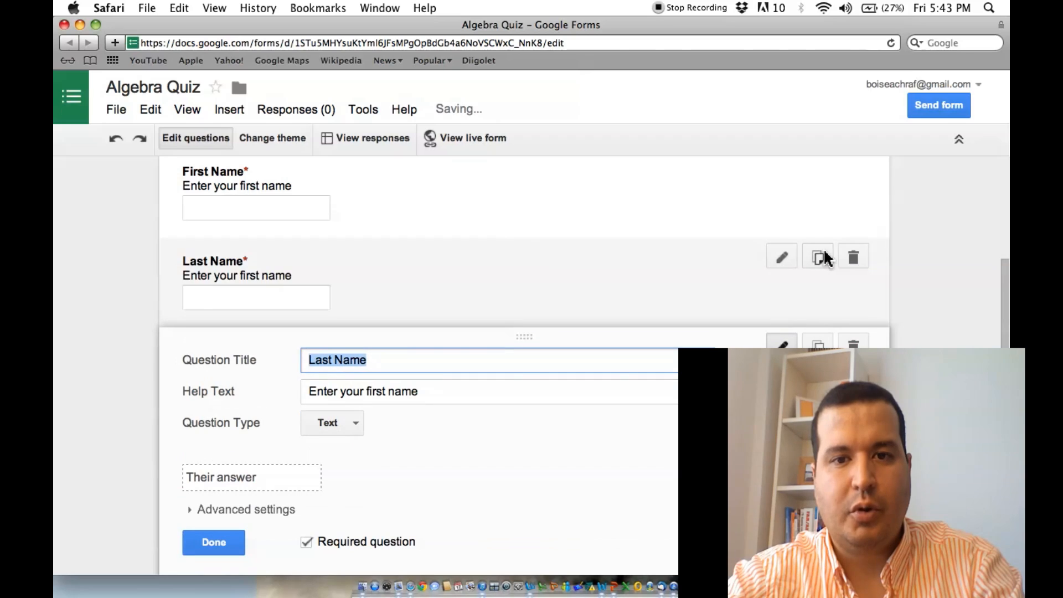
{"action": "type", "text": "Email Addr"}
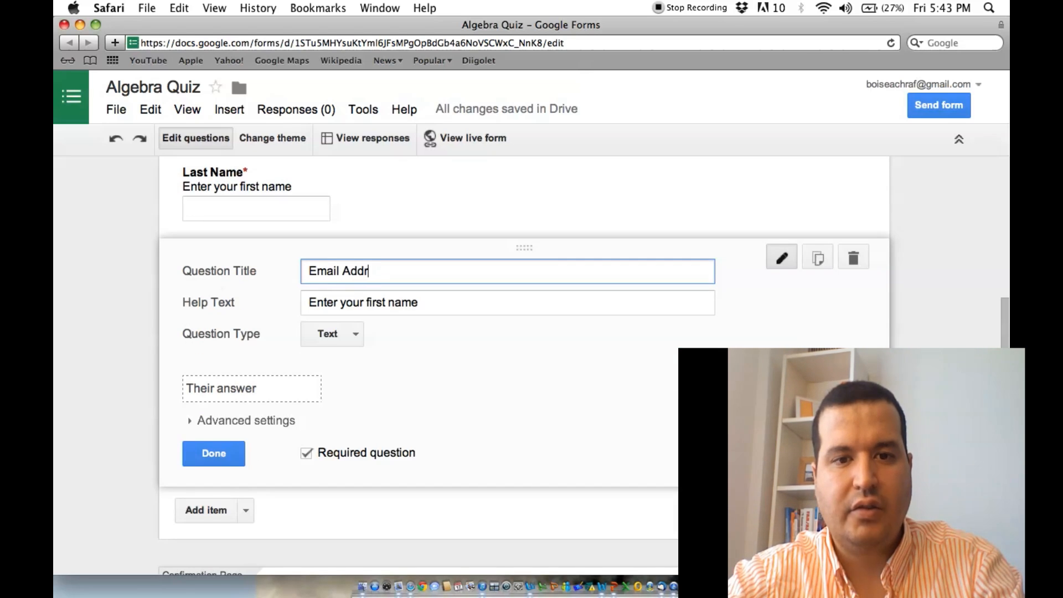
{"action": "type", "text": "ess"}
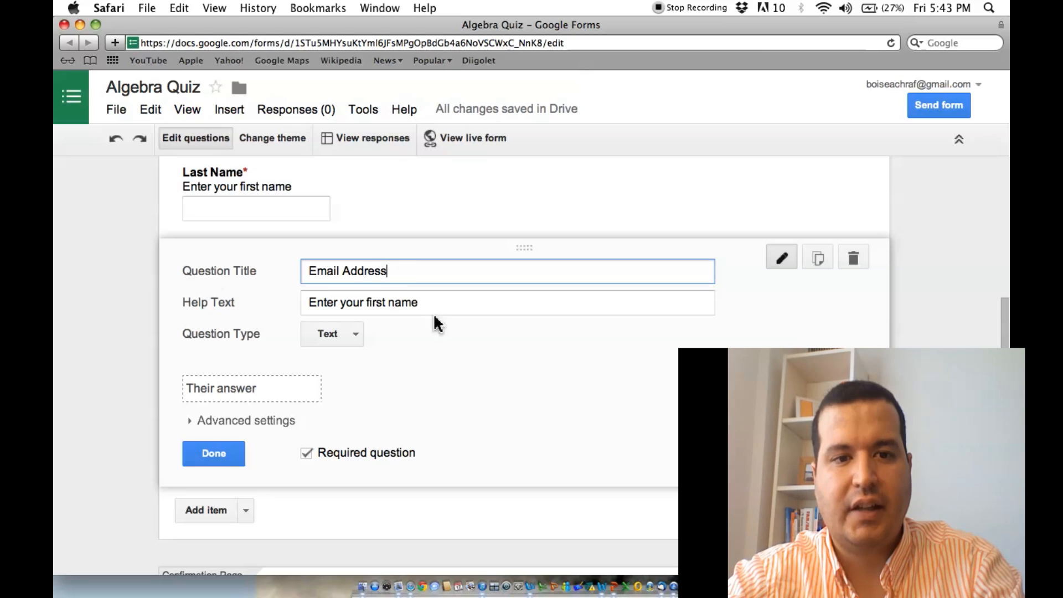
{"action": "double_click", "coordinate": [382, 303]}
{"action": "type", "text": "email address"}
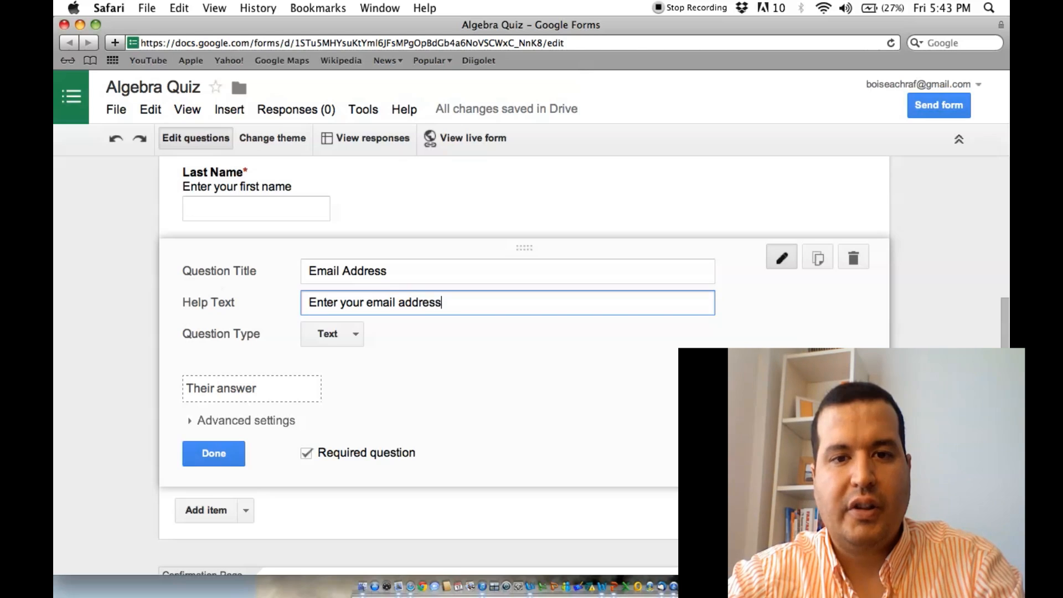
- Keep Text as the Email Address answer type and finish the question
{"action": "left_click", "coordinate": [331, 334]}
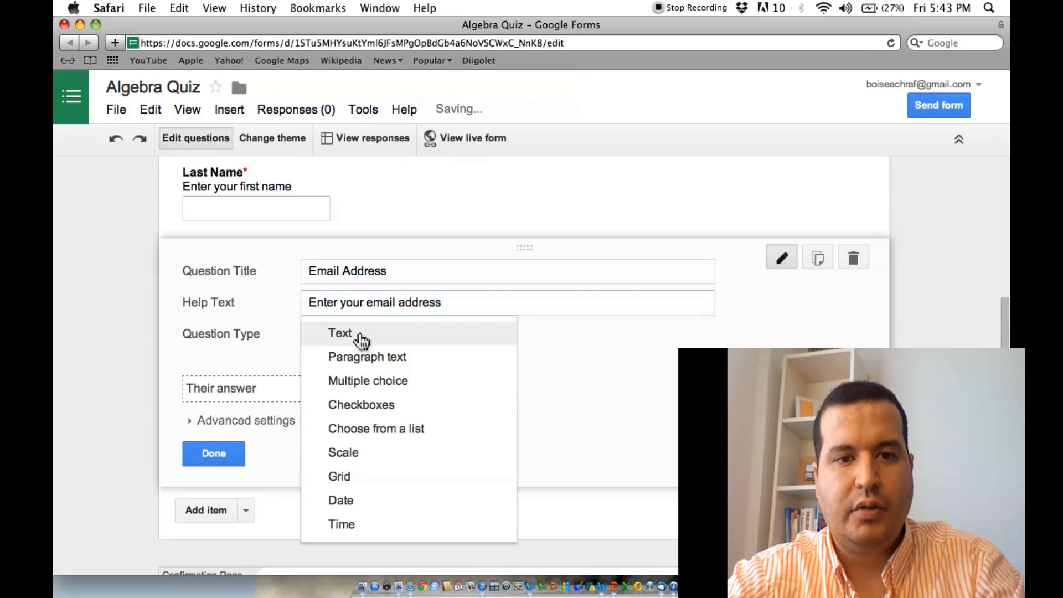
{"action": "left_click", "coordinate": [339, 332]}
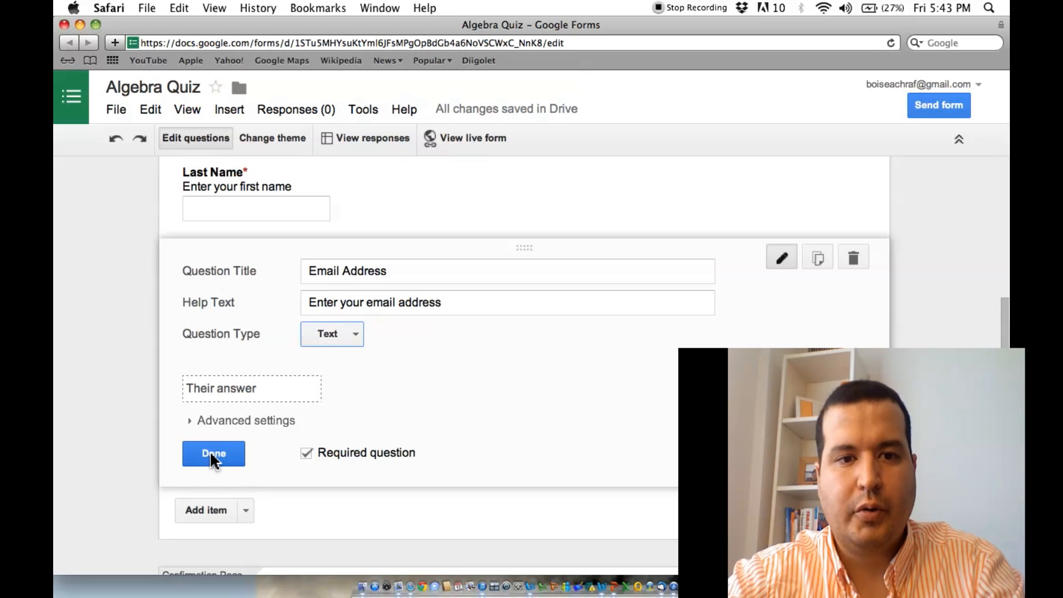
{"action": "left_click", "coordinate": [213, 454]}
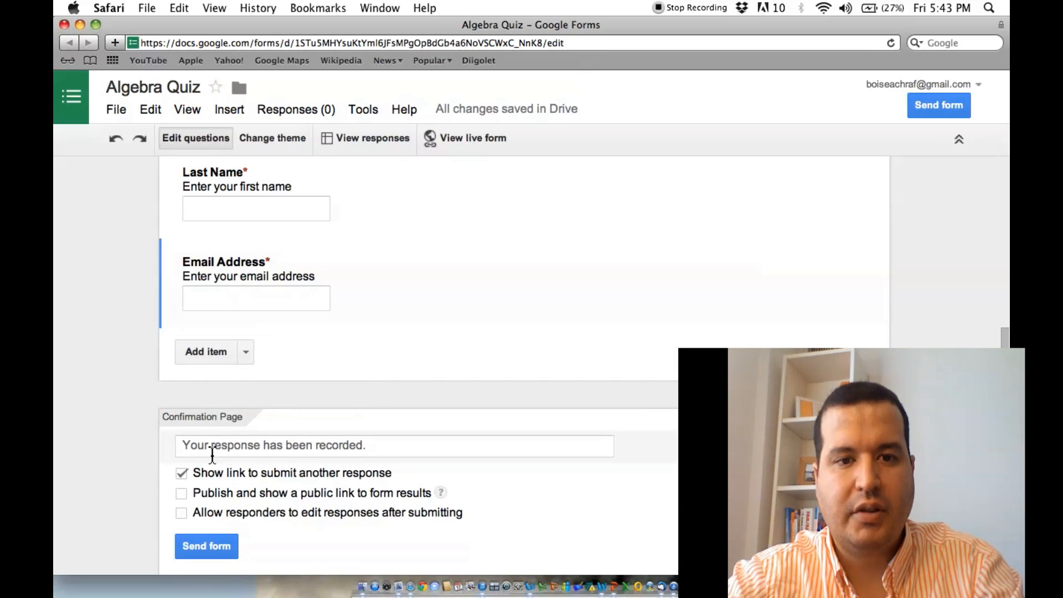
{"action": "mouse_move", "coordinate": [479, 153]}
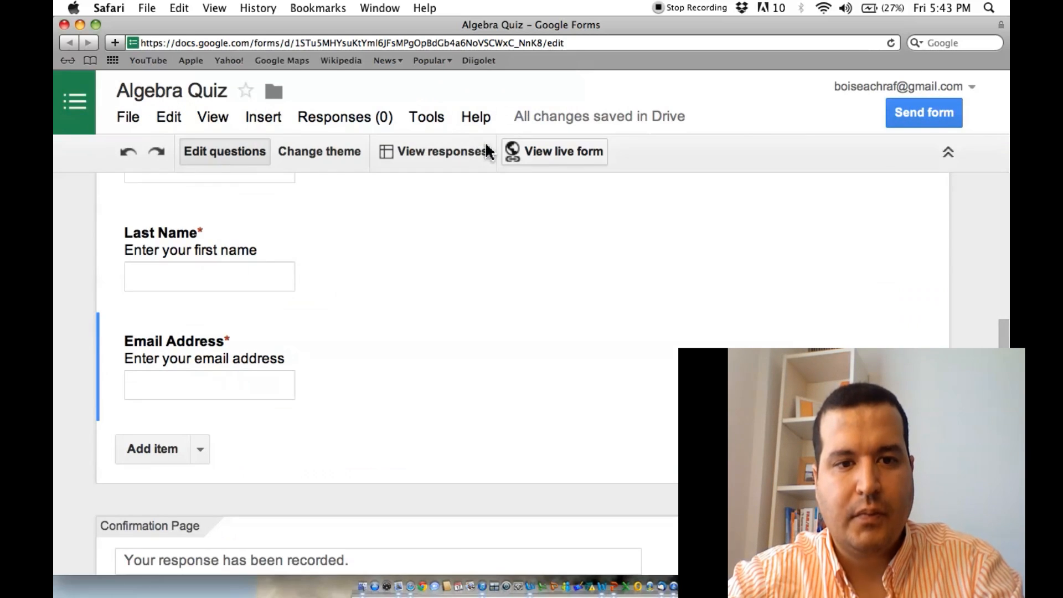
- Check the live quiz with the Email Address field, then go back to editing
{"action": "left_click", "coordinate": [564, 152]}
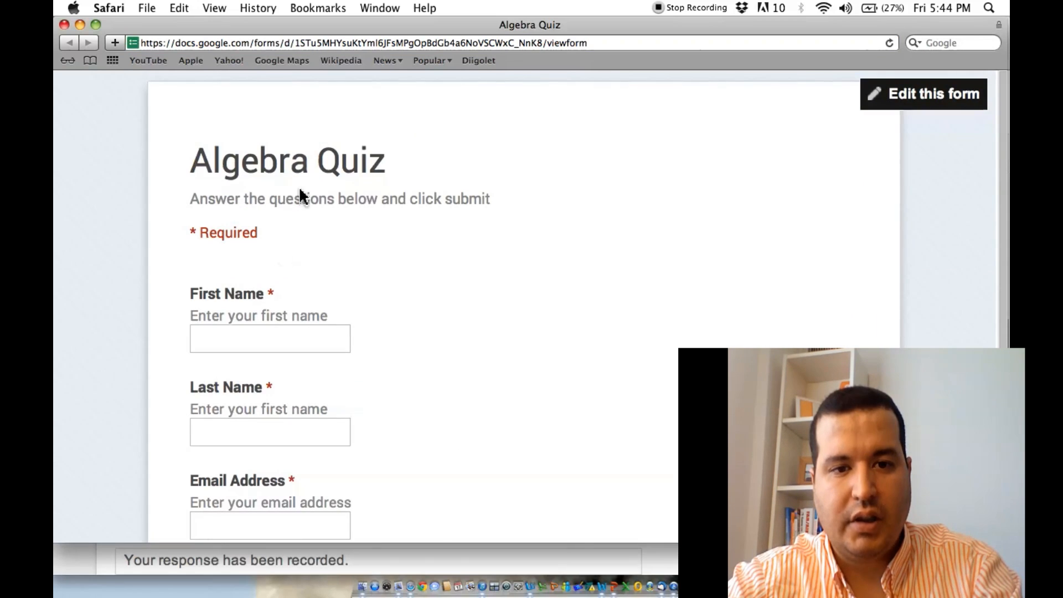
{"action": "left_click", "coordinate": [270, 432]}
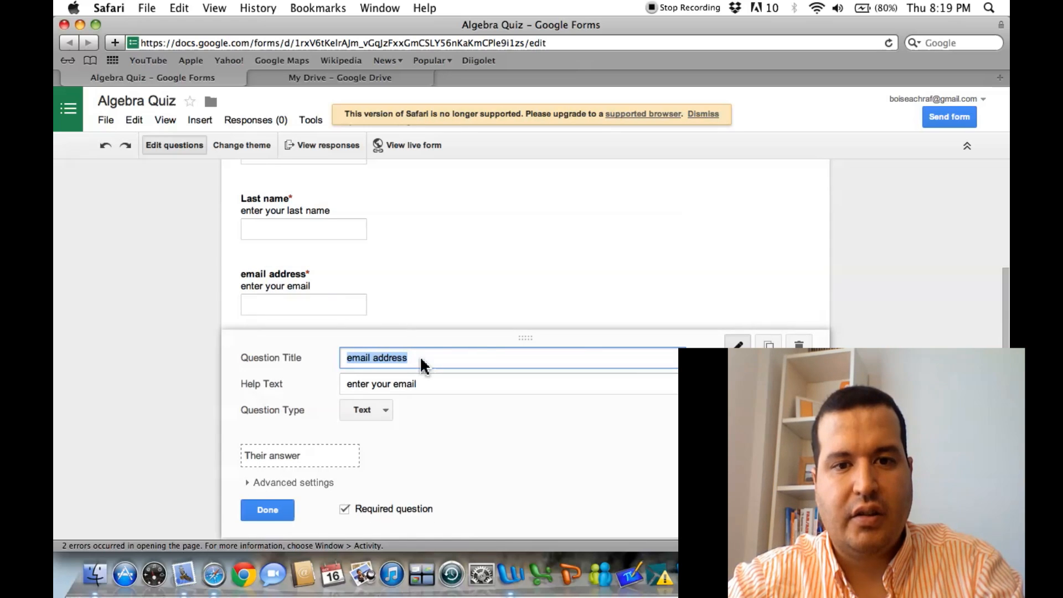
- Title the question '1. The ordered pair (3,0) is found:' with help text 'Choose one correct answer'
{"action": "type", "text": "1. The ordered pair (3,0) is found:"}
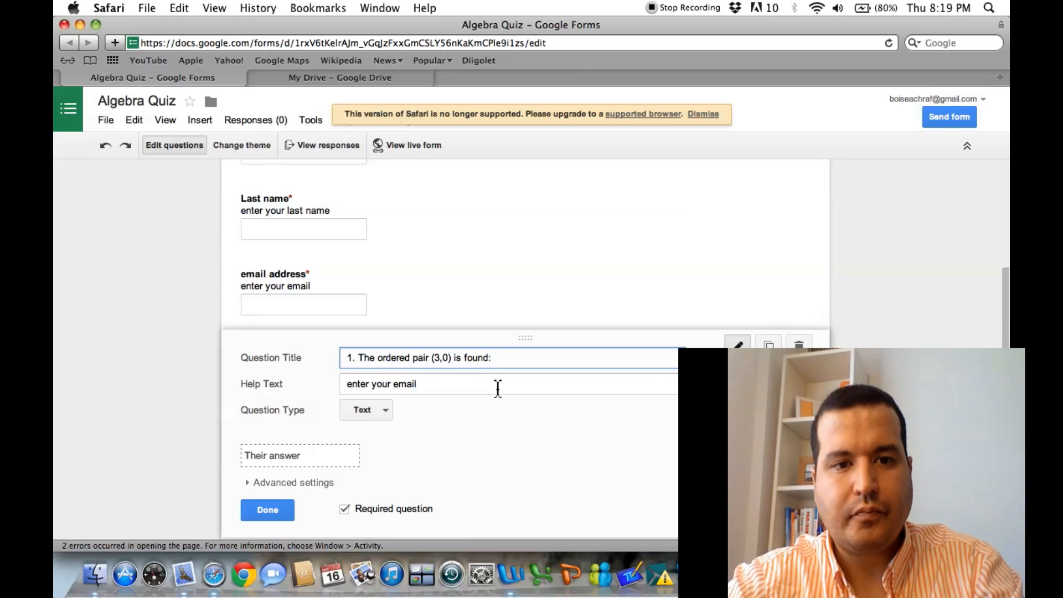
{"action": "double_click", "coordinate": [381, 383]}
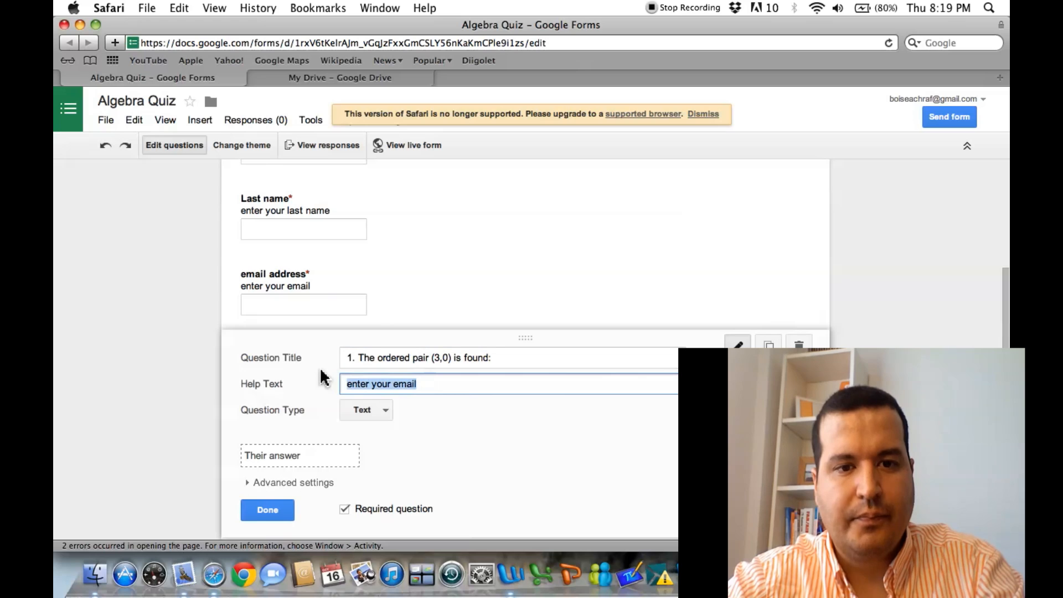
{"action": "key", "text": "Delete"}
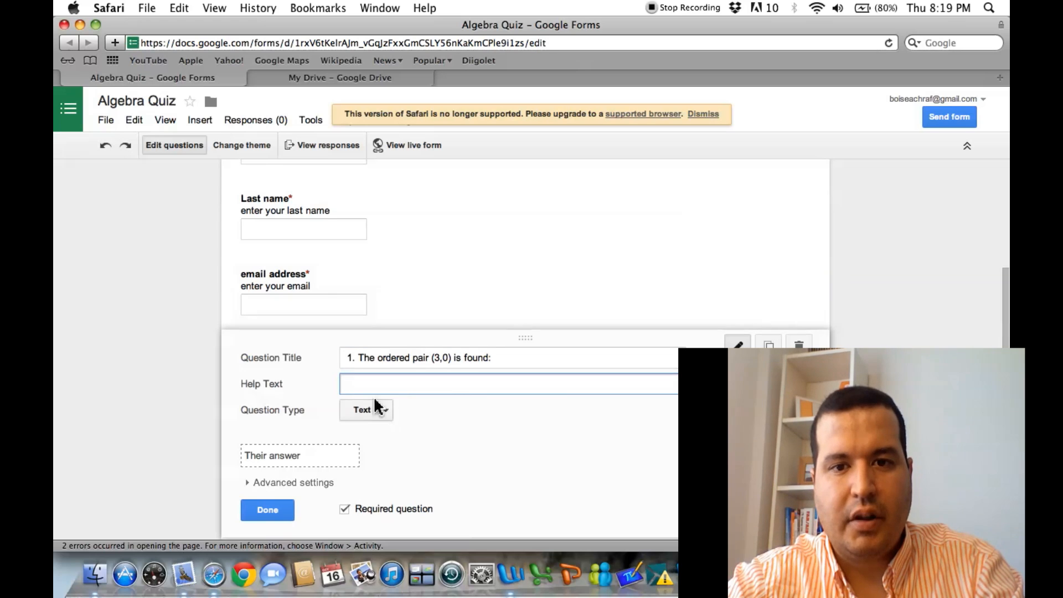
{"action": "type", "text": "Choose one correct answer"}
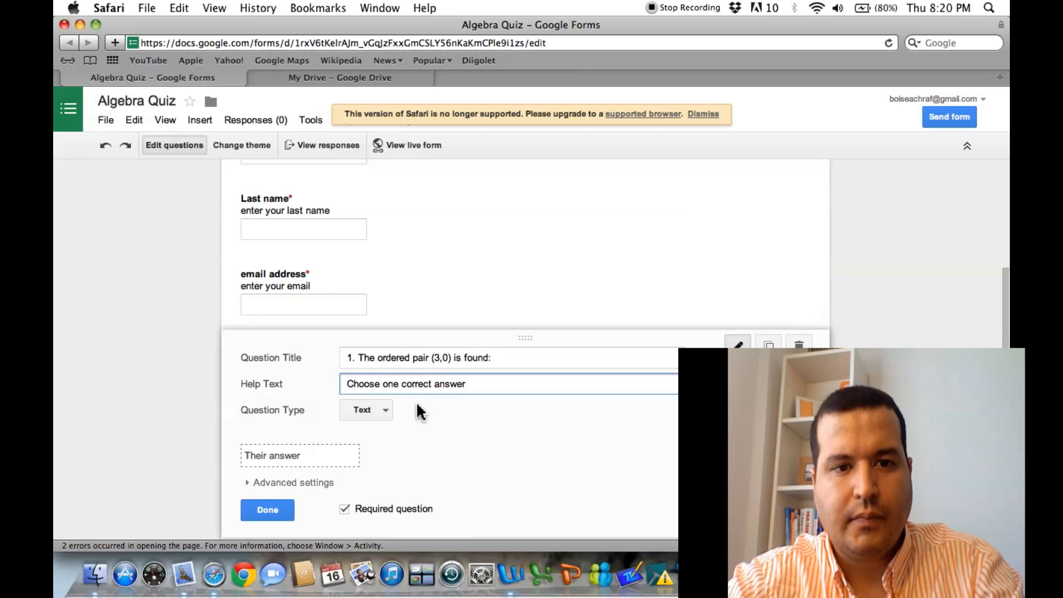
{"action": "left_click", "coordinate": [365, 410]}
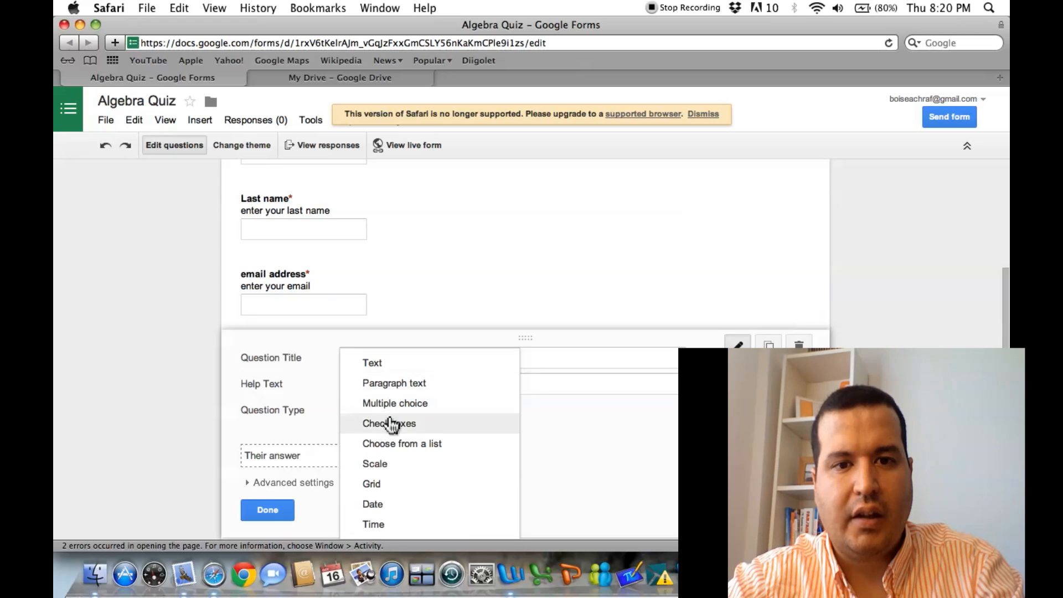
- Make question 1 Checkboxes with options on the y-axis, first quadrant, four quadrant, x-axis
{"action": "left_click", "coordinate": [389, 423]}
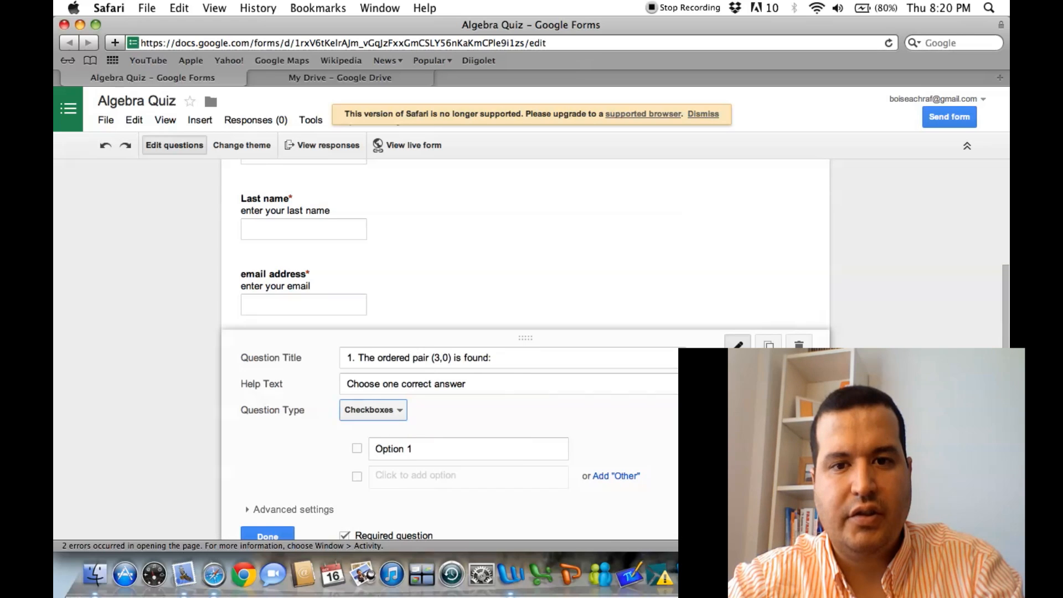
{"action": "scroll", "scroll_direction": "down", "scroll_amount": 3}
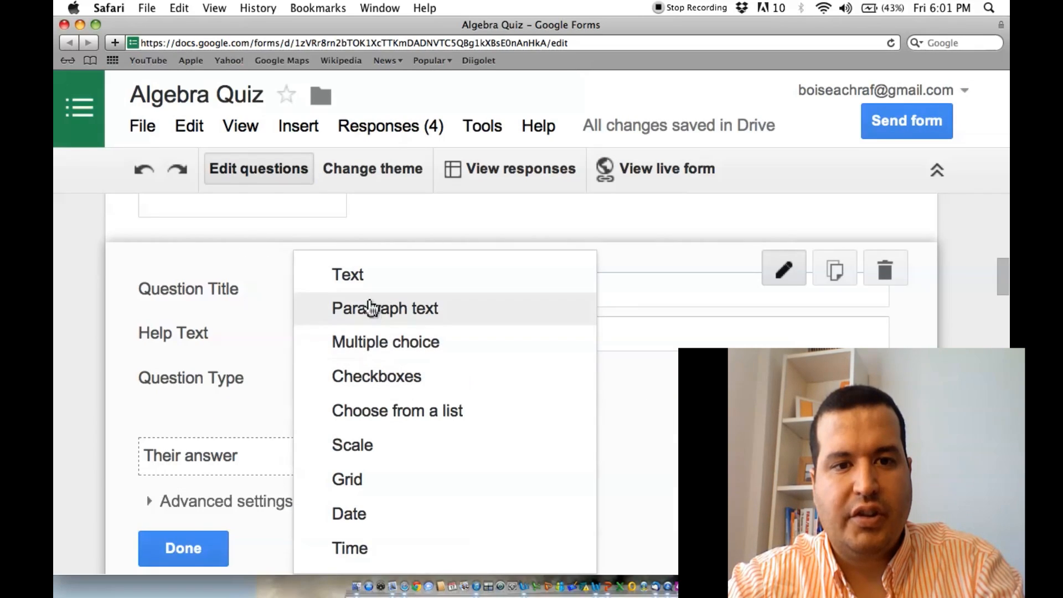
{"action": "left_click", "coordinate": [376, 376]}
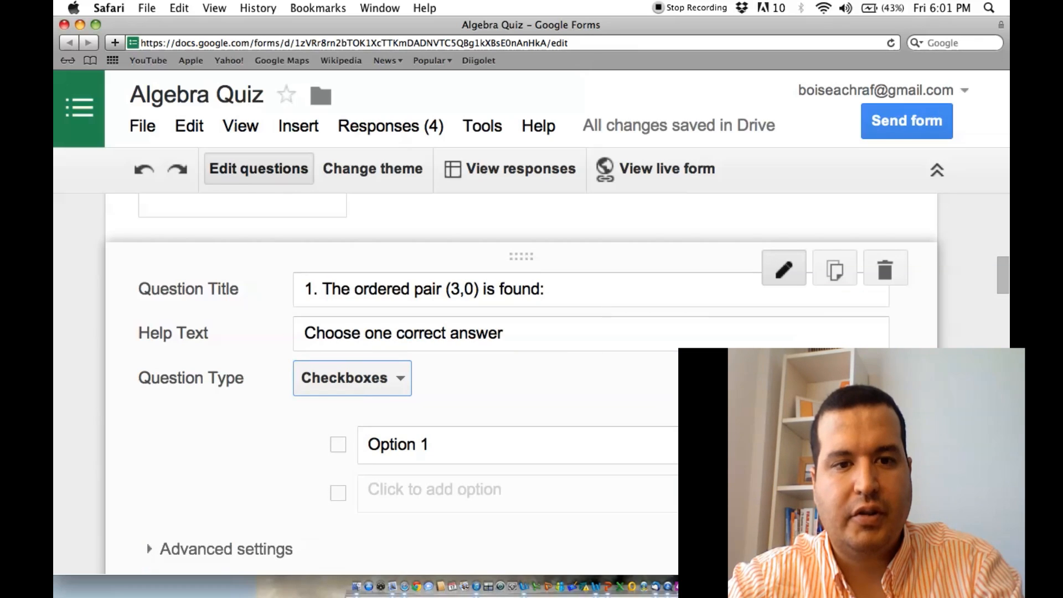
{"action": "scroll", "scroll_direction": "down", "scroll_amount": 3}
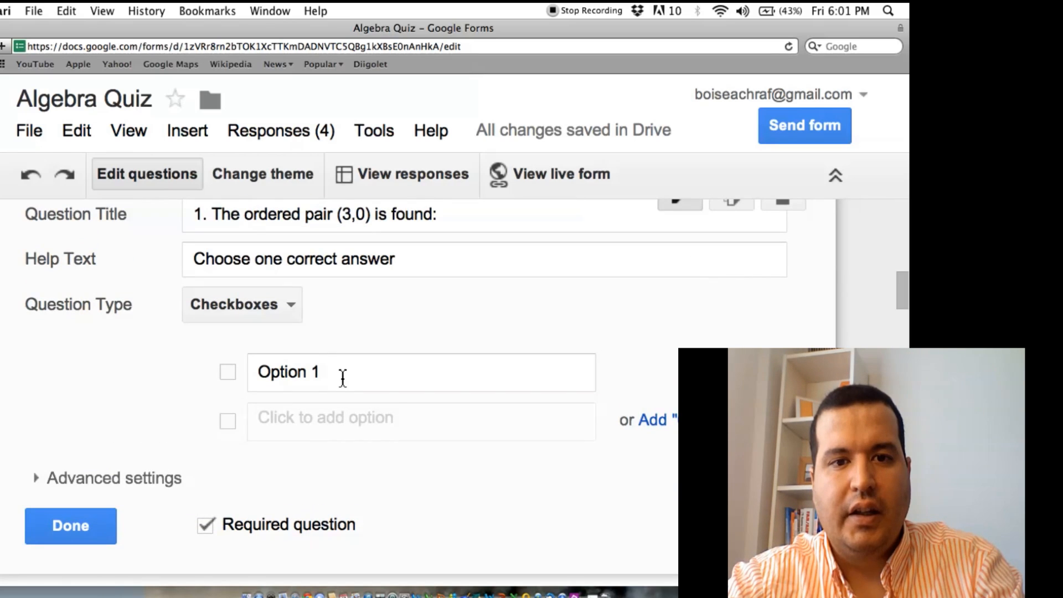
{"action": "double_click", "coordinate": [288, 372]}
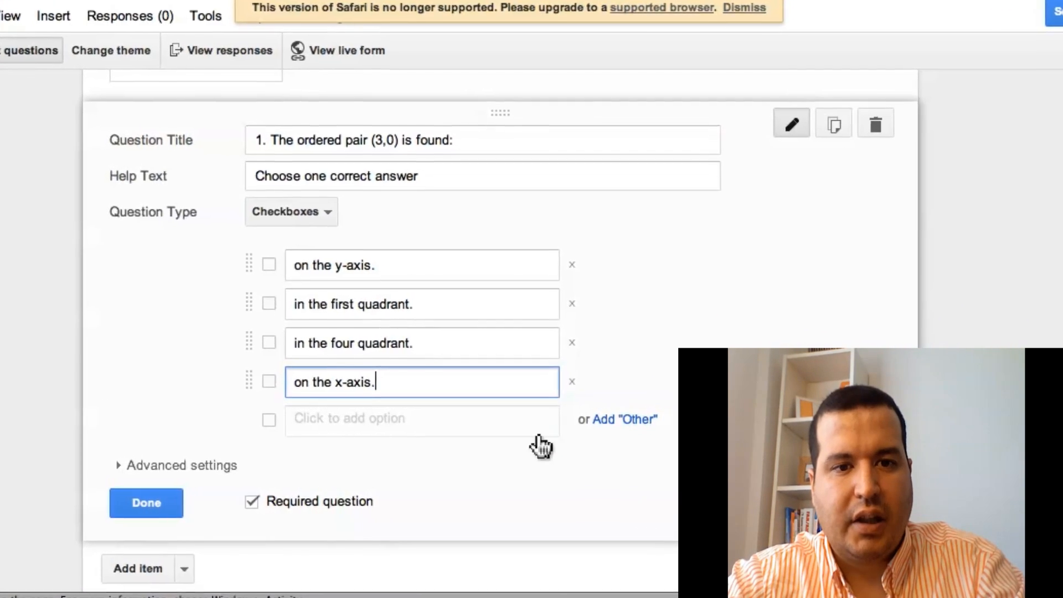
{"action": "left_click", "coordinate": [146, 503]}
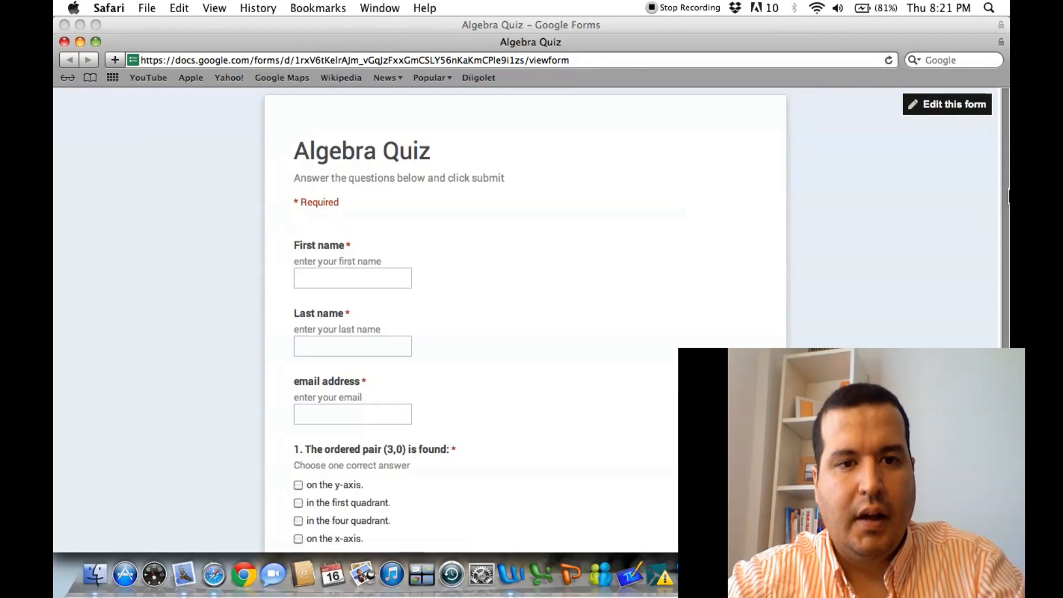
- Scroll through all ten questions in the live form and return to the editor
{"action": "scroll", "scroll_direction": "down", "scroll_amount": 3}
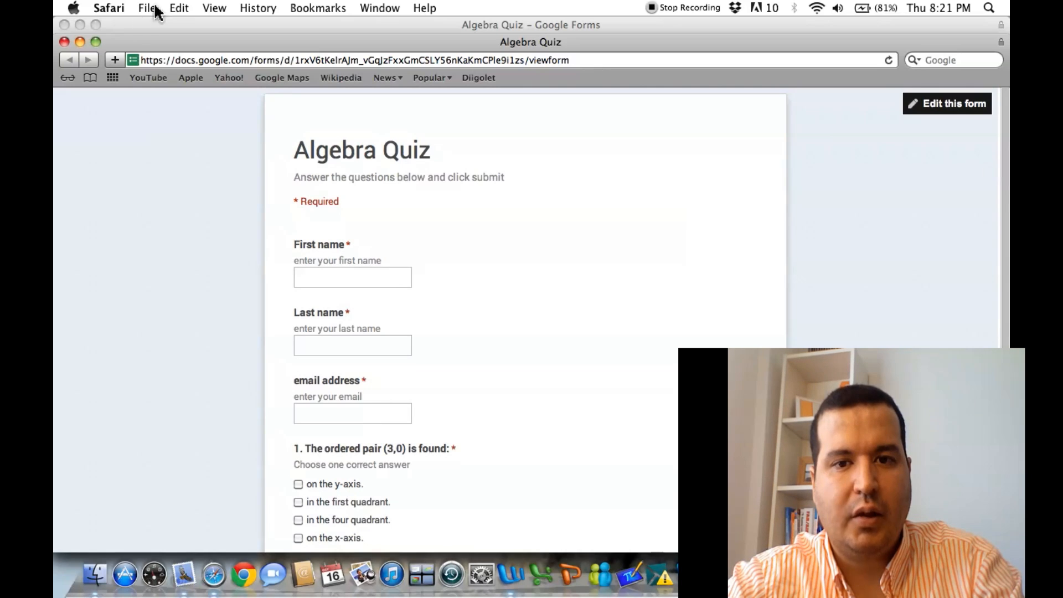
{"action": "left_click", "coordinate": [949, 104]}
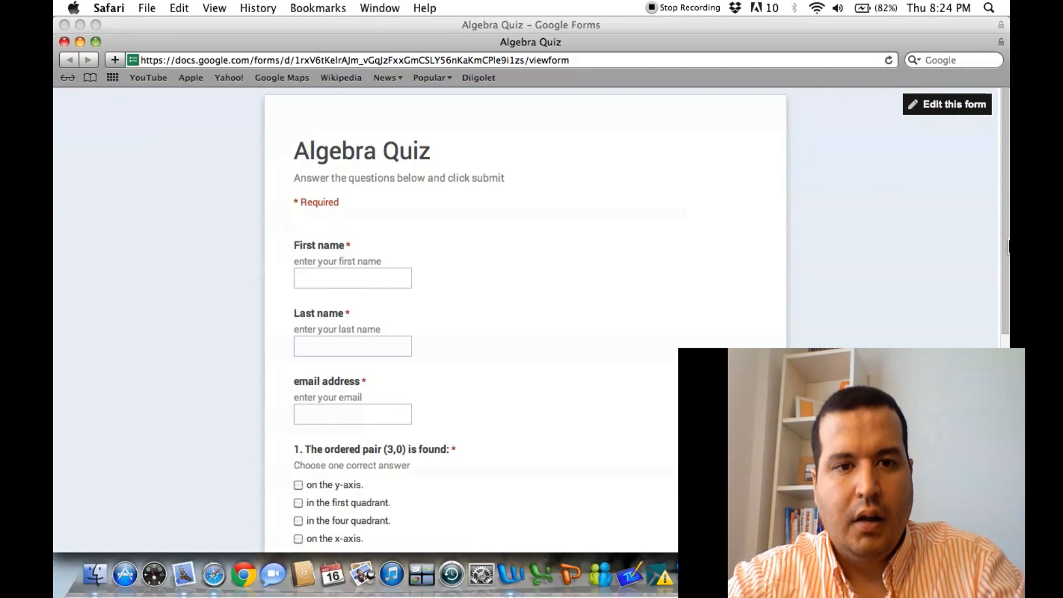
{"action": "scroll", "scroll_direction": "down", "scroll_amount": 3}
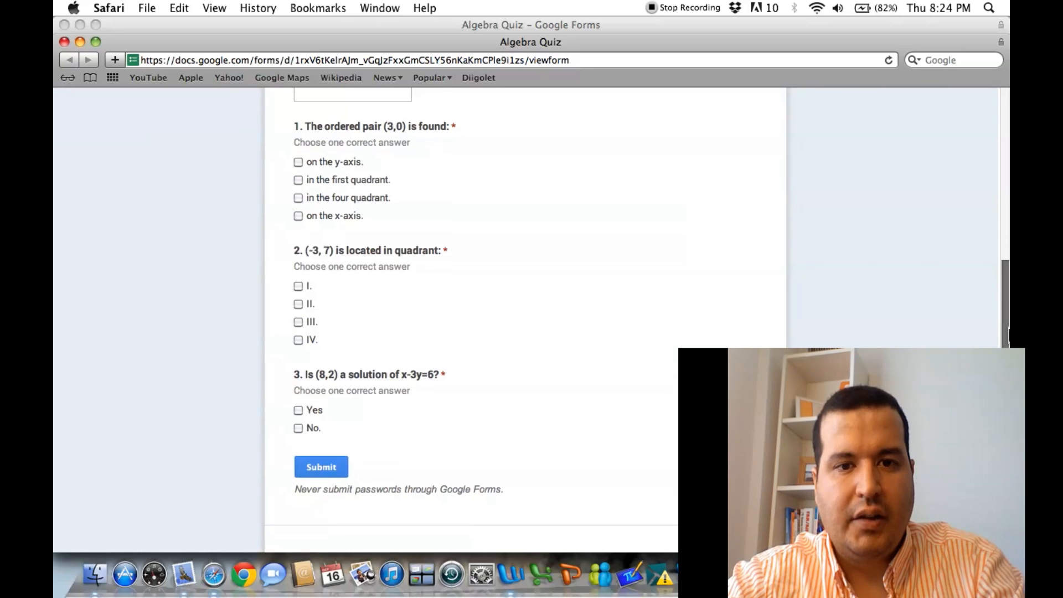
{"action": "scroll", "scroll_direction": "down", "scroll_amount": 3}
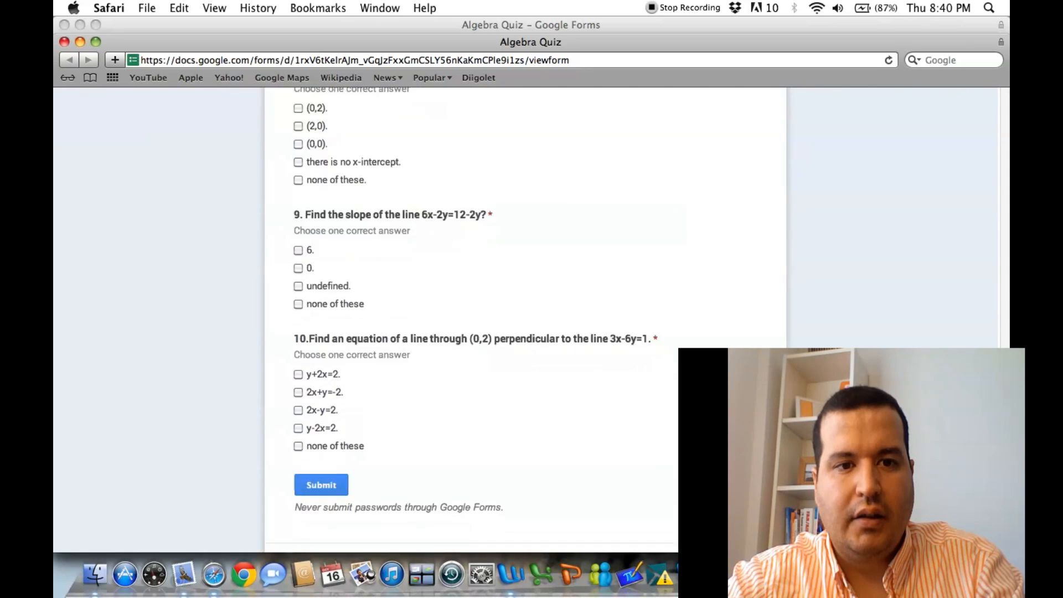
{"action": "scroll", "scroll_direction": "up", "scroll_amount": 3}
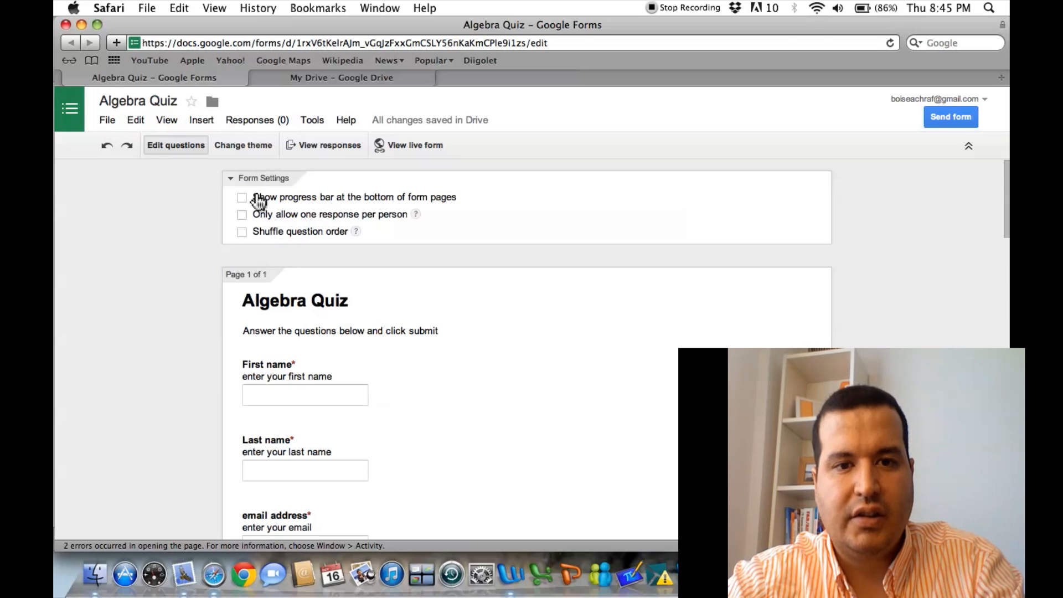
- Apply the bookshelf theme to the Algebra Quiz and view the live form
{"action": "left_click", "coordinate": [244, 145]}
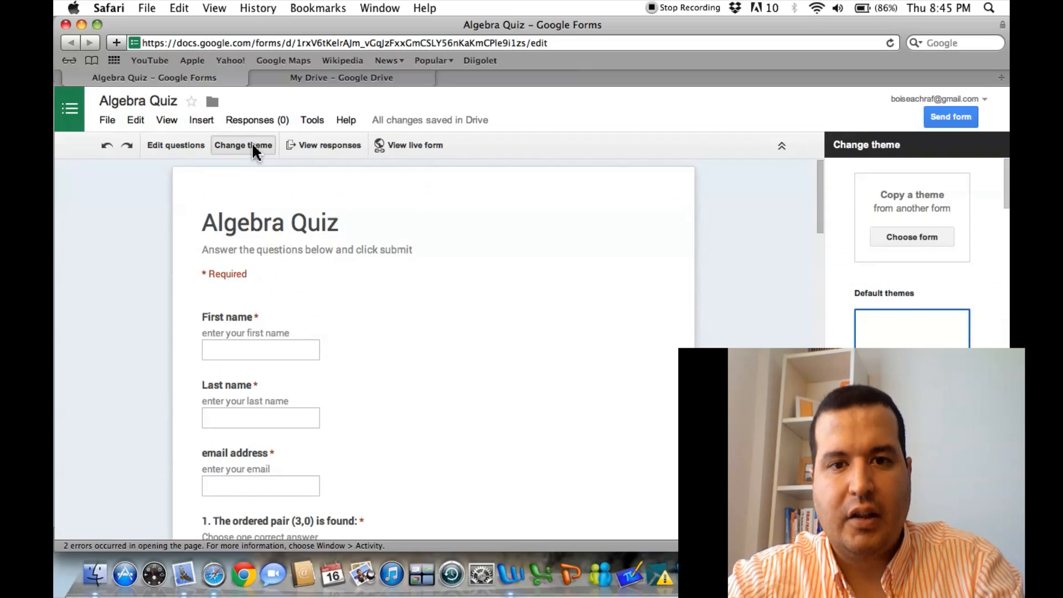
{"action": "scroll", "scroll_direction": "down", "scroll_amount": 3}
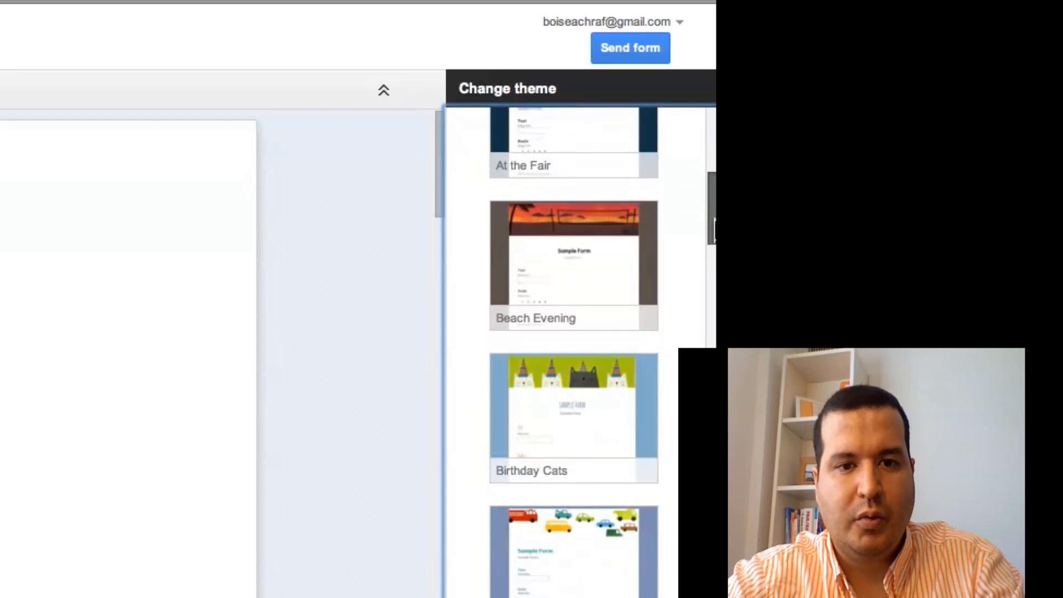
{"action": "scroll", "scroll_direction": "down", "scroll_amount": 3}
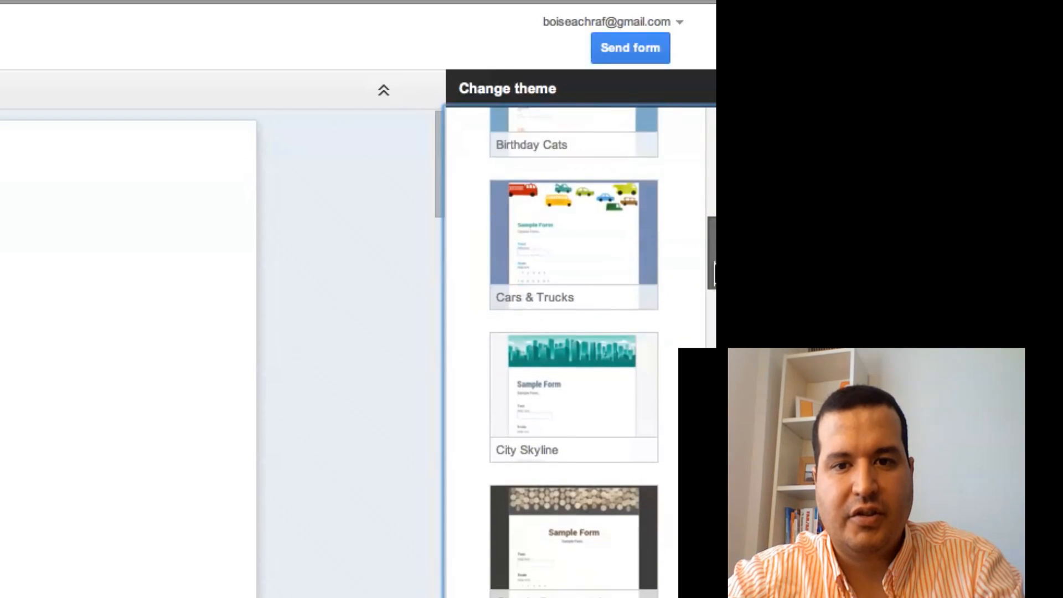
{"action": "scroll", "scroll_direction": "down", "scroll_amount": 3}
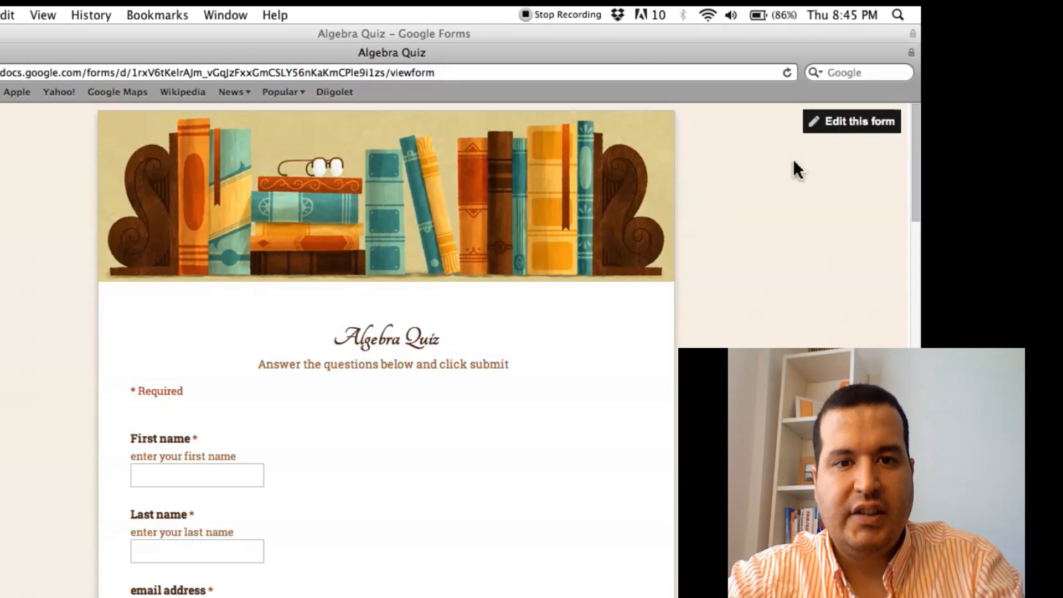
{"action": "mouse_move", "coordinate": [917, 197]}
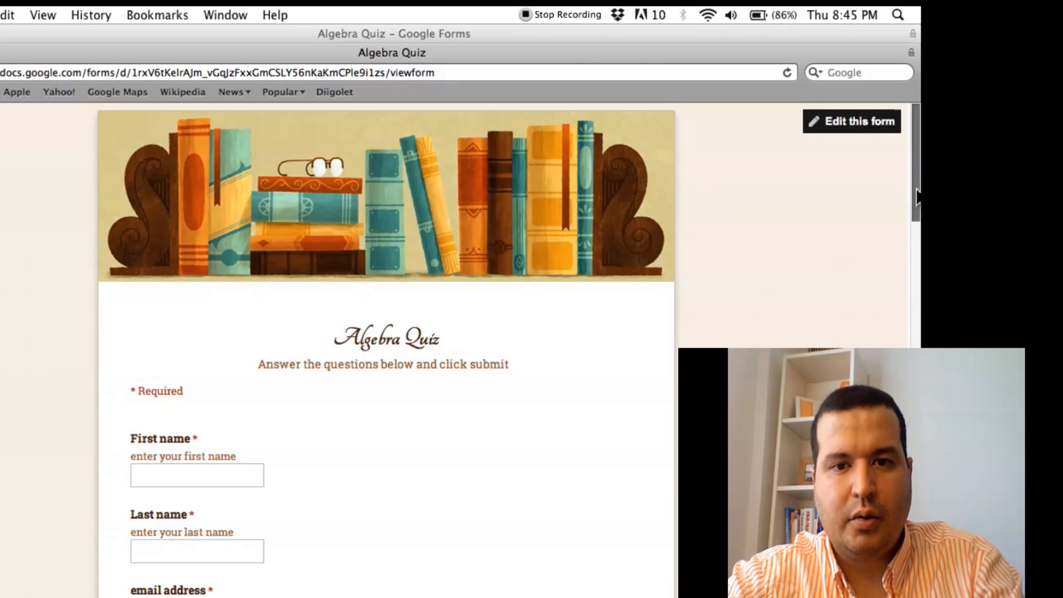
- Submit a response named Answer Key with email and every question answered correctly
{"action": "scroll", "scroll_direction": "down", "scroll_amount": 3}
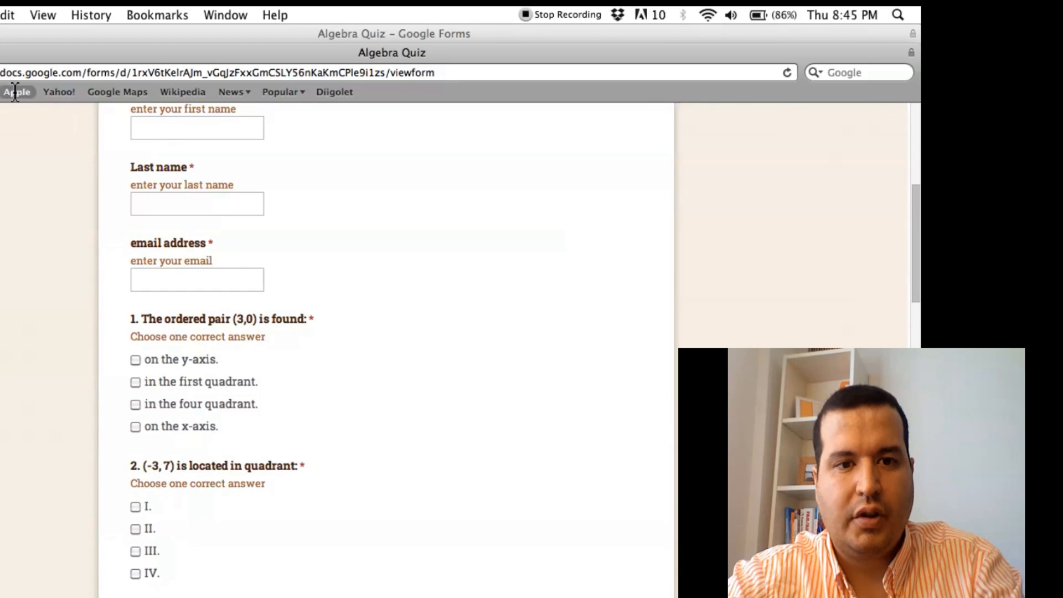
{"action": "scroll", "scroll_direction": "up", "scroll_amount": 3}
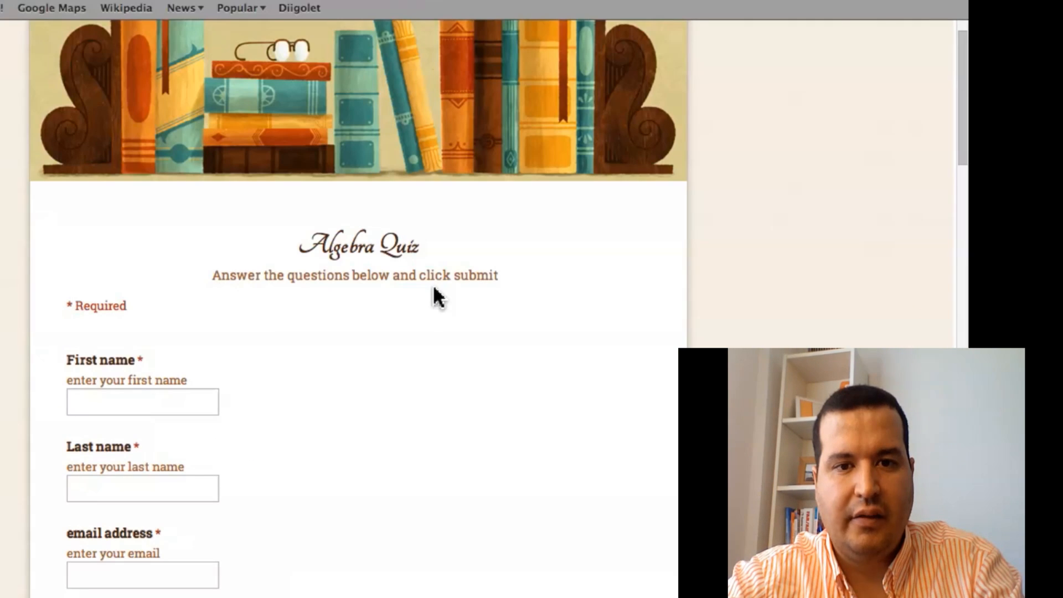
{"action": "left_click", "coordinate": [142, 403]}
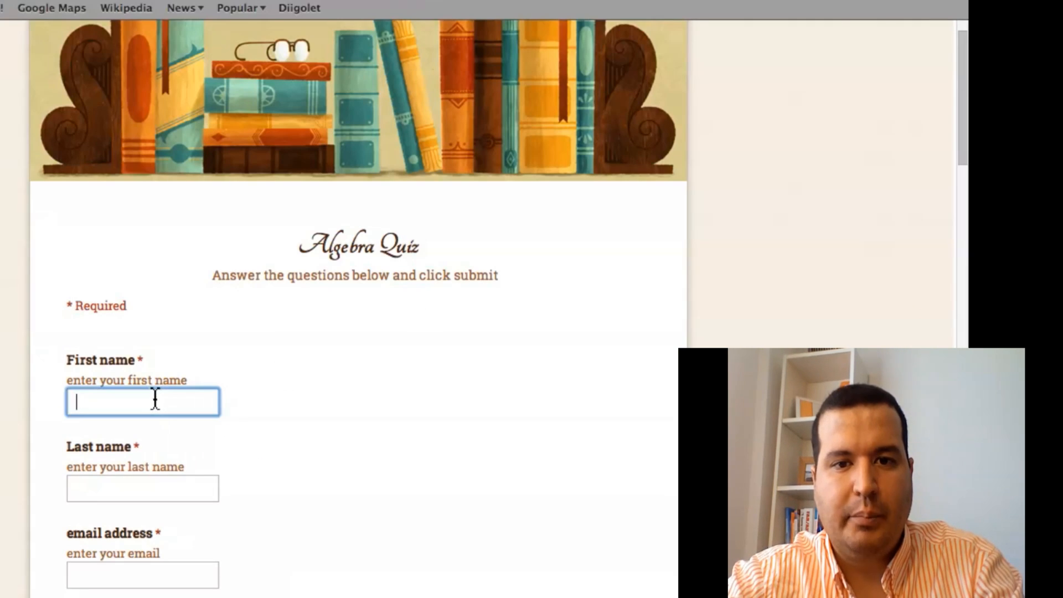
{"action": "type", "text": "Answer"}
{"action": "left_click", "coordinate": [143, 488]}
{"action": "type", "text": "Key"}
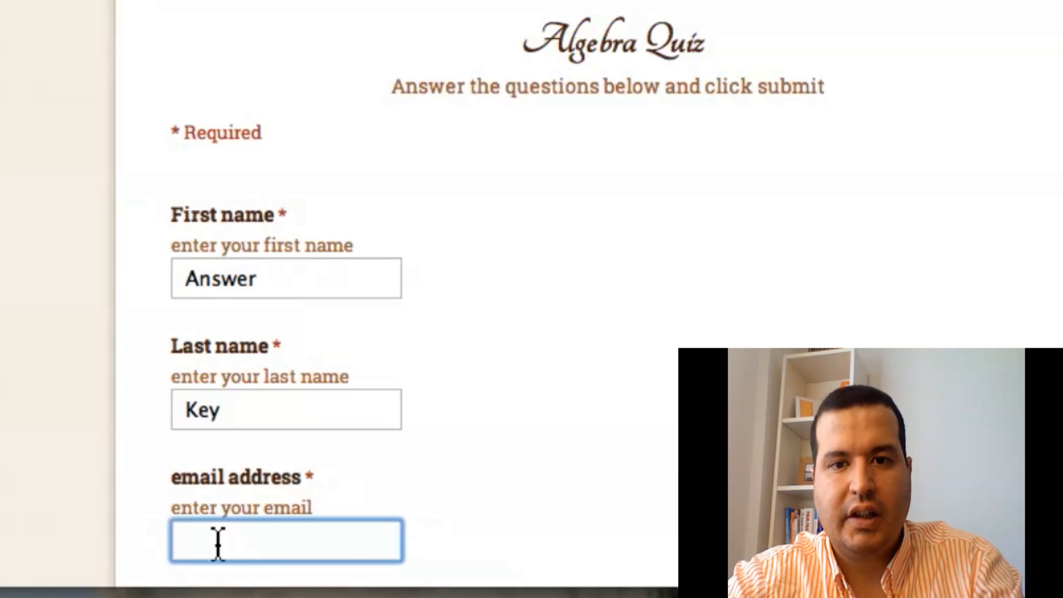
{"action": "type", "text": "touatu55"}
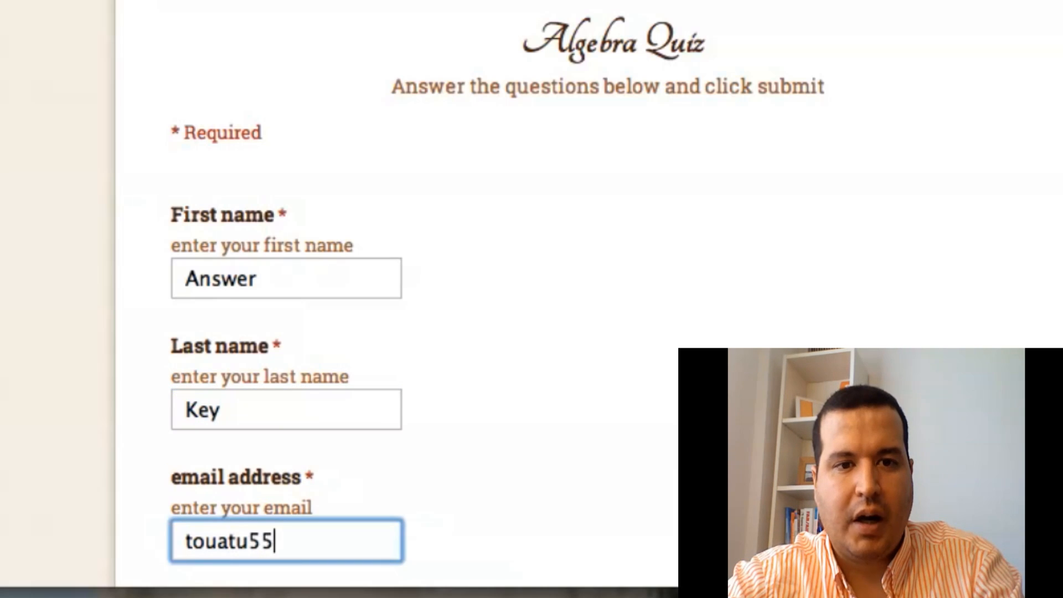
{"action": "key", "text": "Backspace"}
{"action": "type", "text": "i52ya"}
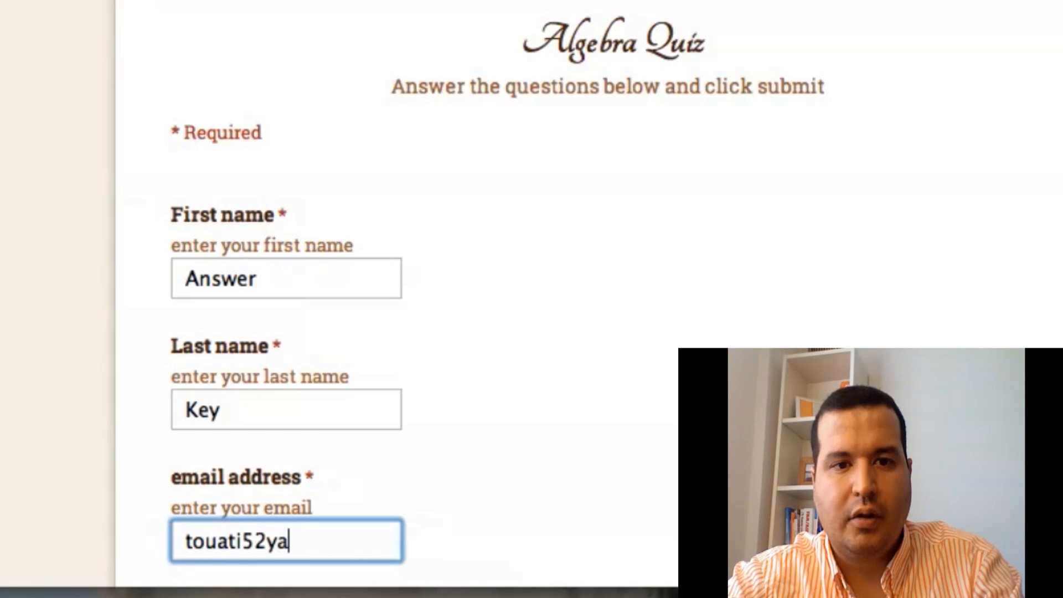
{"action": "key", "text": "Backspace"}
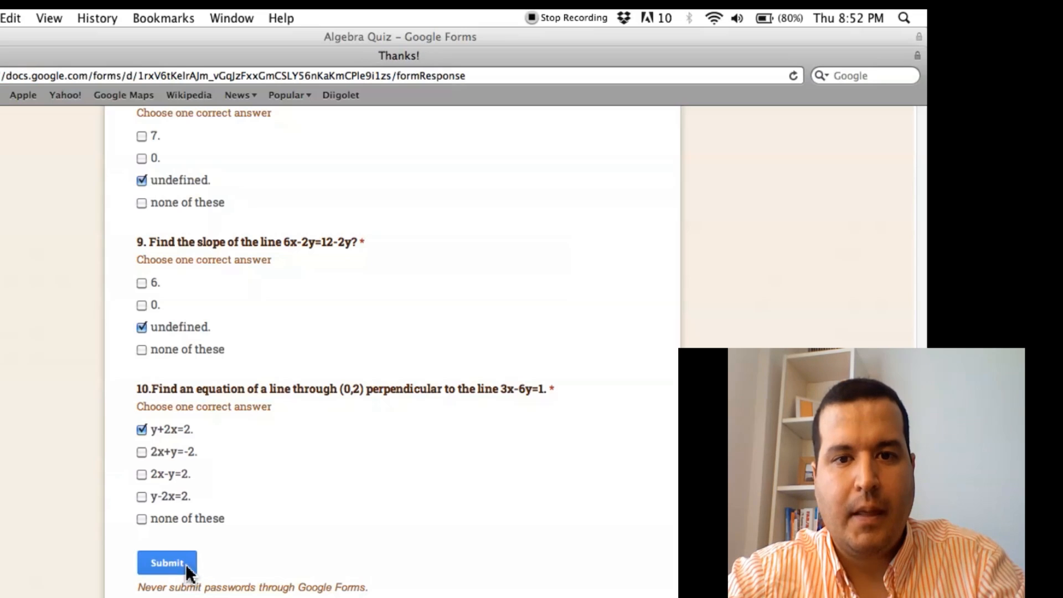
{"action": "left_click", "coordinate": [168, 563]}
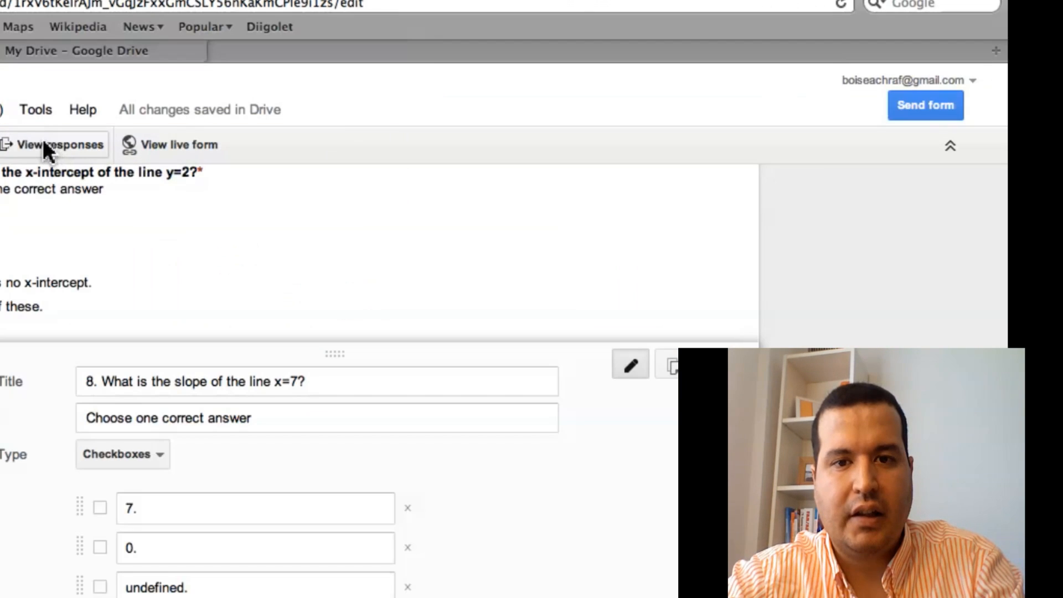
- Store form responses in a new Algebra Quiz (Responses) spreadsheet and dismiss the Safari banner
{"action": "left_click", "coordinate": [51, 144]}
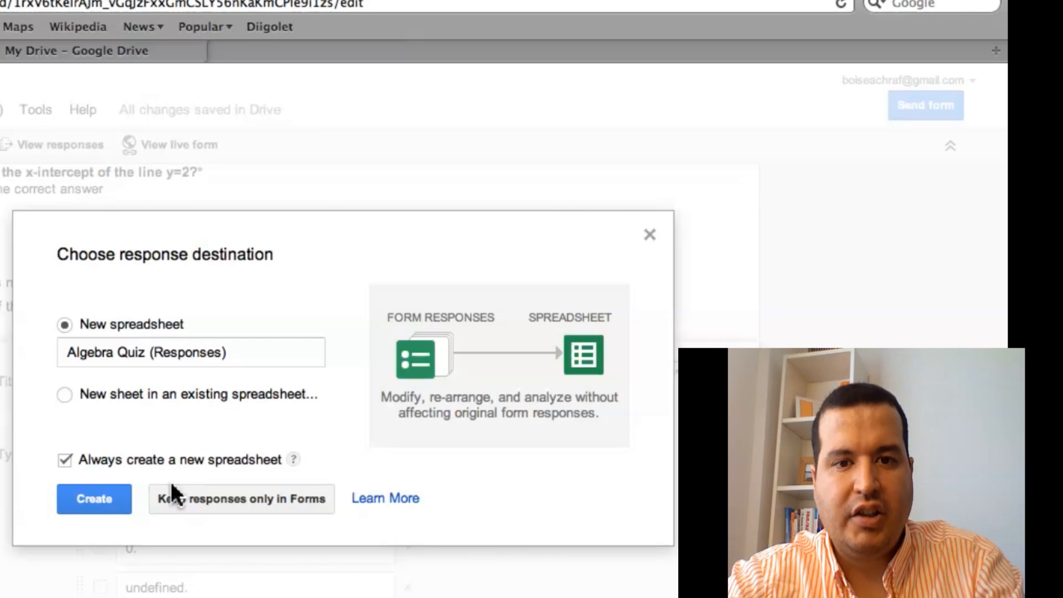
{"action": "left_click", "coordinate": [93, 499]}
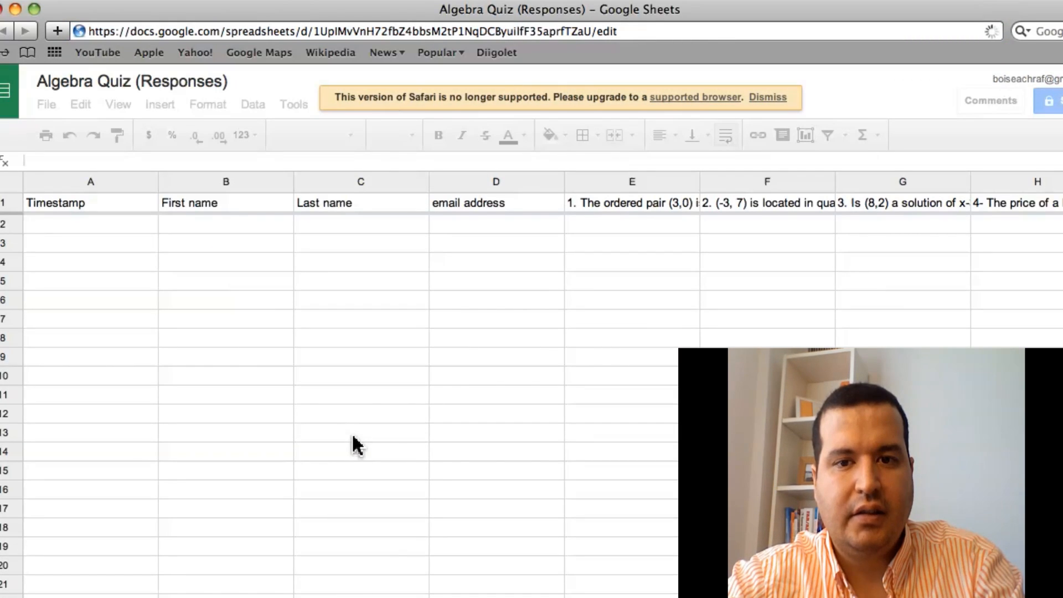
{"action": "left_click", "coordinate": [89, 201]}
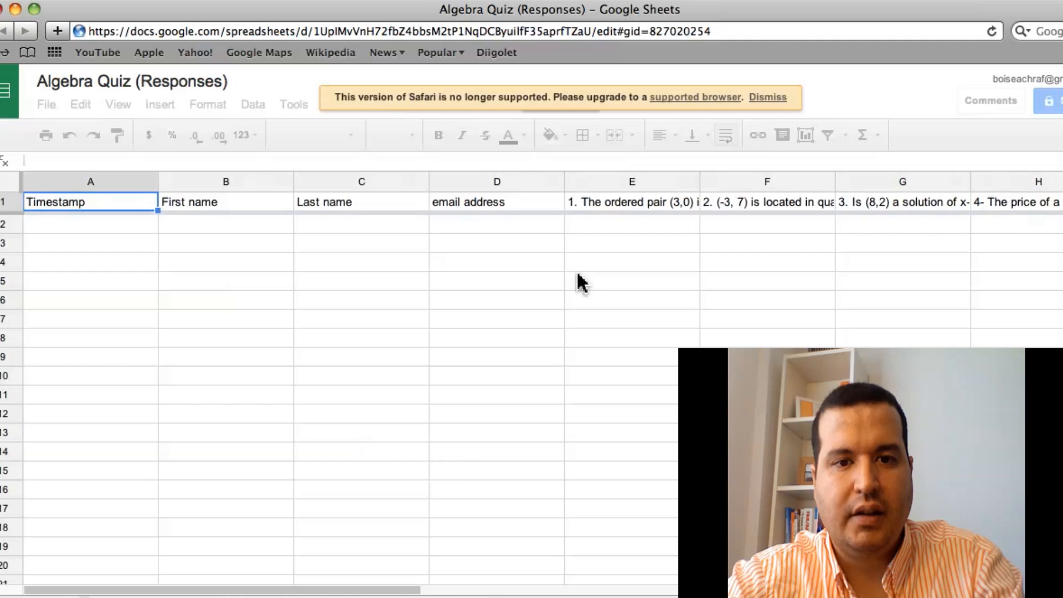
{"action": "mouse_move", "coordinate": [771, 103]}
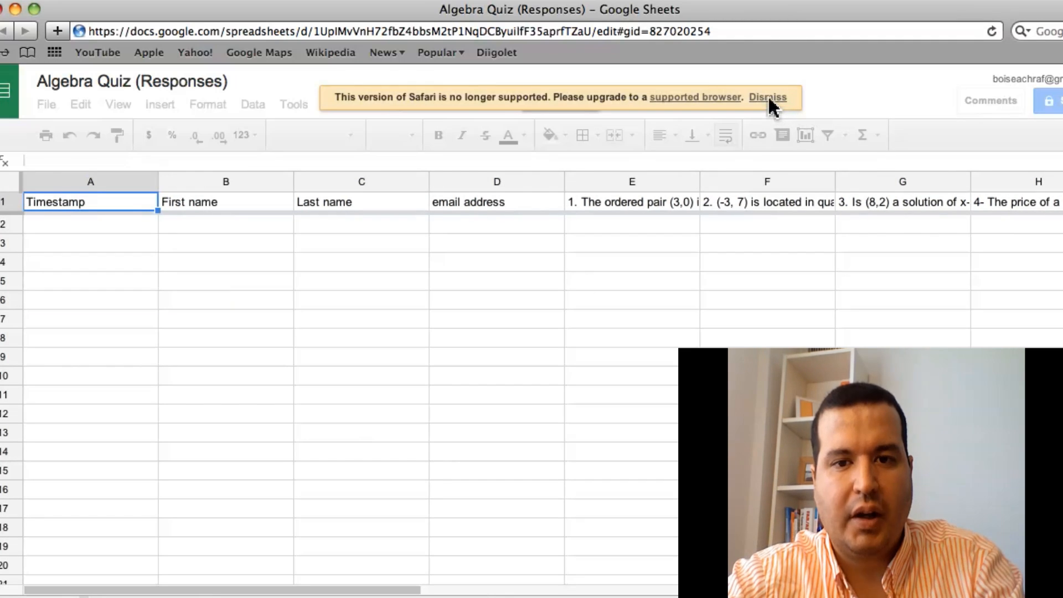
{"action": "left_click", "coordinate": [768, 97]}
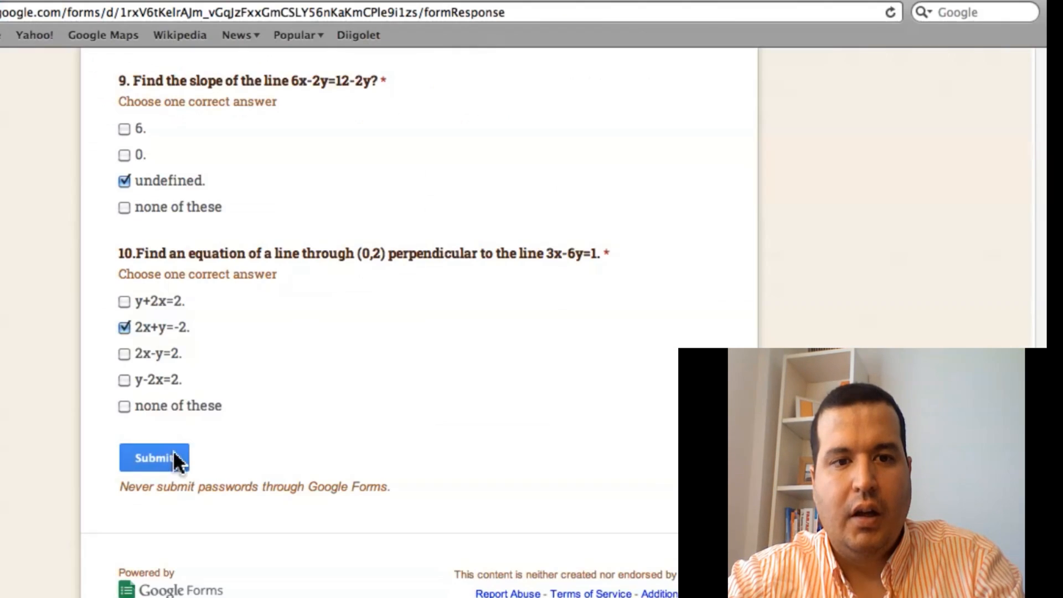
{"action": "left_click", "coordinate": [154, 459]}
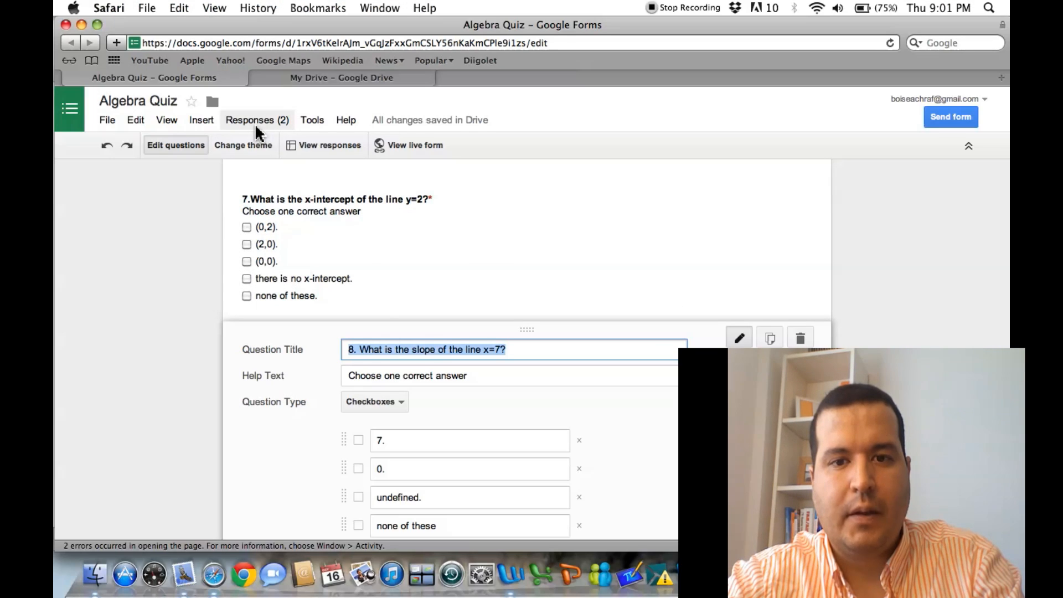
{"action": "left_click", "coordinate": [257, 120]}
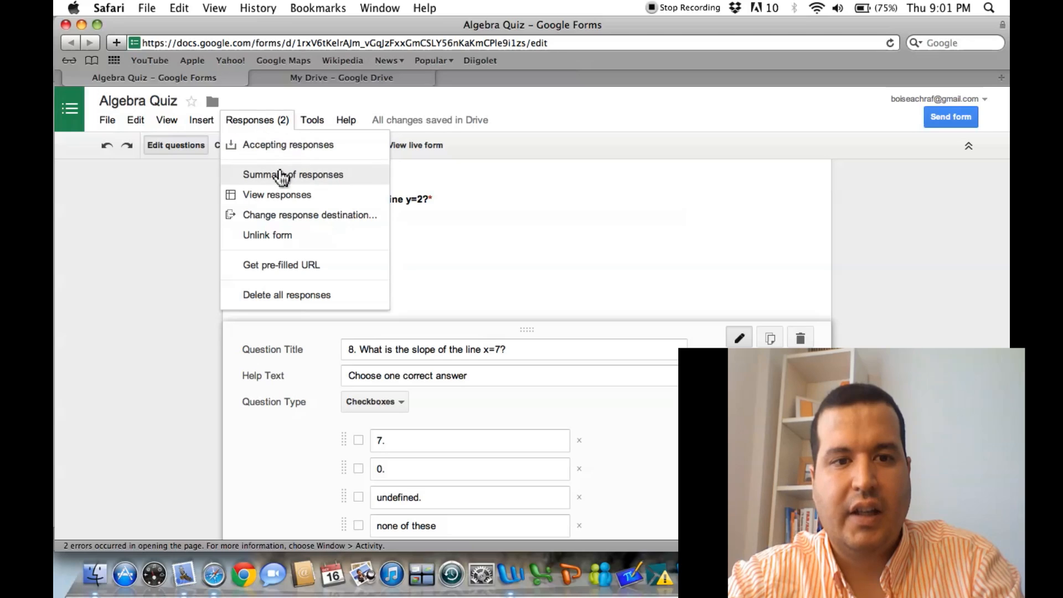
{"action": "left_click", "coordinate": [277, 194]}
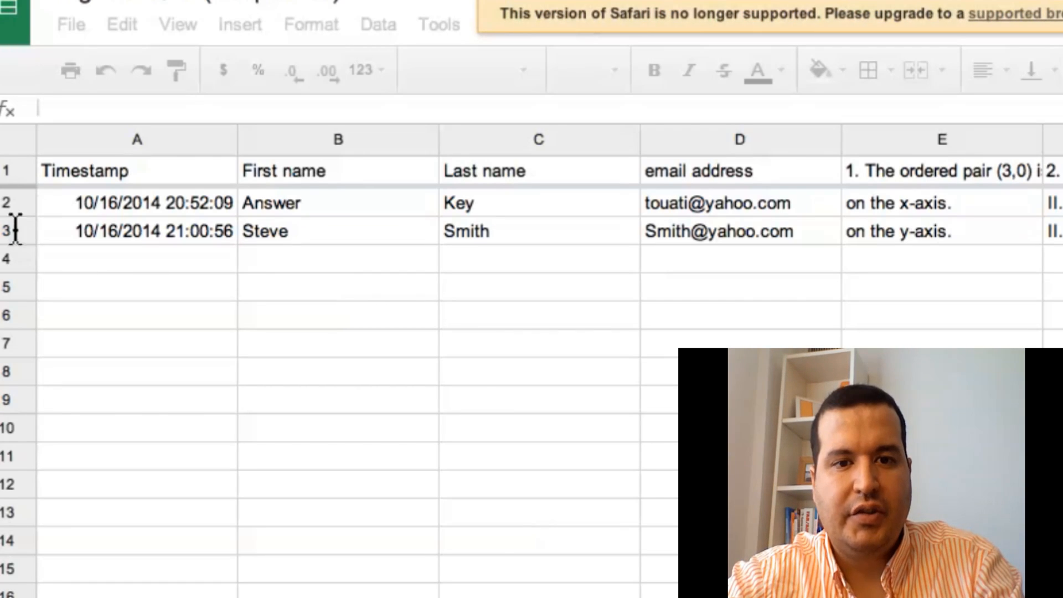
{"action": "left_click", "coordinate": [136, 170]}
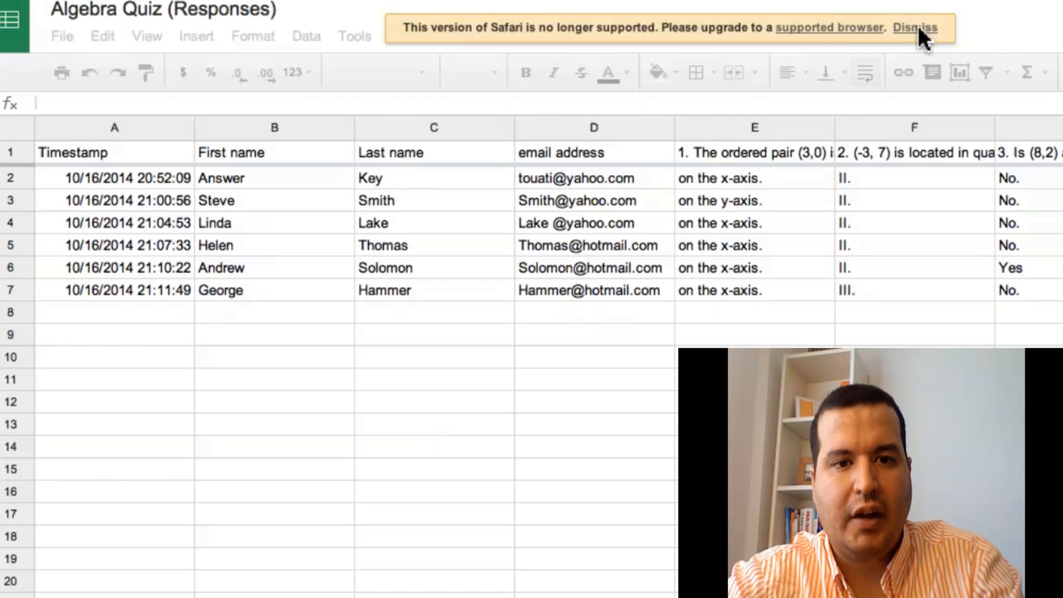
{"action": "left_click", "coordinate": [913, 29]}
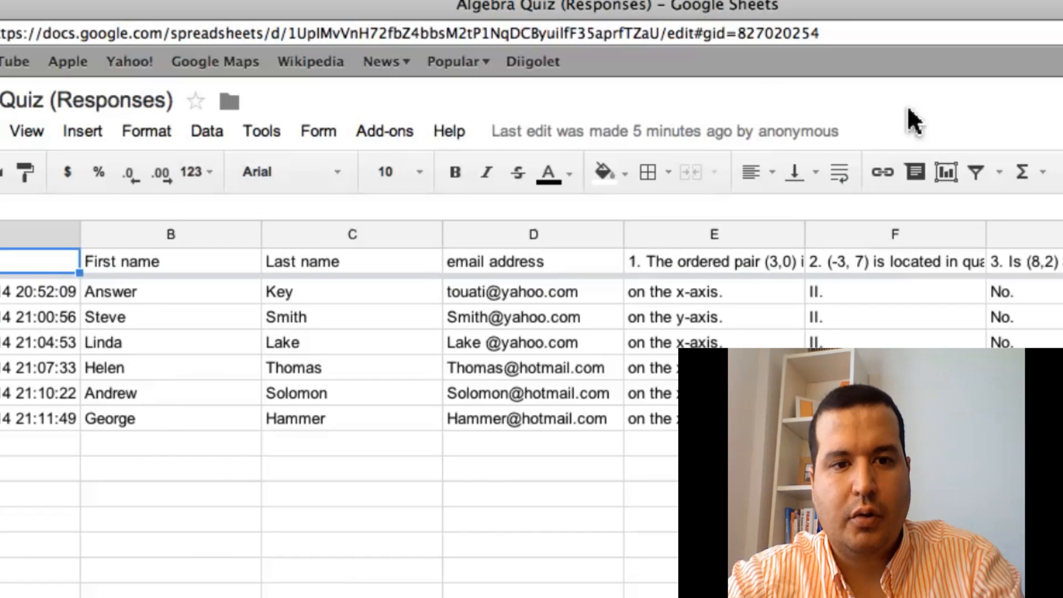
- Find Flubaroo in Get add-ons, install it and accept its permission request
{"action": "left_click", "coordinate": [386, 131]}
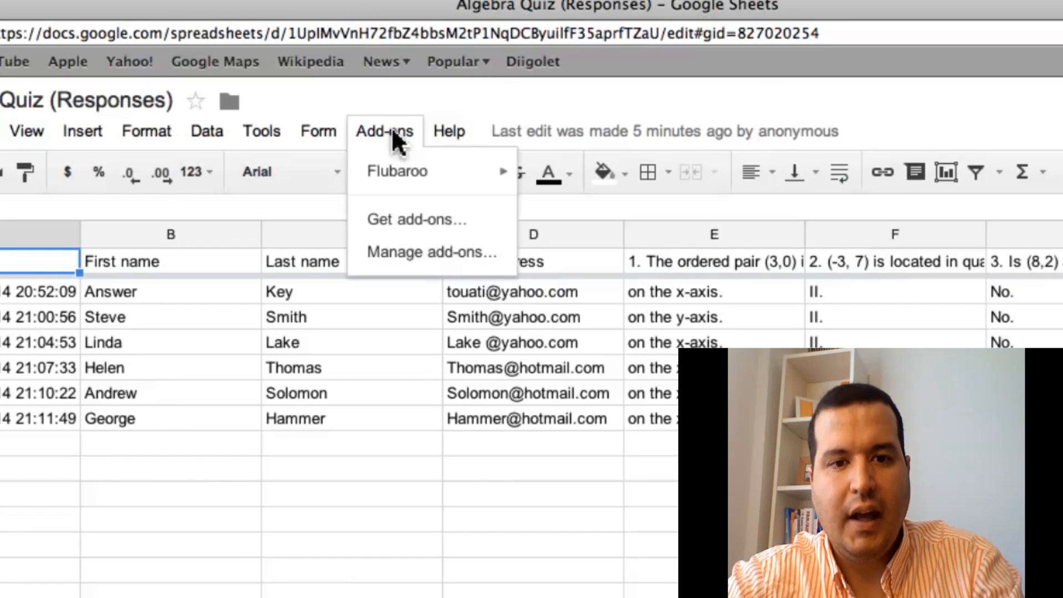
{"action": "mouse_move", "coordinate": [402, 227]}
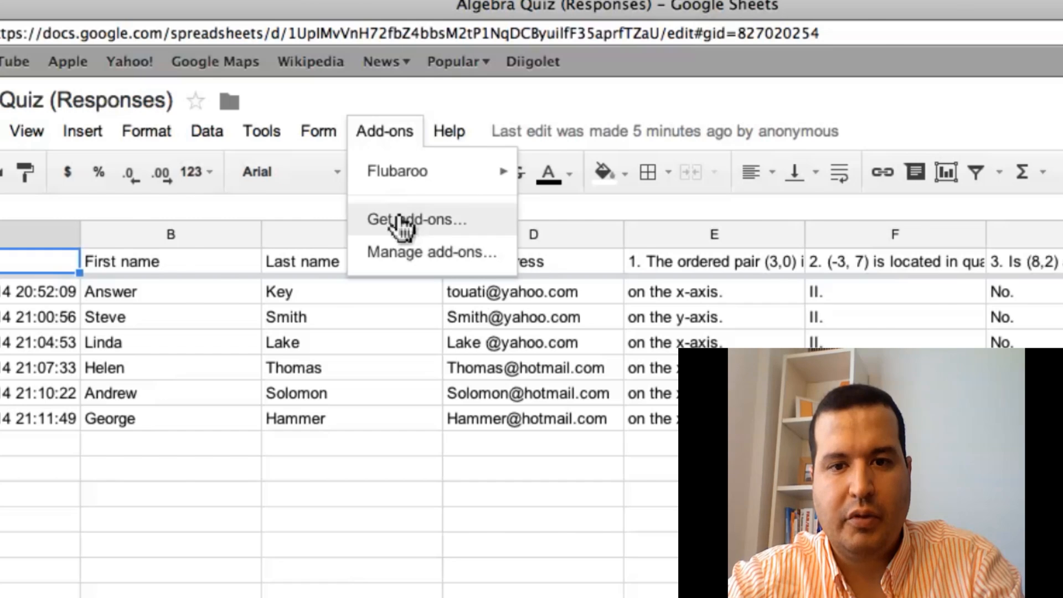
{"action": "left_click", "coordinate": [415, 221]}
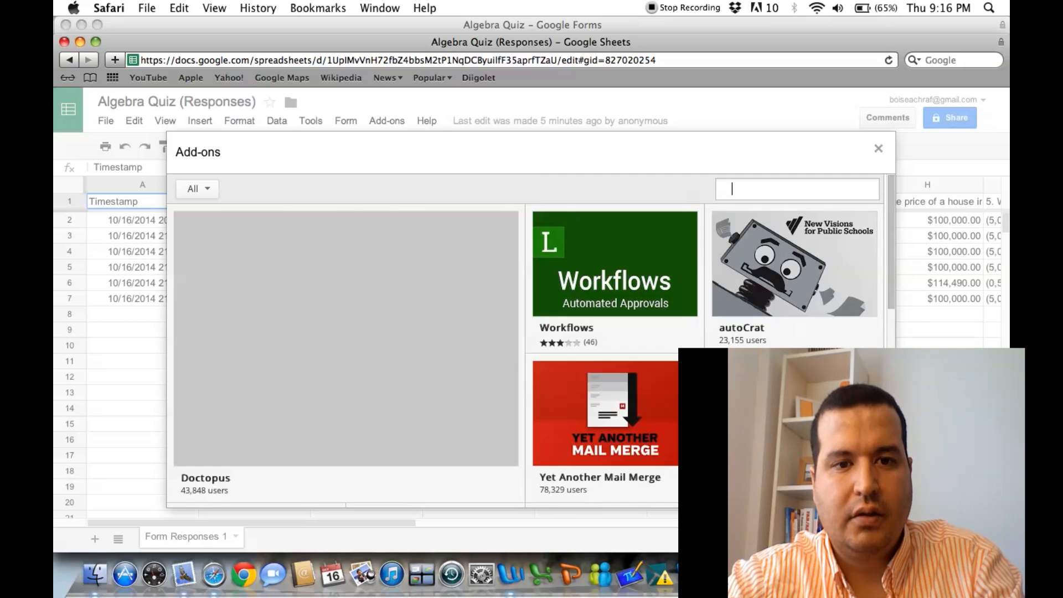
{"action": "mouse_move", "coordinate": [696, 268]}
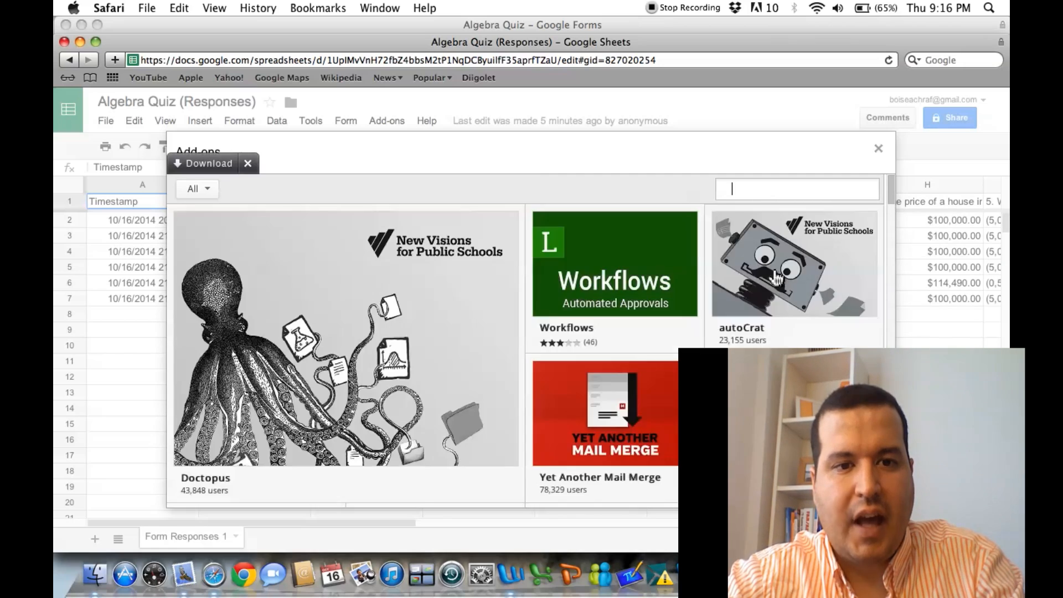
{"action": "type", "text": "Flu"}
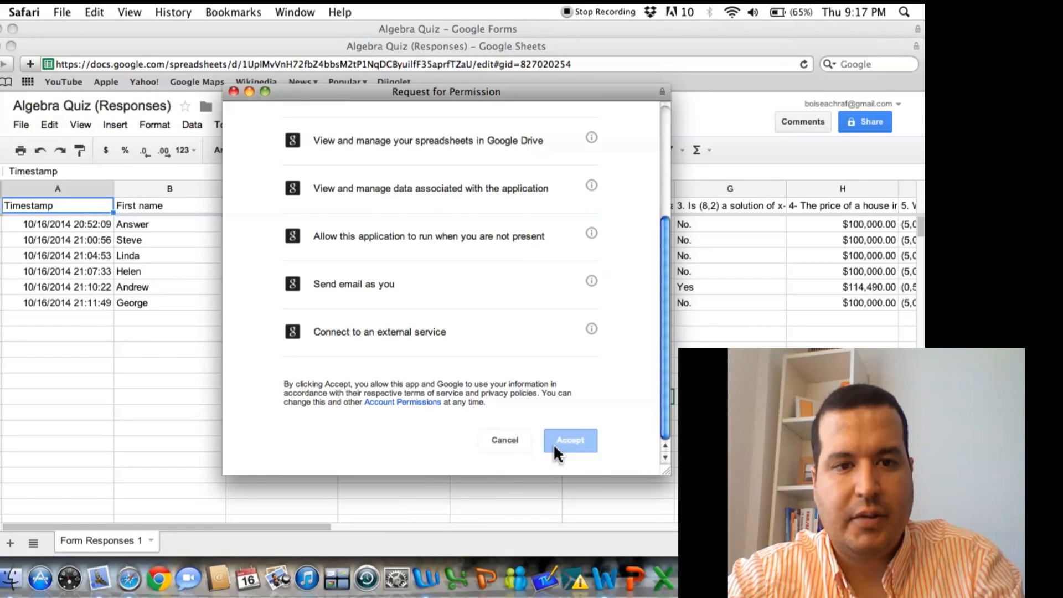
{"action": "left_click", "coordinate": [571, 441]}
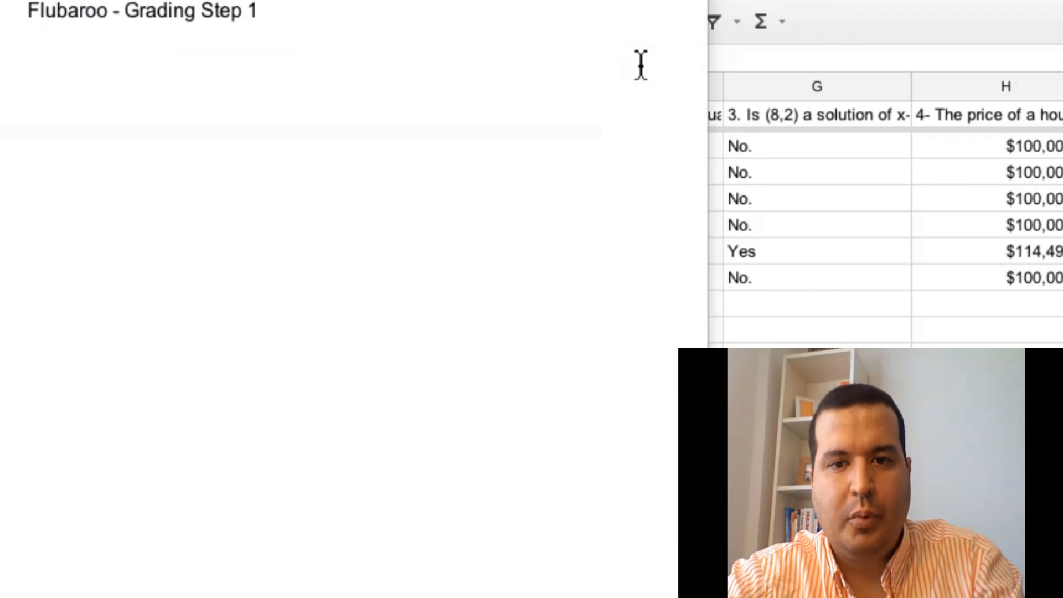
{"action": "mouse_move", "coordinate": [645, 72]}
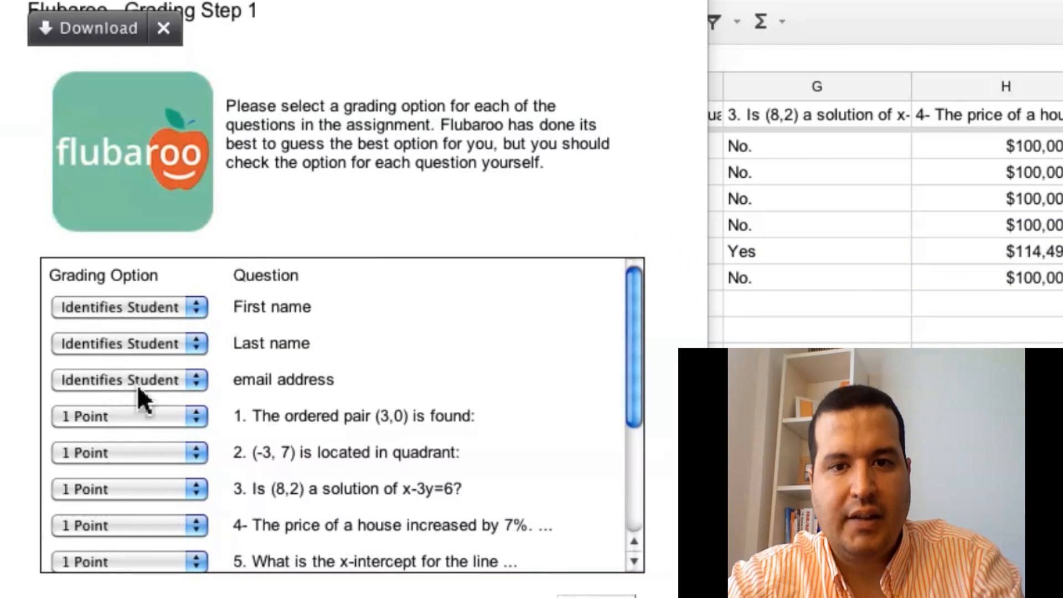
- Keep the default grading options and use the Answer Key submission as the key
{"action": "left_click", "coordinate": [129, 416]}
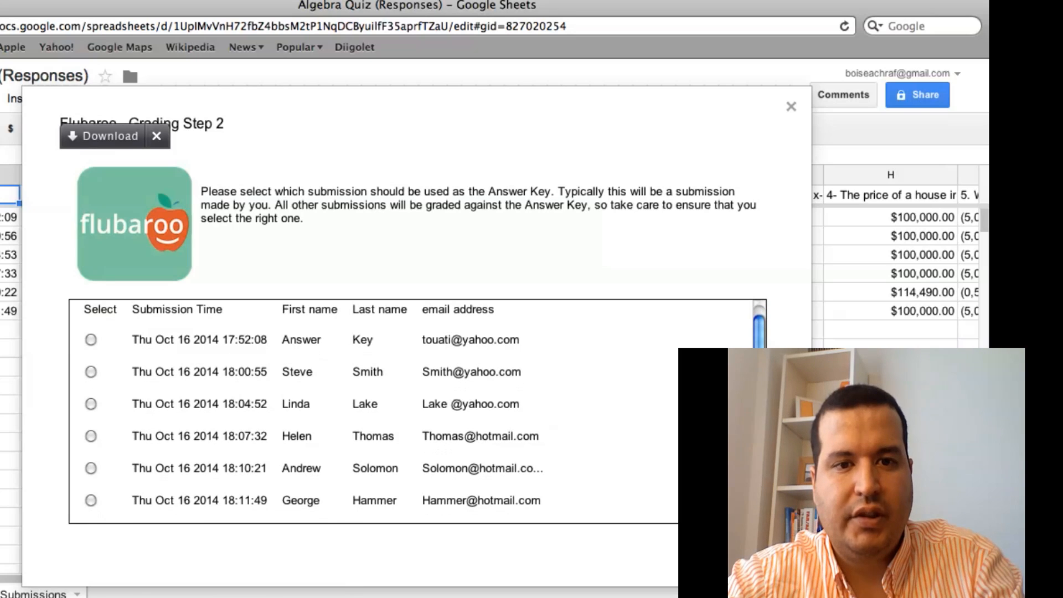
{"action": "mouse_move", "coordinate": [173, 340]}
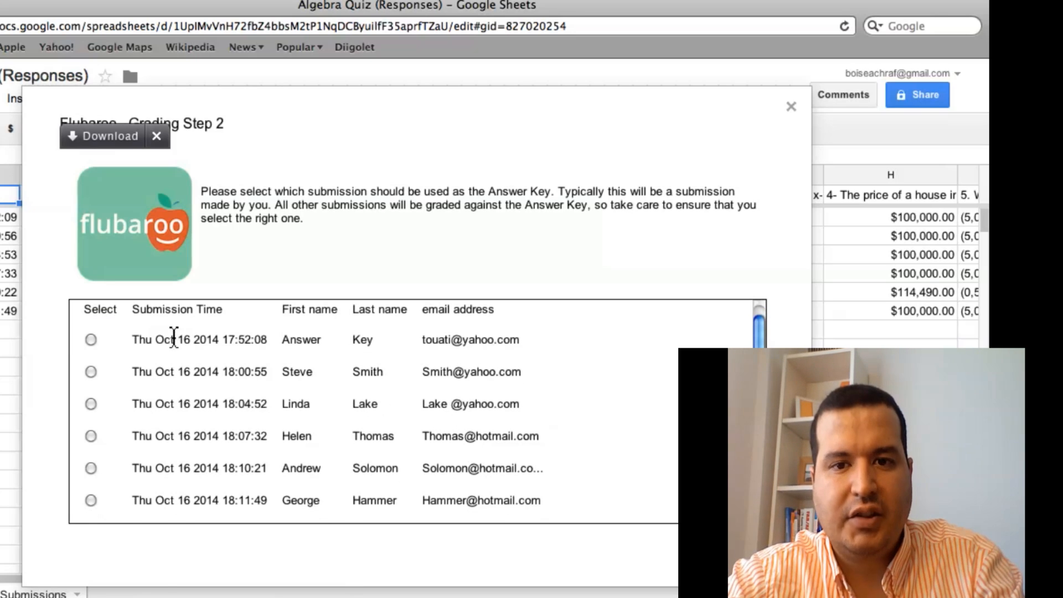
{"action": "left_click", "coordinate": [91, 340]}
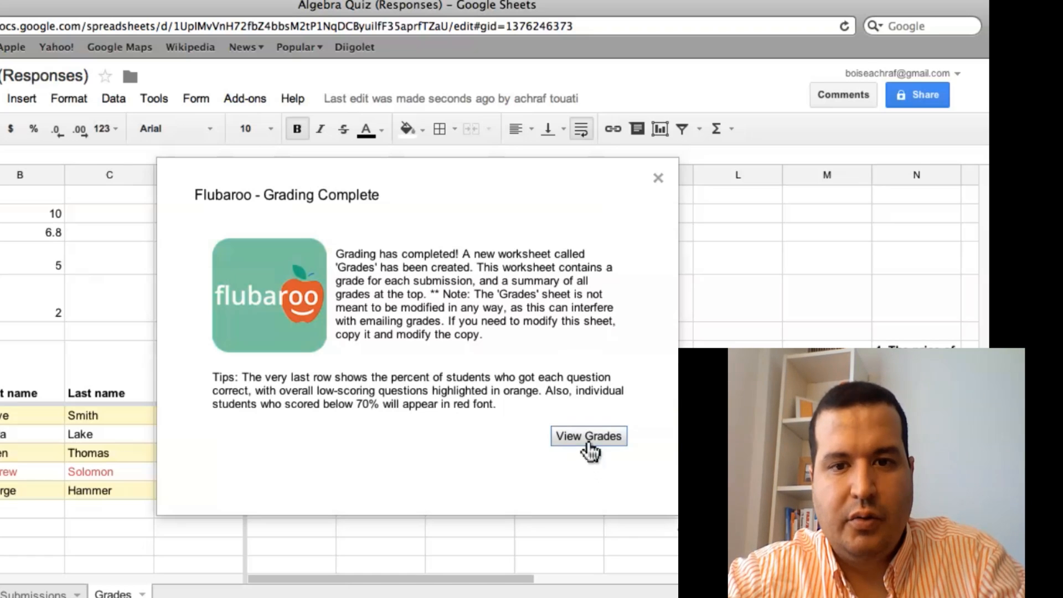
{"action": "left_click", "coordinate": [589, 437]}
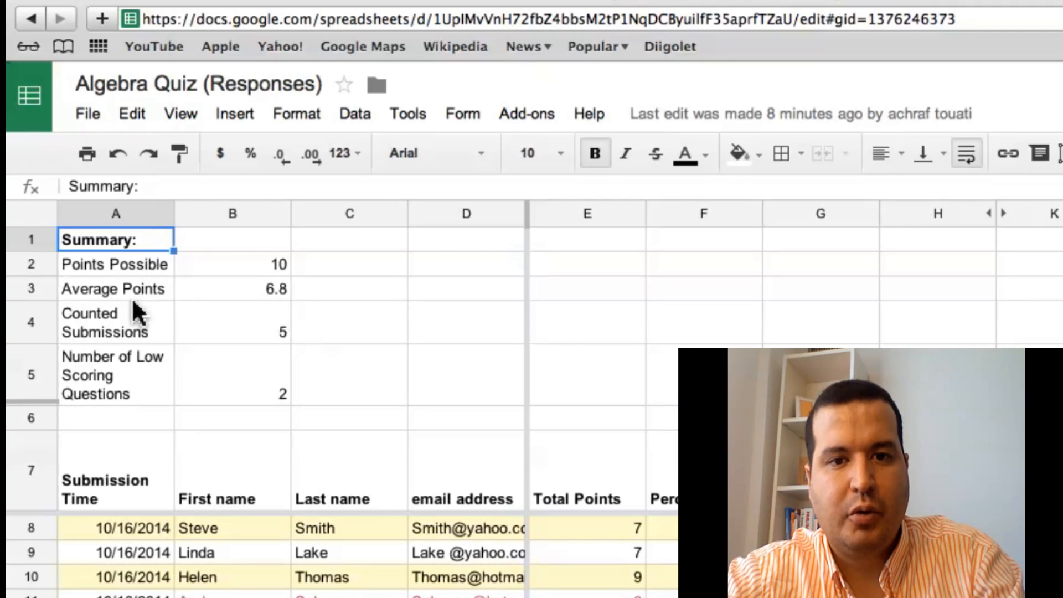
{"action": "mouse_move", "coordinate": [263, 321]}
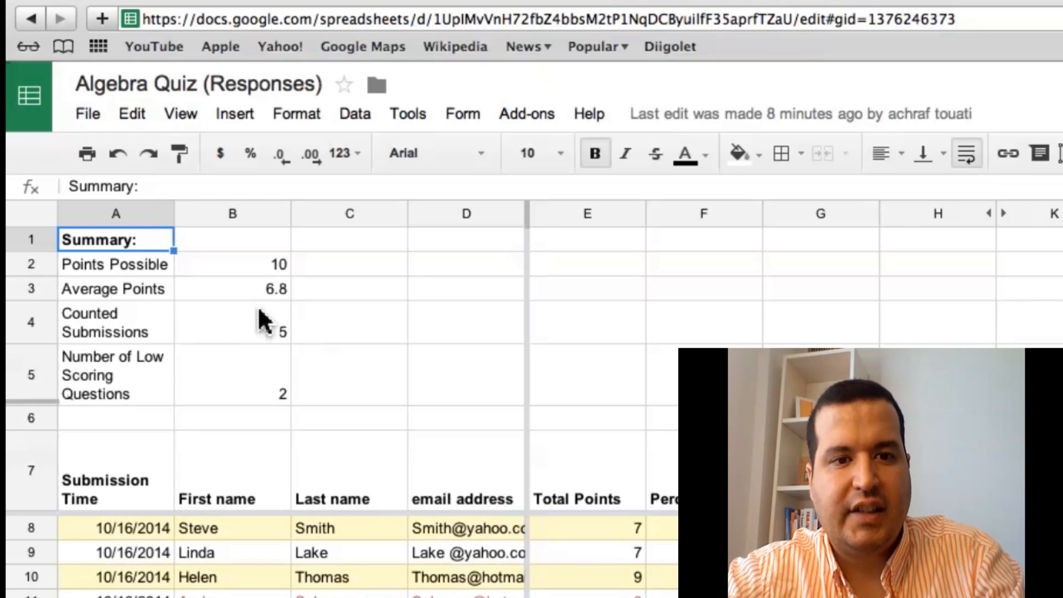
{"action": "mouse_move", "coordinate": [263, 358]}
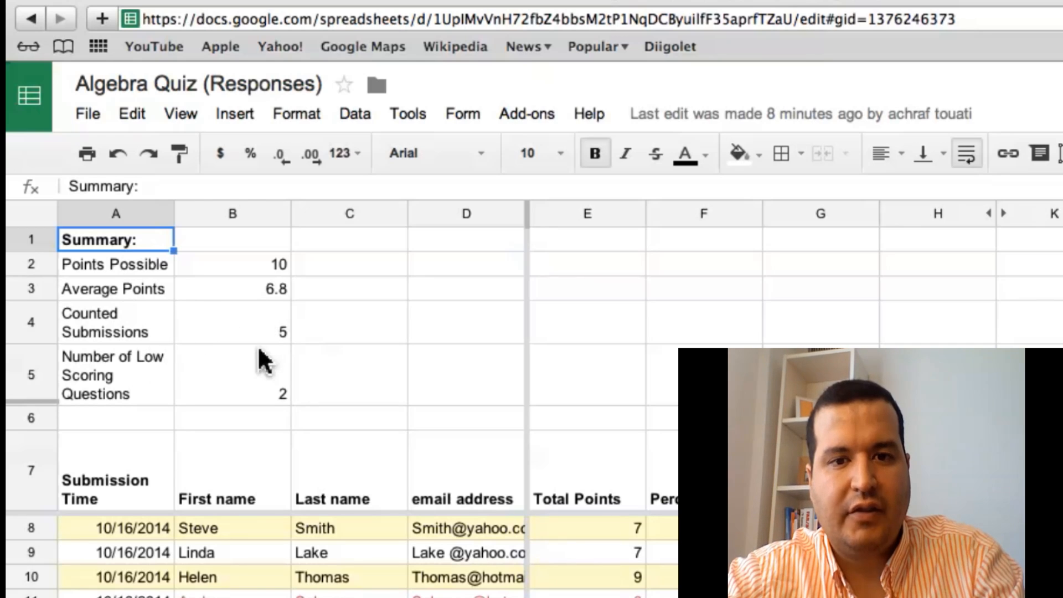
{"action": "mouse_move", "coordinate": [163, 426]}
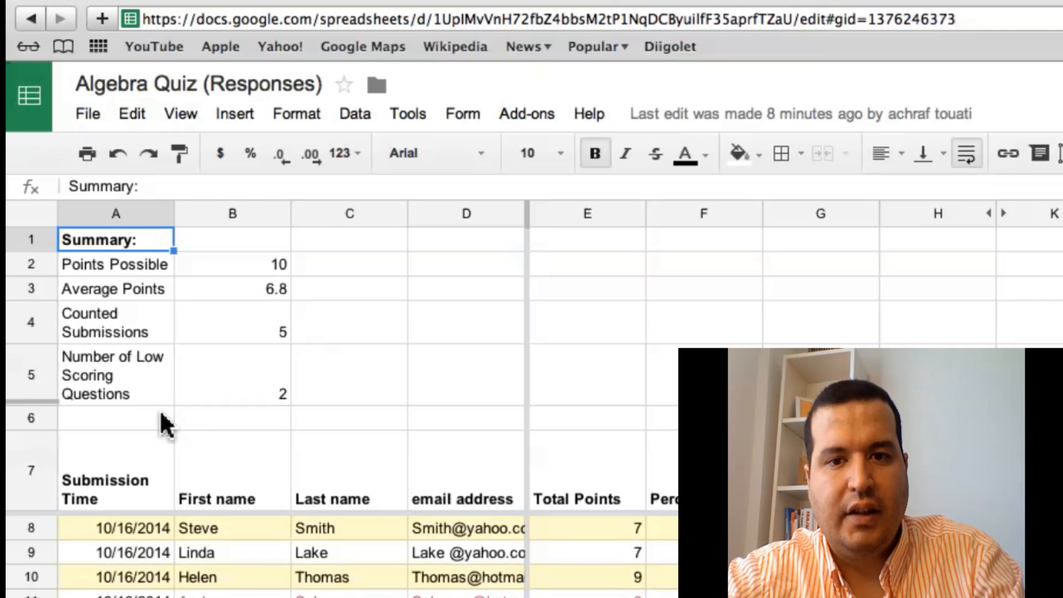
{"action": "mouse_move", "coordinate": [247, 255]}
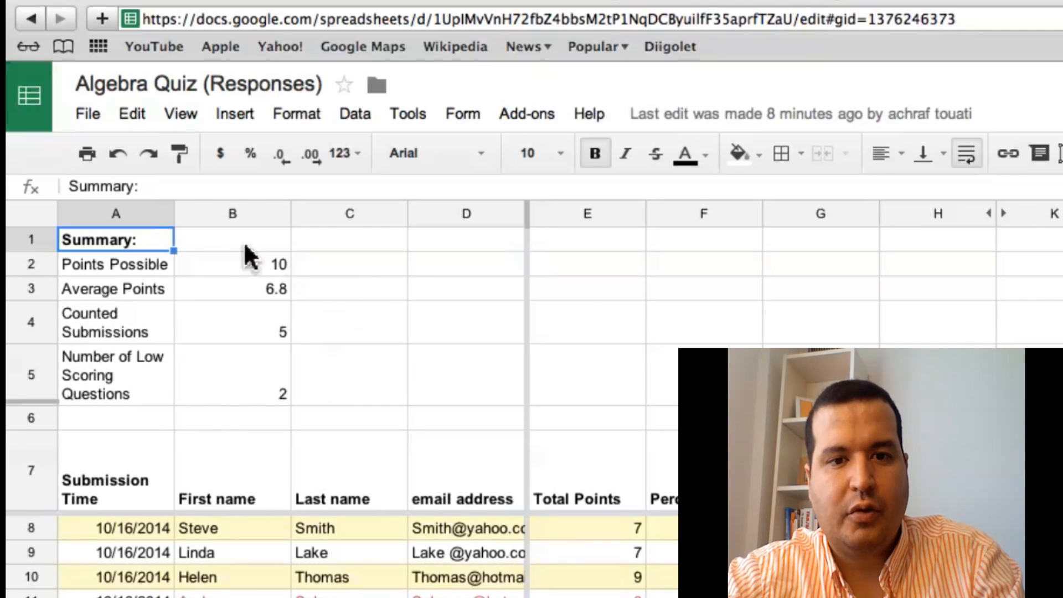
{"action": "mouse_move", "coordinate": [121, 439]}
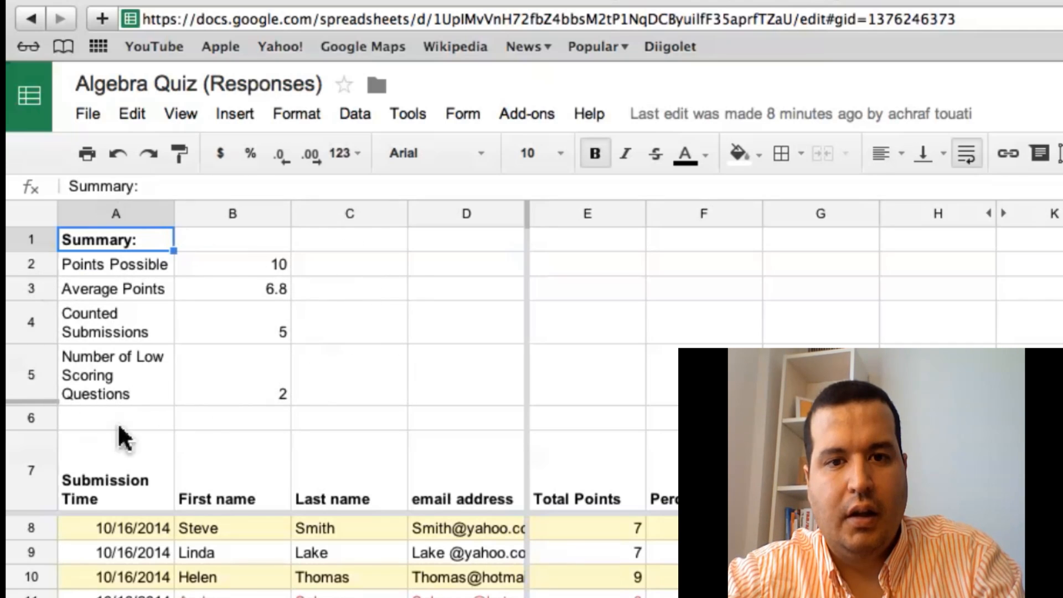
{"action": "mouse_move", "coordinate": [335, 396]}
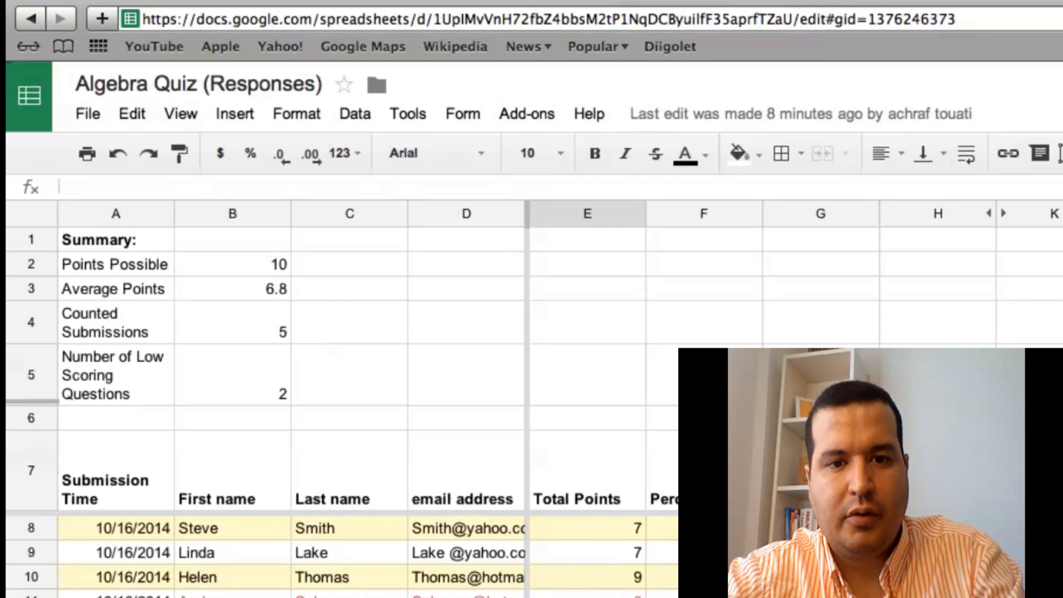
{"action": "scroll", "scroll_direction": "down", "scroll_amount": 3}
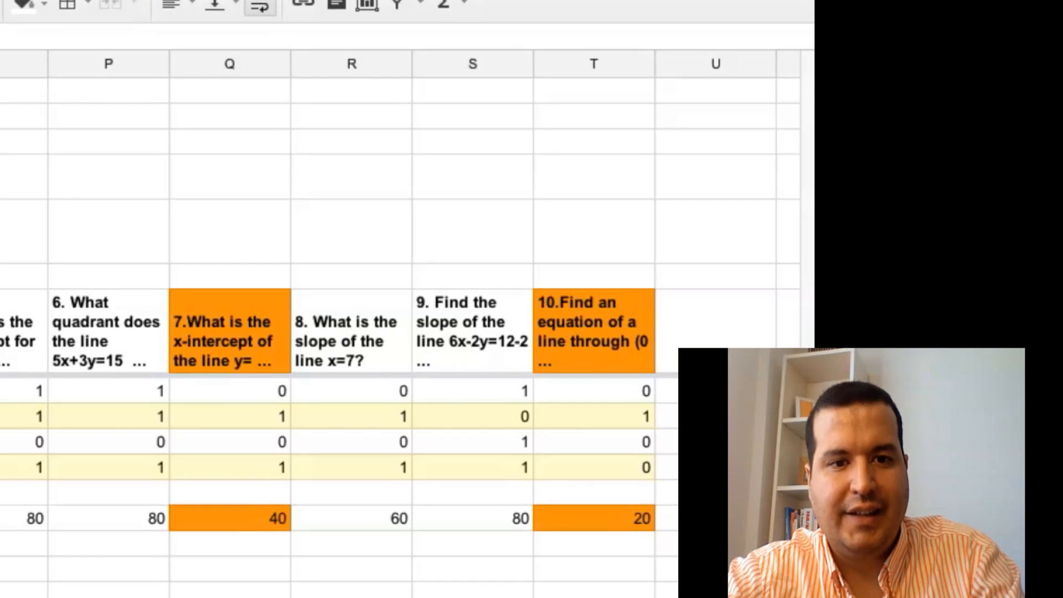
- Scroll right across the Grades sheet to the orange low-scoring question columns
{"action": "scroll", "scroll_direction": "right", "scroll_amount": 3}
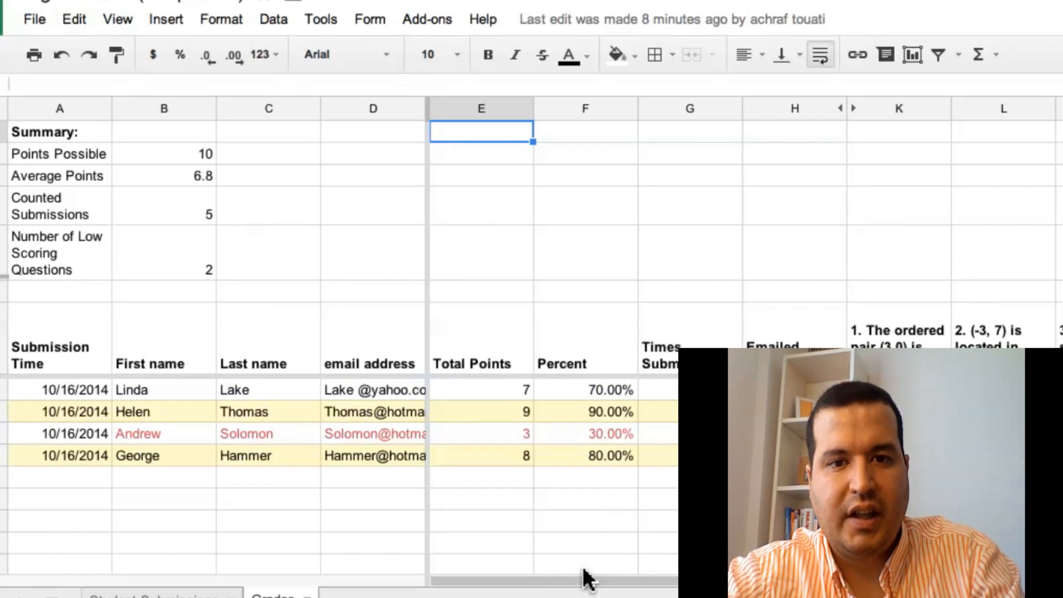
{"action": "mouse_move", "coordinate": [554, 591]}
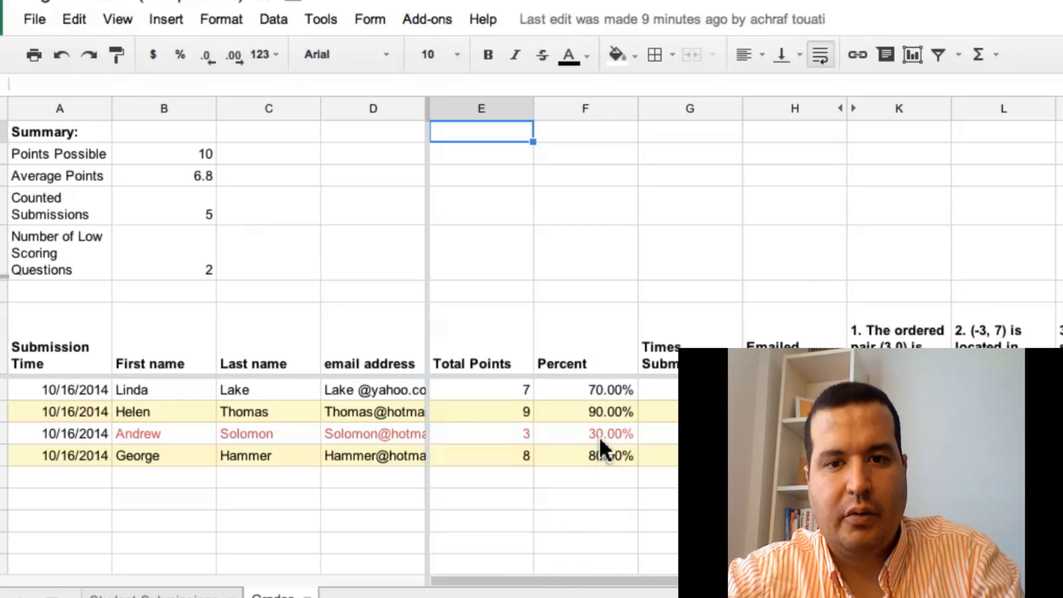
{"action": "mouse_move", "coordinate": [602, 395]}
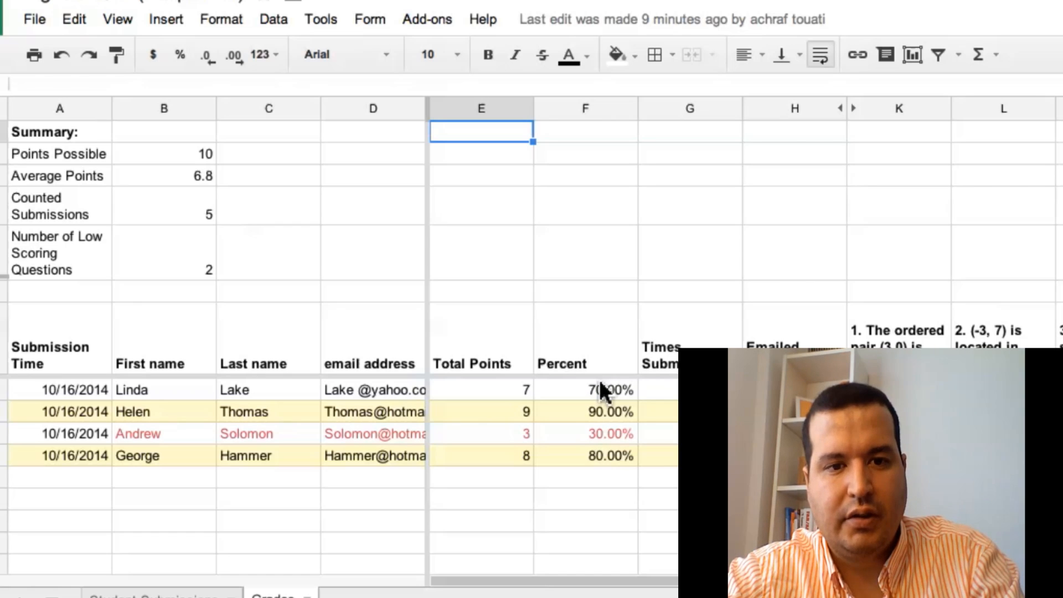
{"action": "mouse_move", "coordinate": [645, 557]}
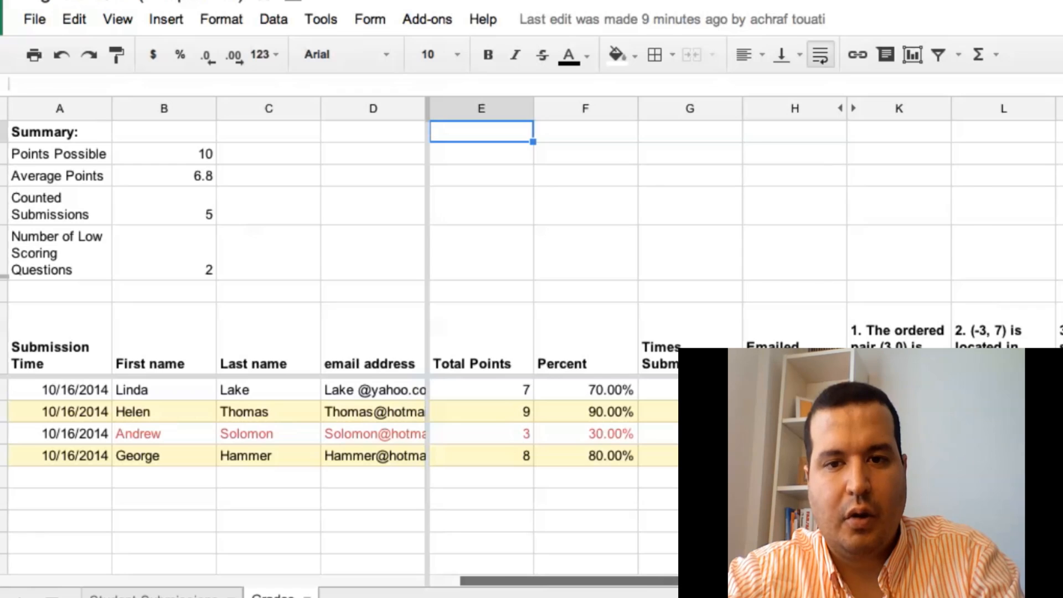
{"action": "scroll", "scroll_direction": "right", "scroll_amount": 3}
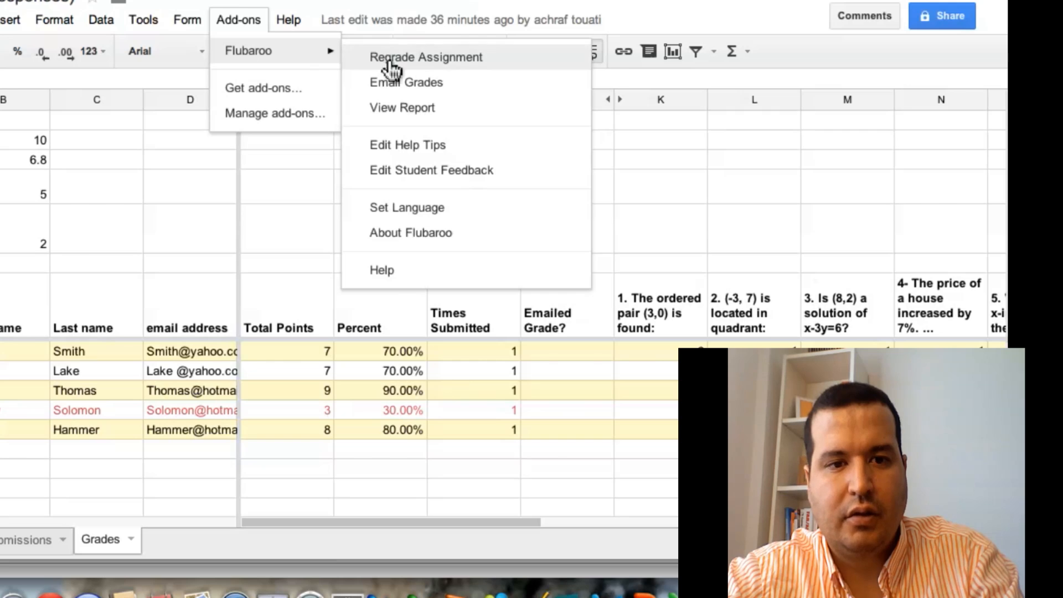
{"action": "mouse_move", "coordinate": [410, 107]}
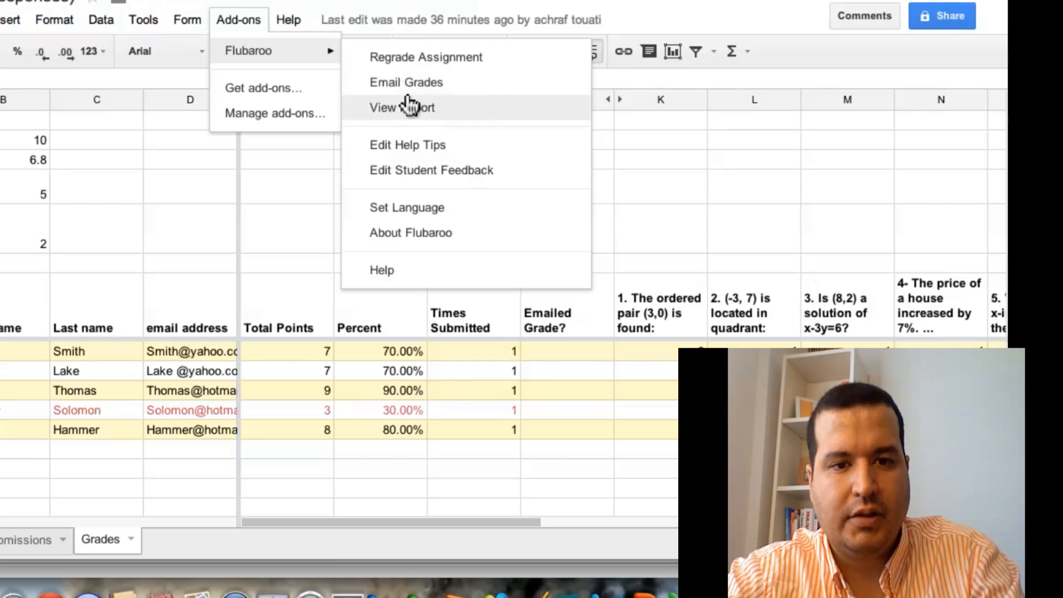
- View the Flubaroo grading report: average 6.8, five submissions, grades histogram
{"action": "left_click", "coordinate": [403, 107]}
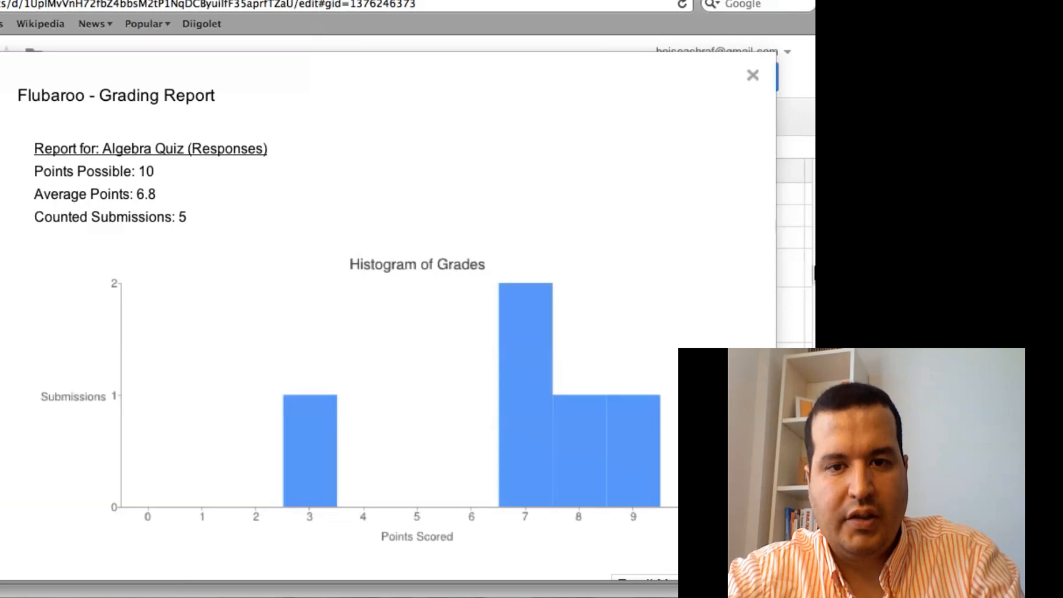
{"action": "mouse_move", "coordinate": [305, 547]}
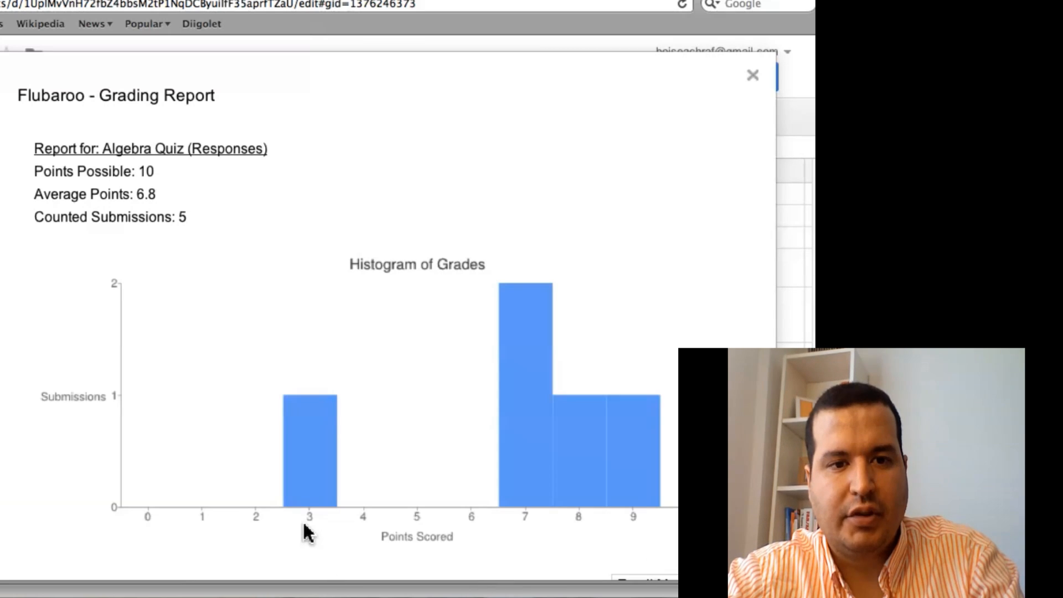
{"action": "mouse_move", "coordinate": [449, 551]}
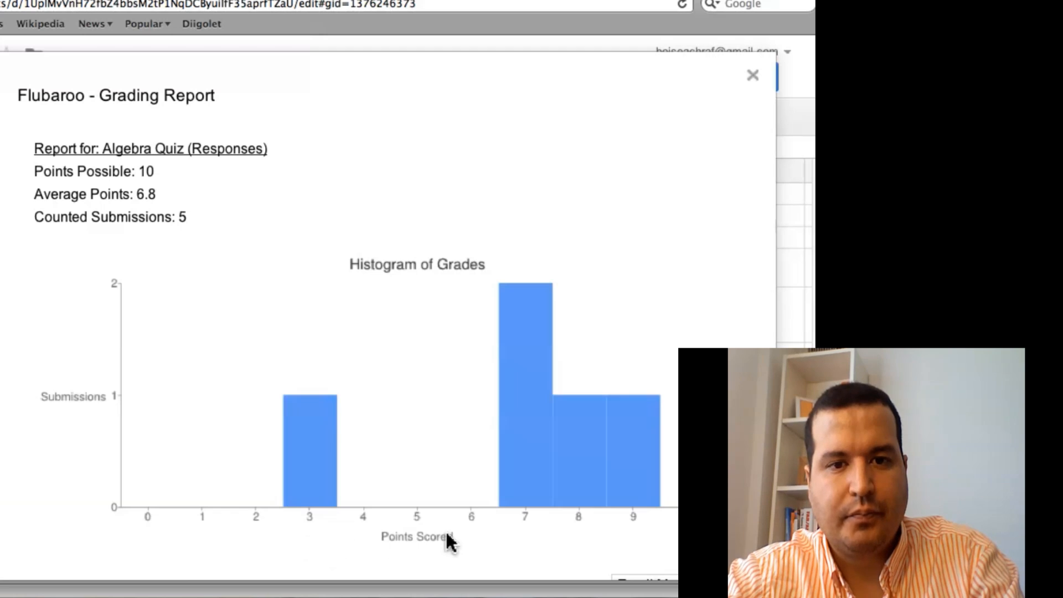
{"action": "mouse_move", "coordinate": [516, 288]}
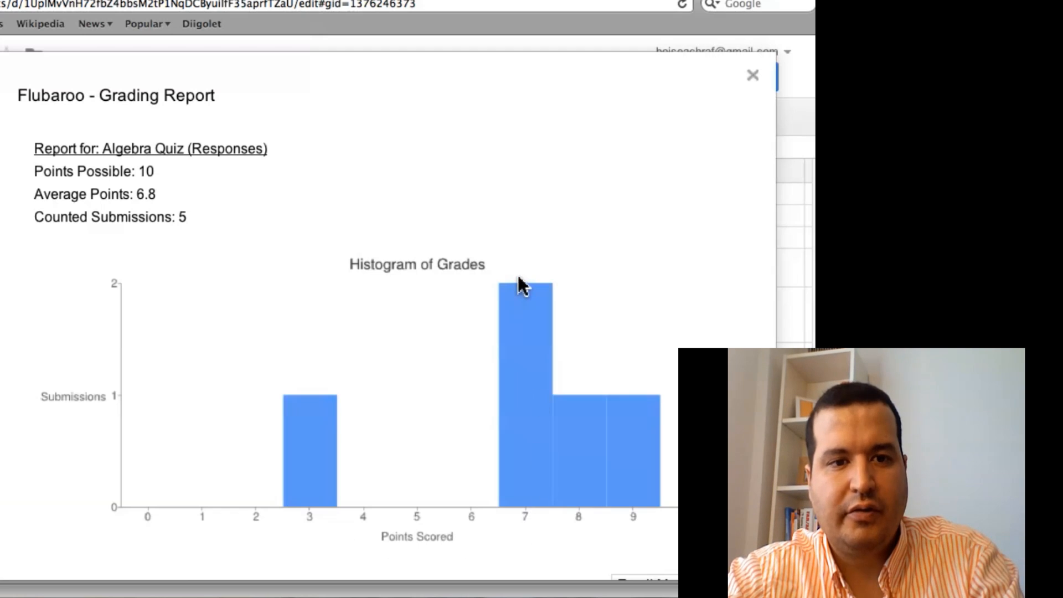
{"action": "mouse_move", "coordinate": [612, 481]}
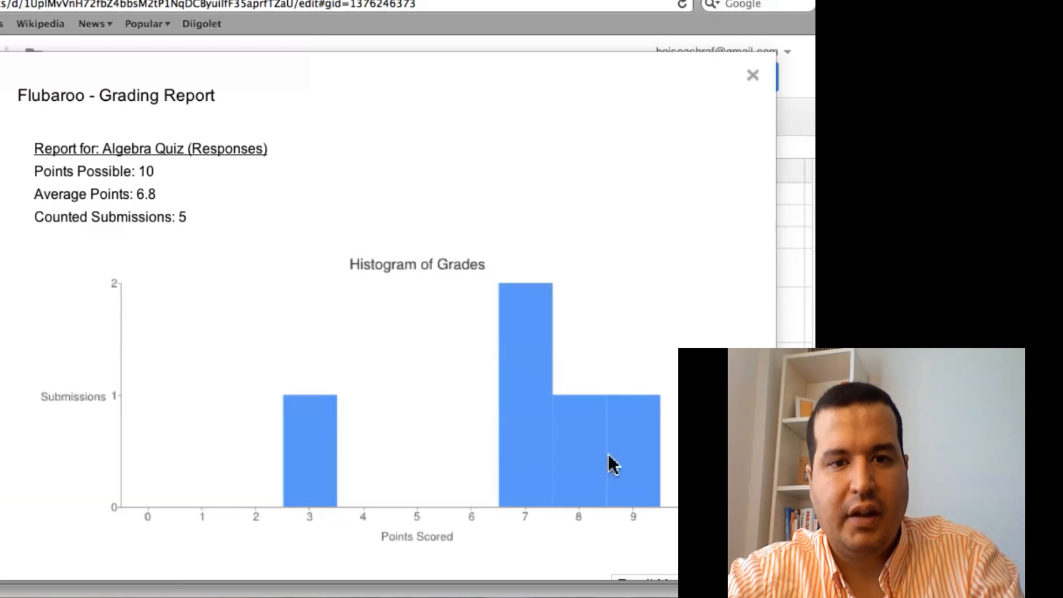
{"action": "mouse_move", "coordinate": [651, 507]}
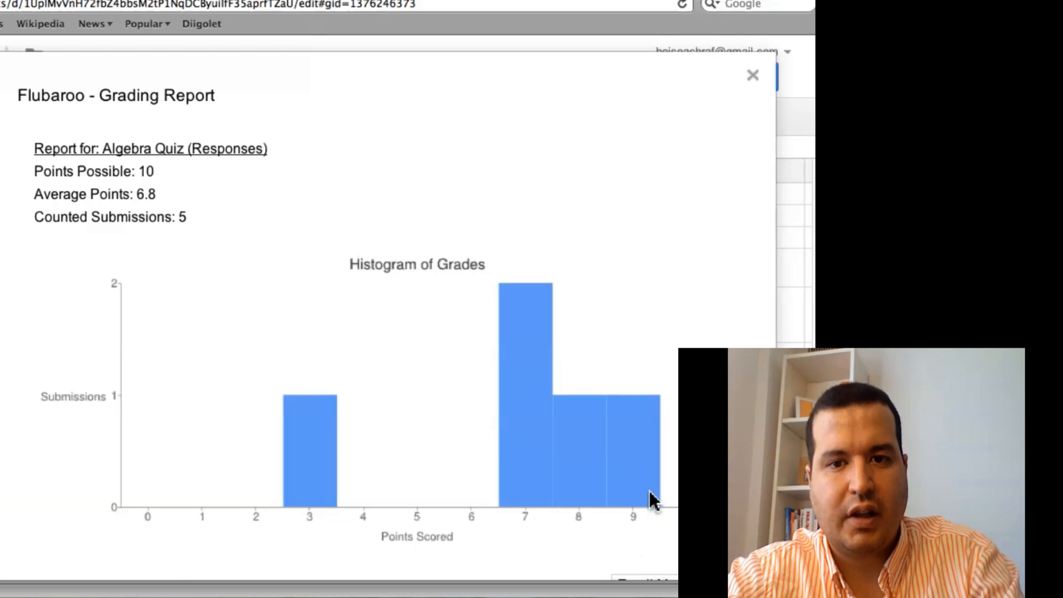
- In Email Grades keep the email address question, check the message box, close without sending
{"action": "left_click", "coordinate": [752, 74]}
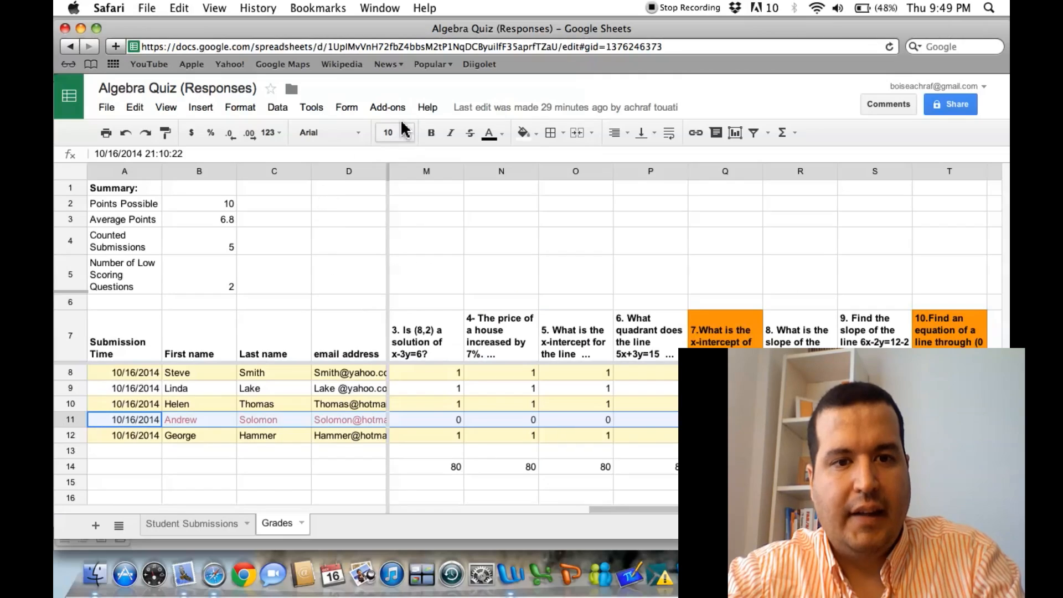
{"action": "left_click", "coordinate": [387, 108]}
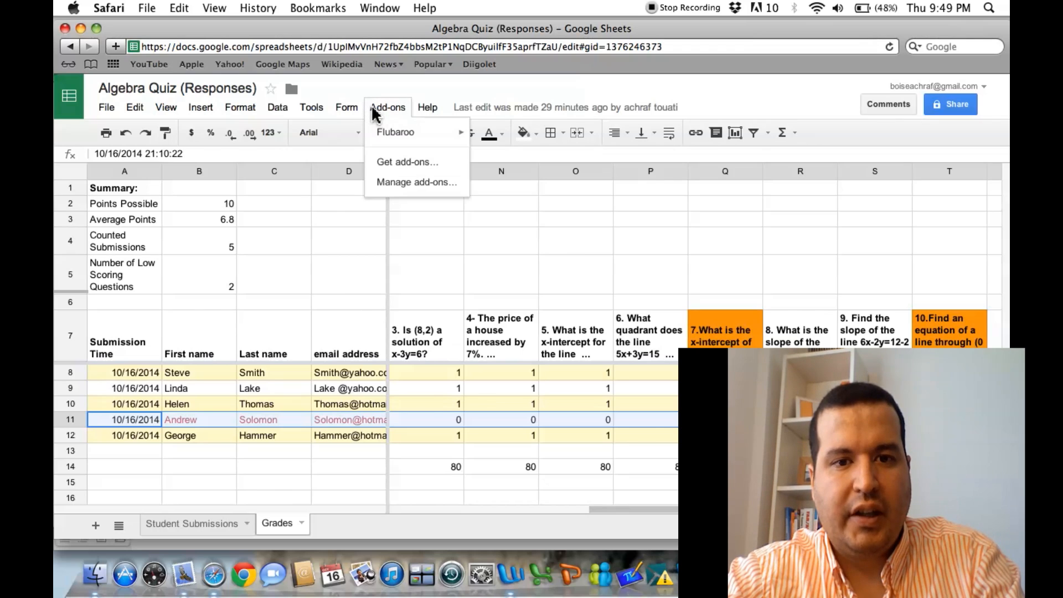
{"action": "mouse_move", "coordinate": [505, 135]}
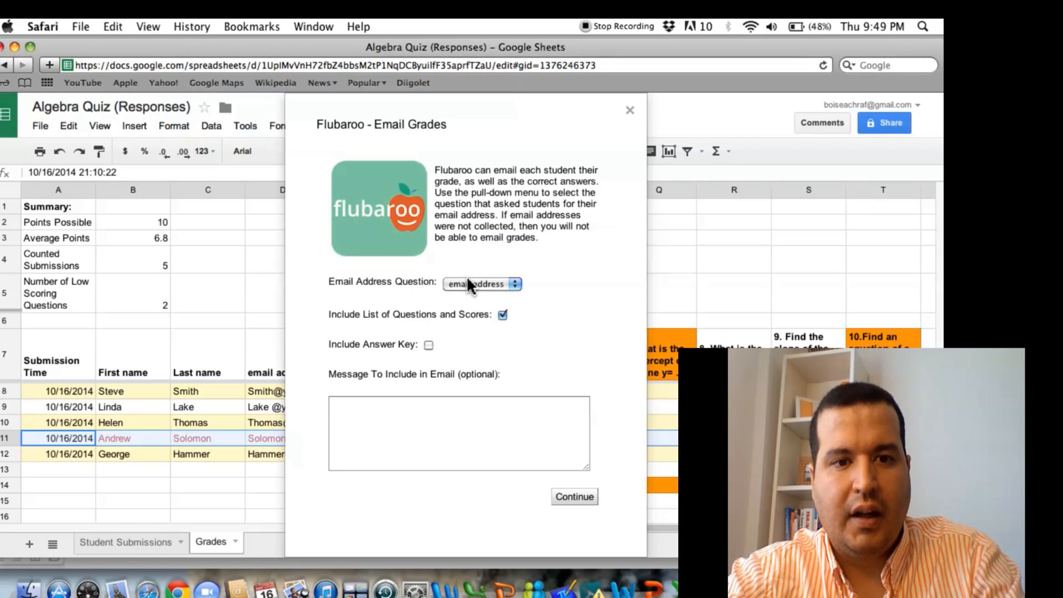
{"action": "left_click", "coordinate": [481, 283]}
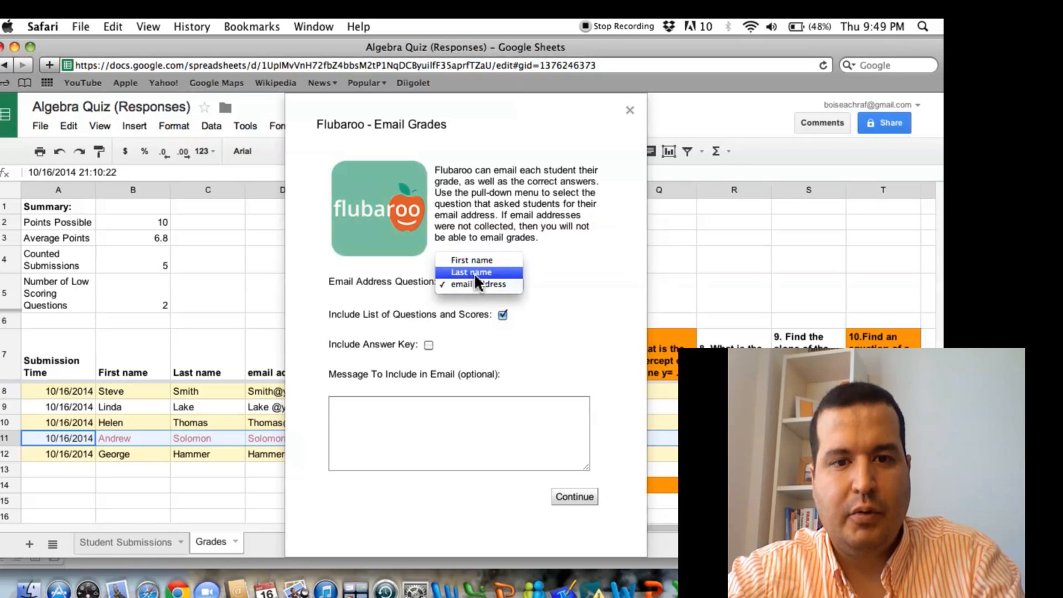
{"action": "left_click", "coordinate": [483, 284]}
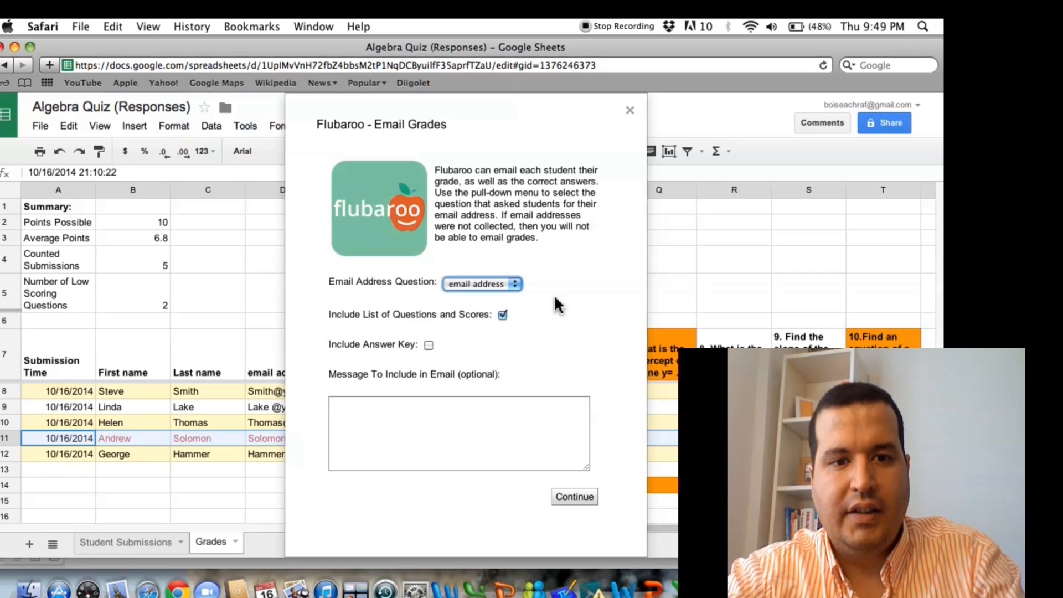
{"action": "left_click", "coordinate": [427, 415]}
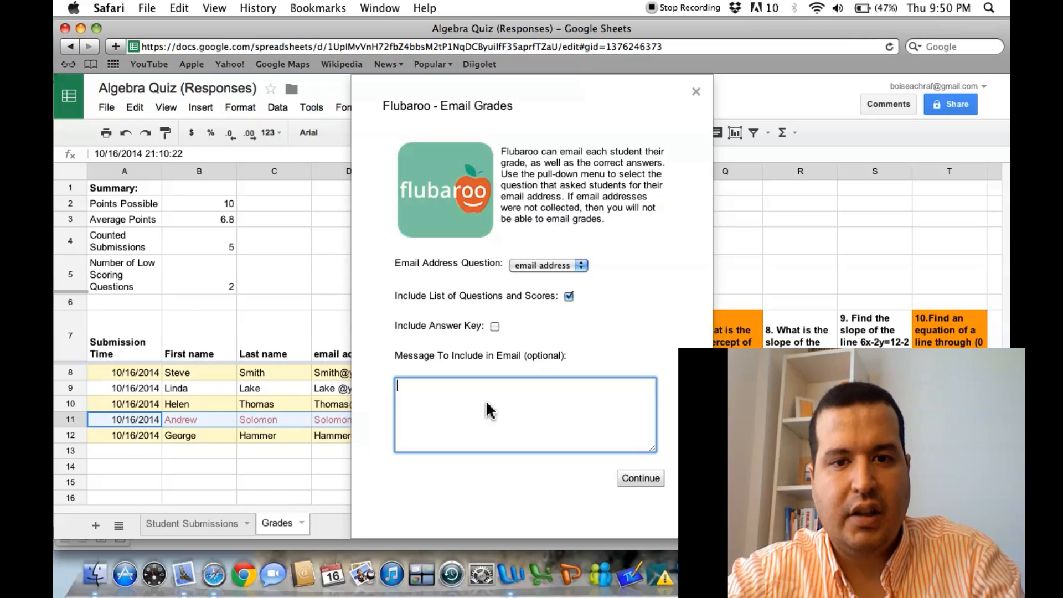
{"action": "mouse_move", "coordinate": [696, 91]}
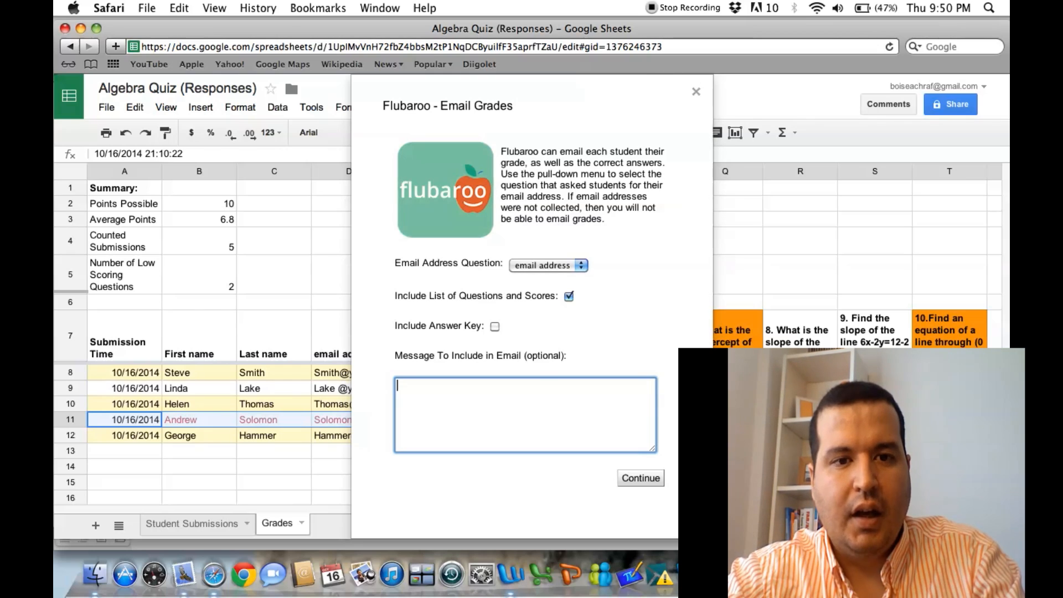
{"action": "mouse_move", "coordinate": [697, 90]}
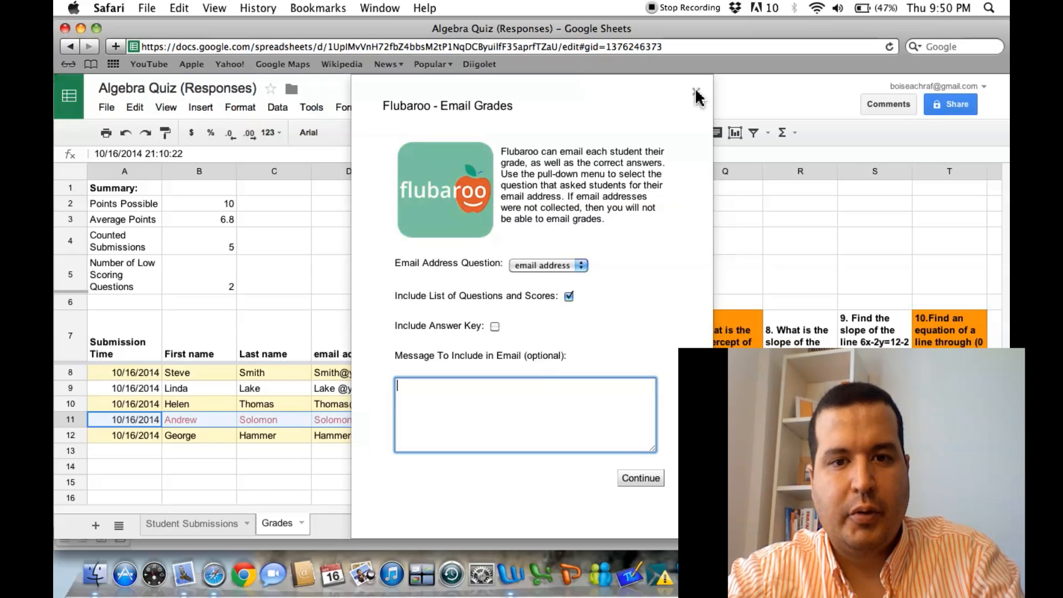
{"action": "mouse_move", "coordinate": [83, 33]}
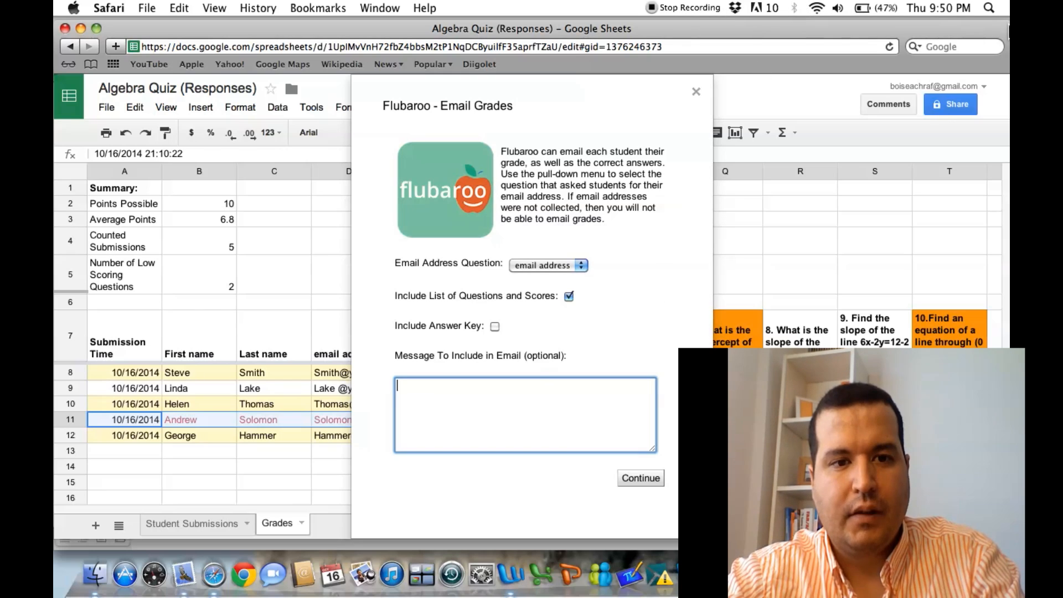
{"action": "left_click", "coordinate": [695, 91]}
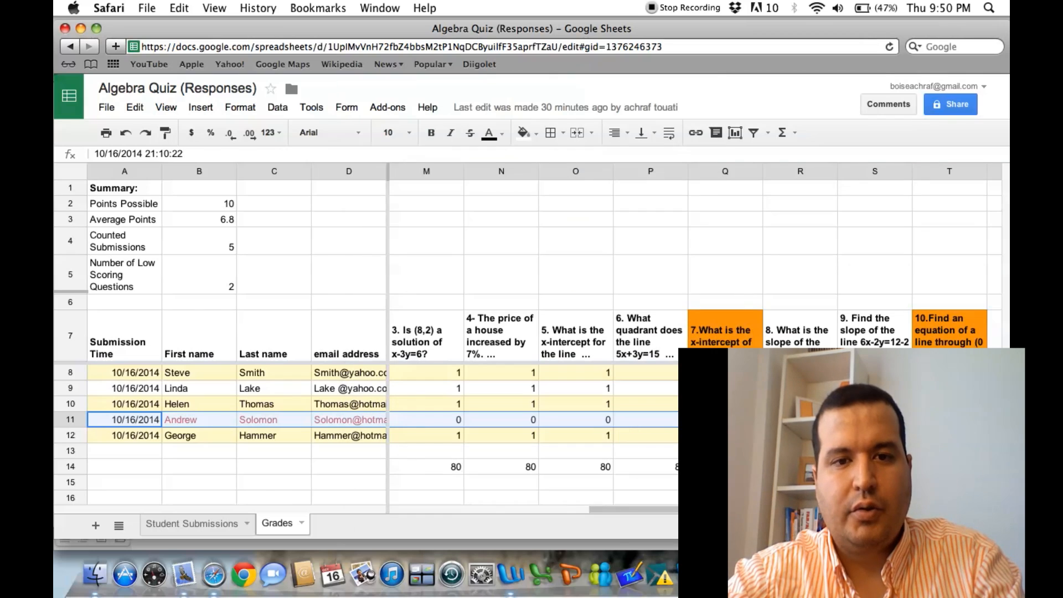